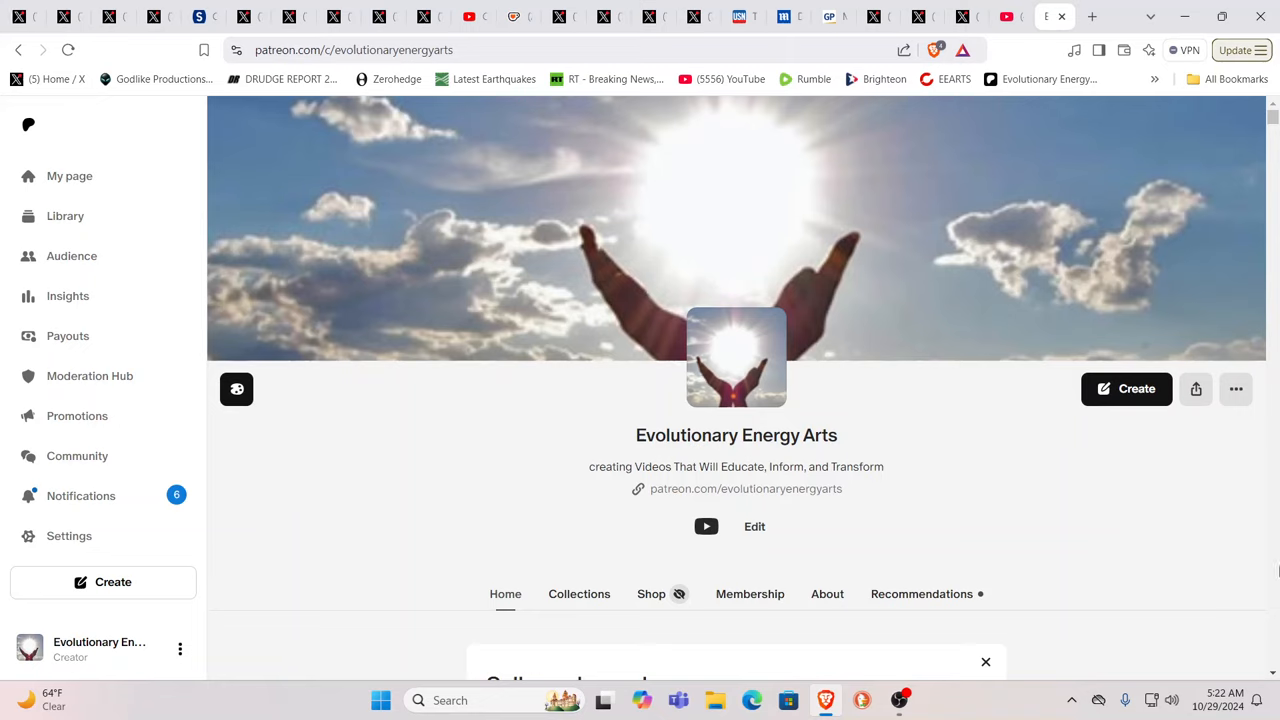
mouse_move(1008, 38)
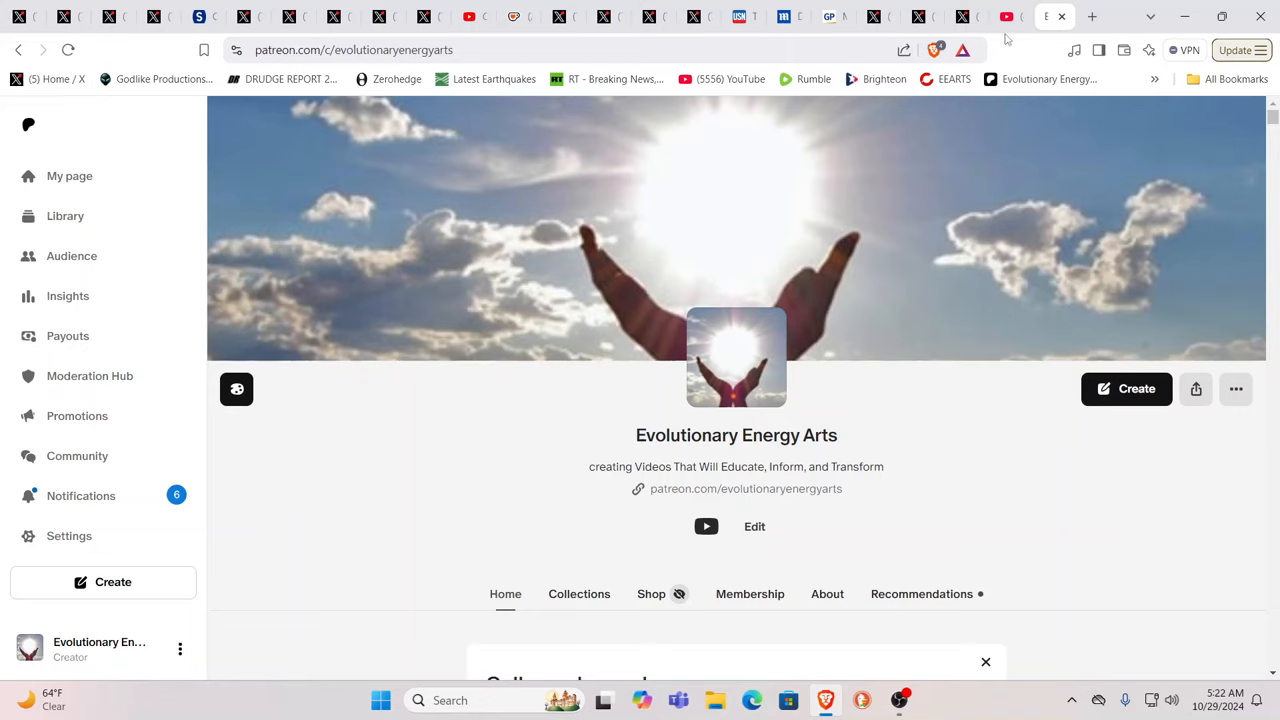
Step: Switch to the Capitol helicopter video and rewind it from 6:18 back toward the landing near 1:34
left_click(1012, 16)
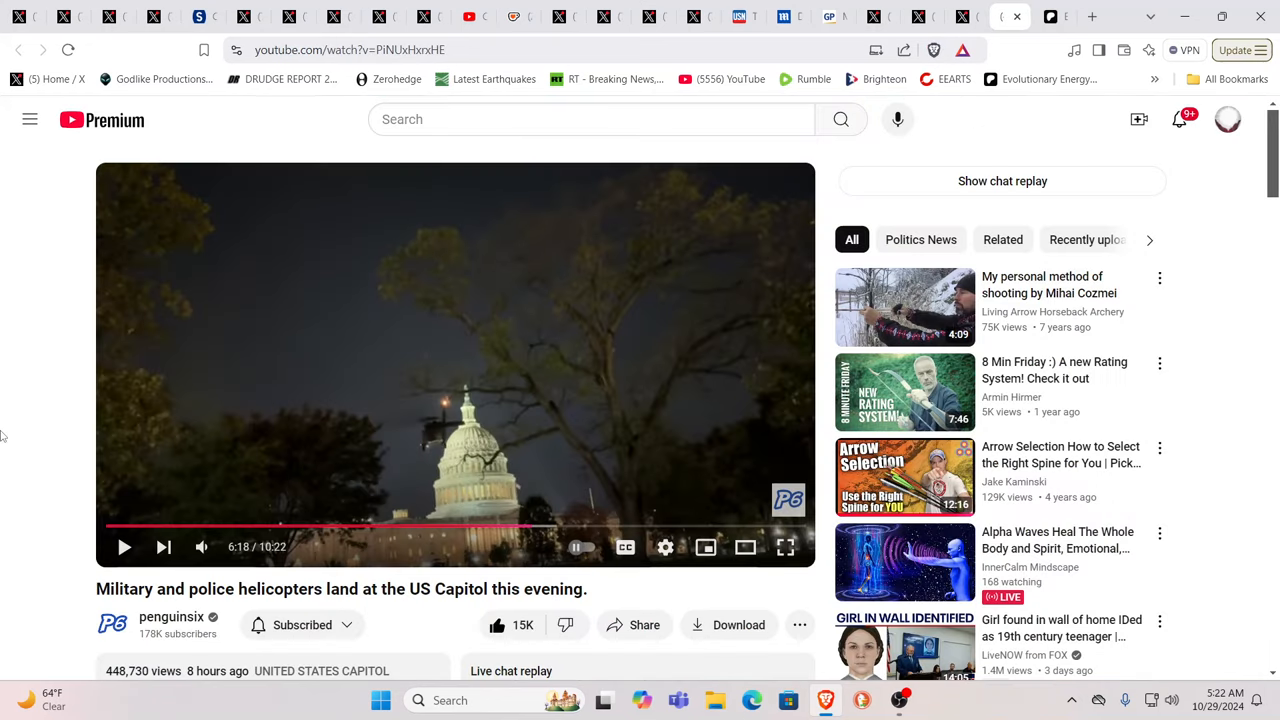
mouse_move(8, 442)
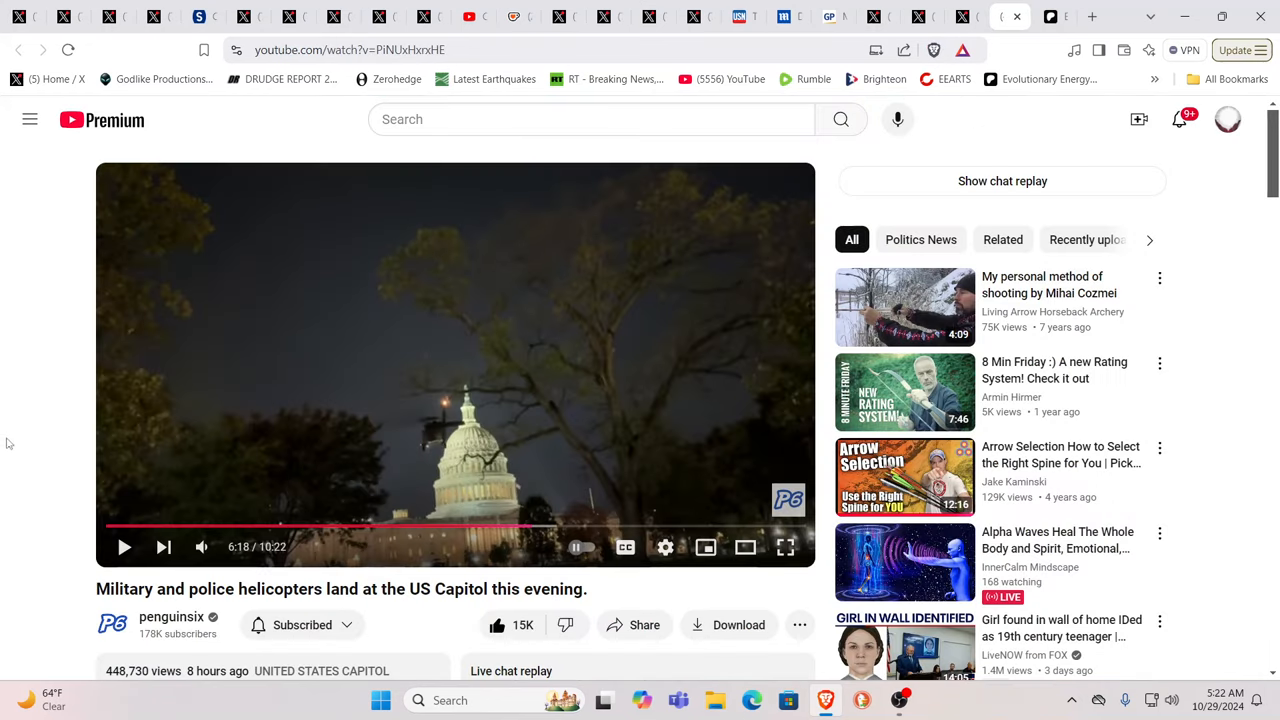
mouse_move(66, 576)
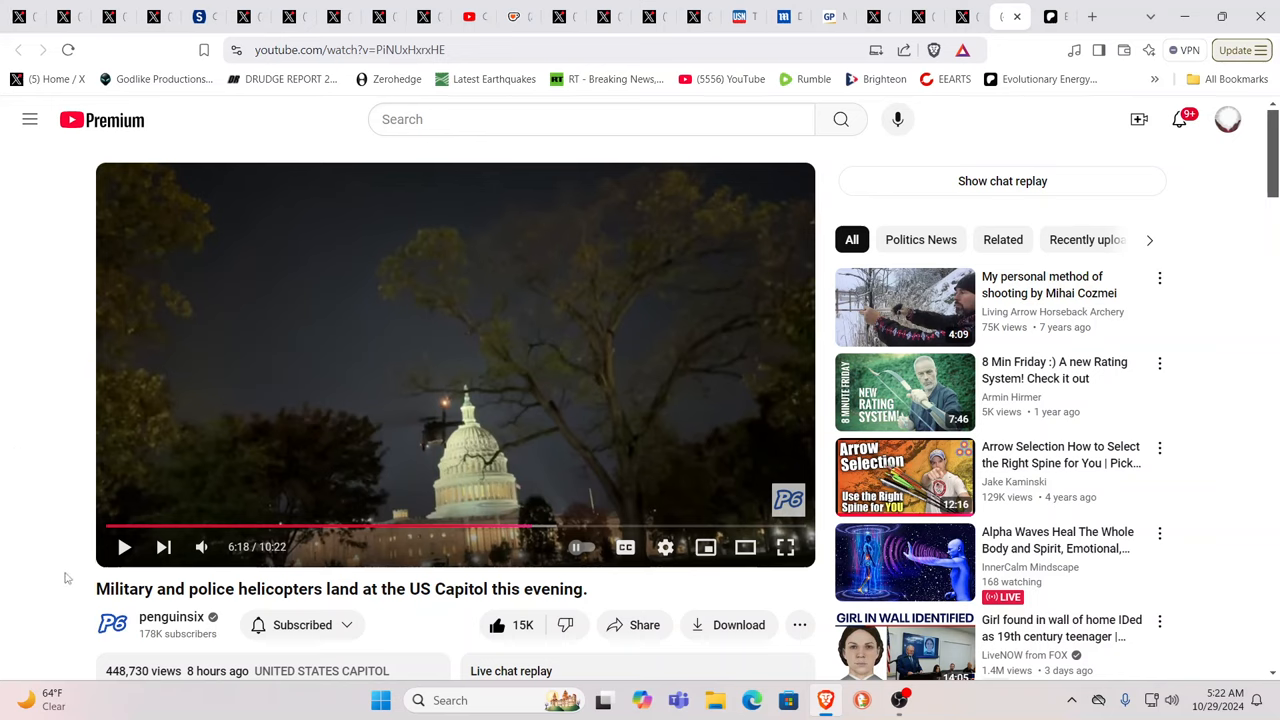
mouse_move(388, 612)
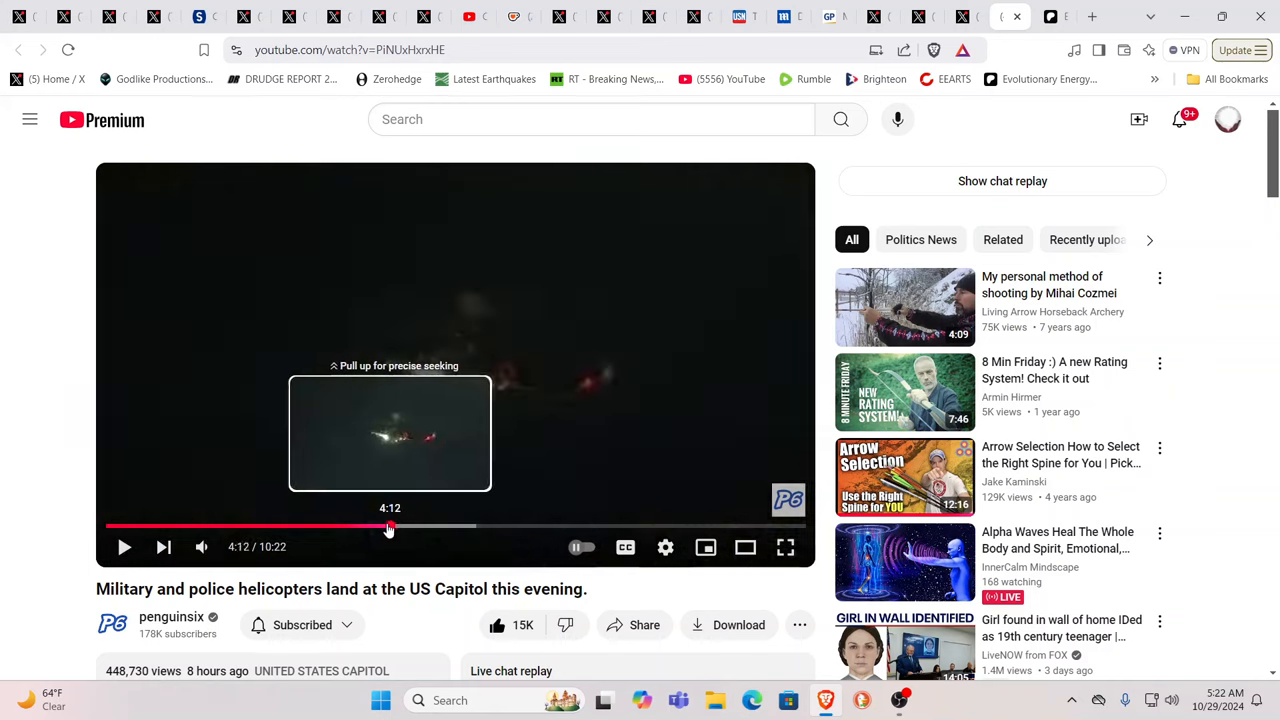
left_click_drag(388, 528, 310, 528)
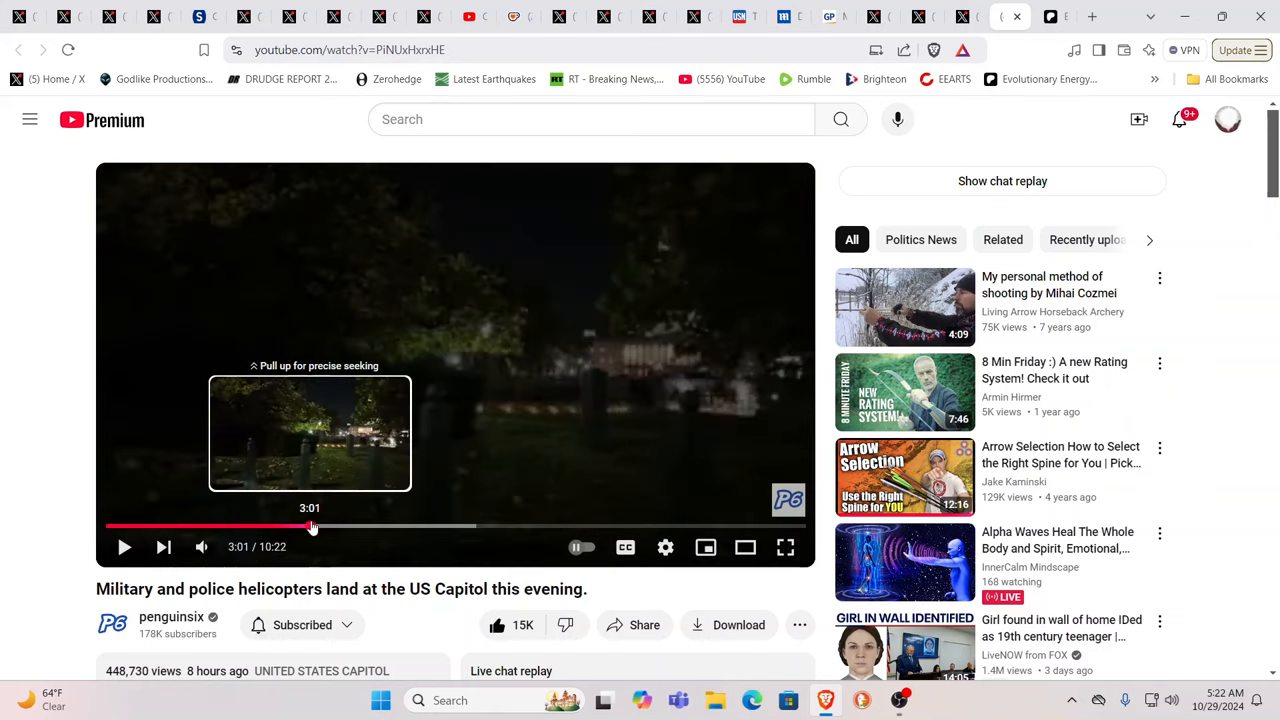
left_click_drag(310, 524, 284, 524)
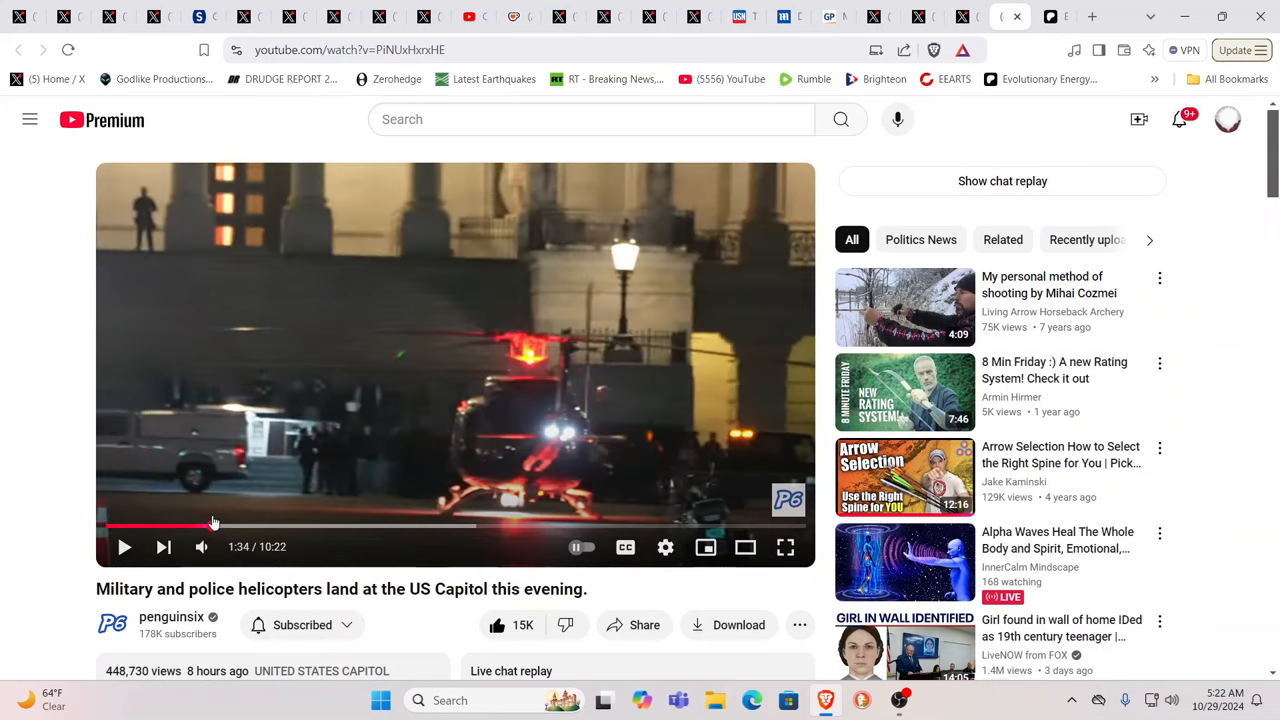
mouse_move(200, 546)
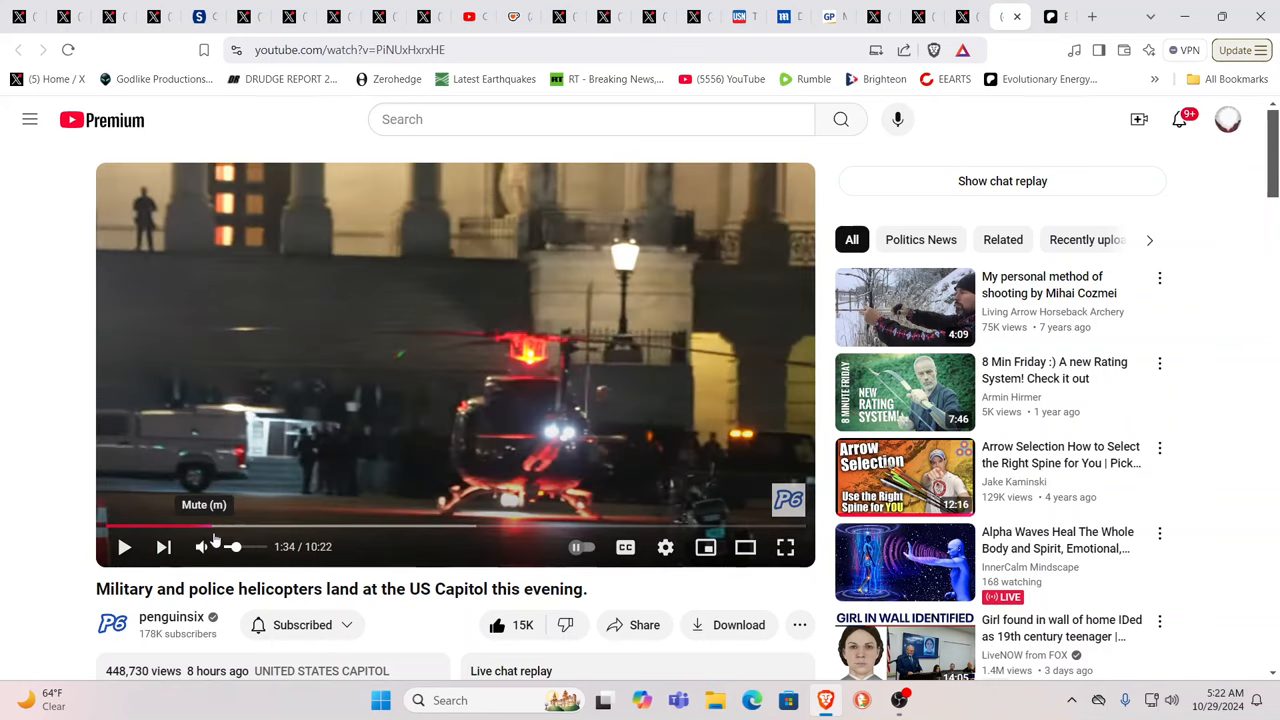
mouse_move(212, 524)
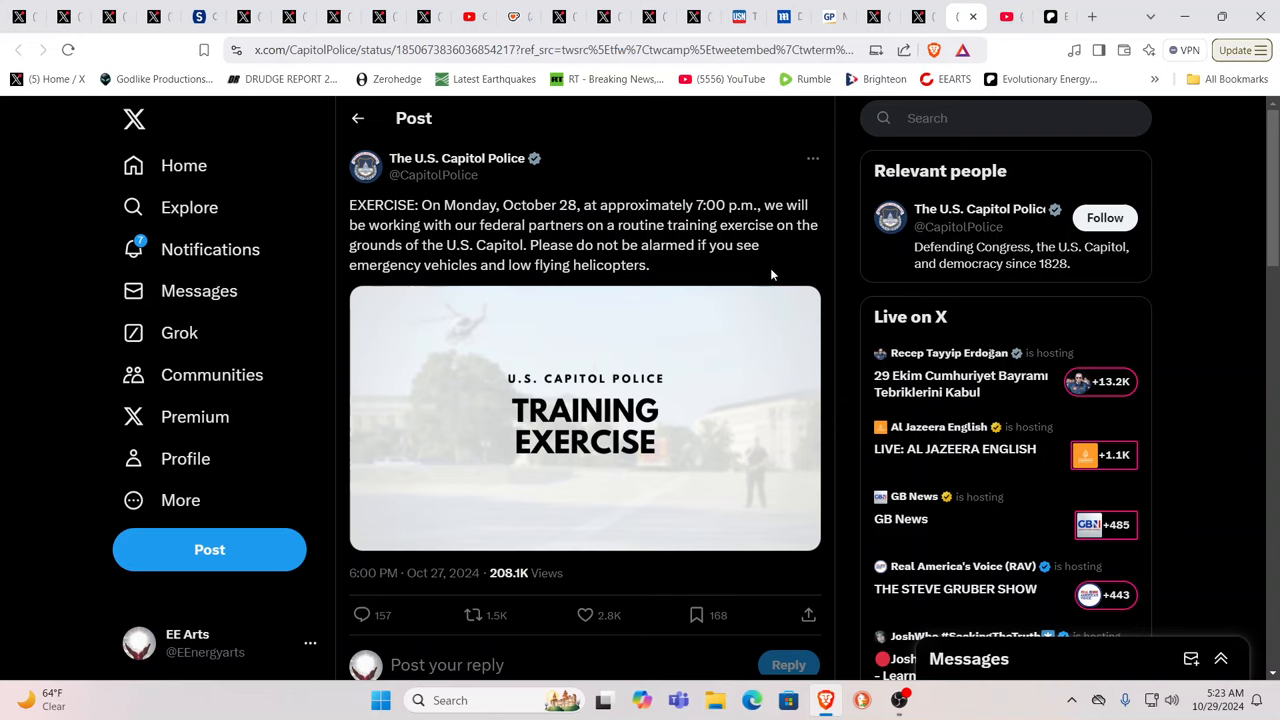
mouse_move(890, 84)
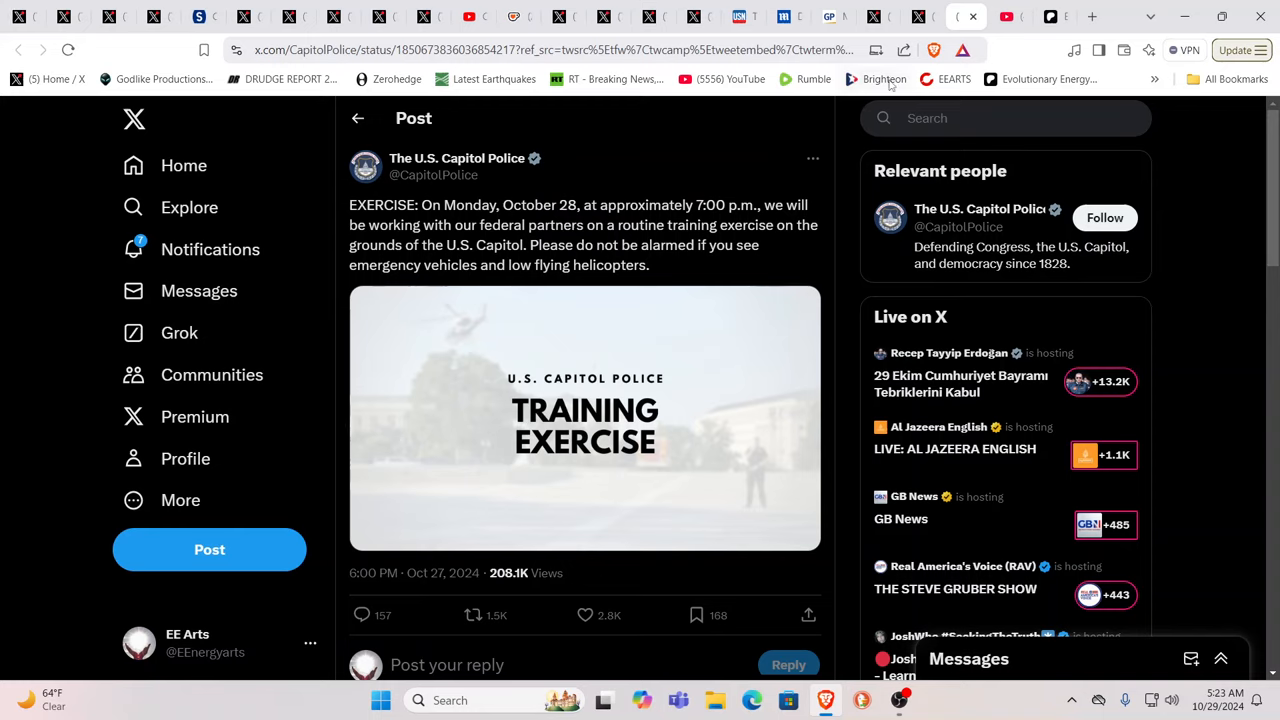
mouse_move(904, 50)
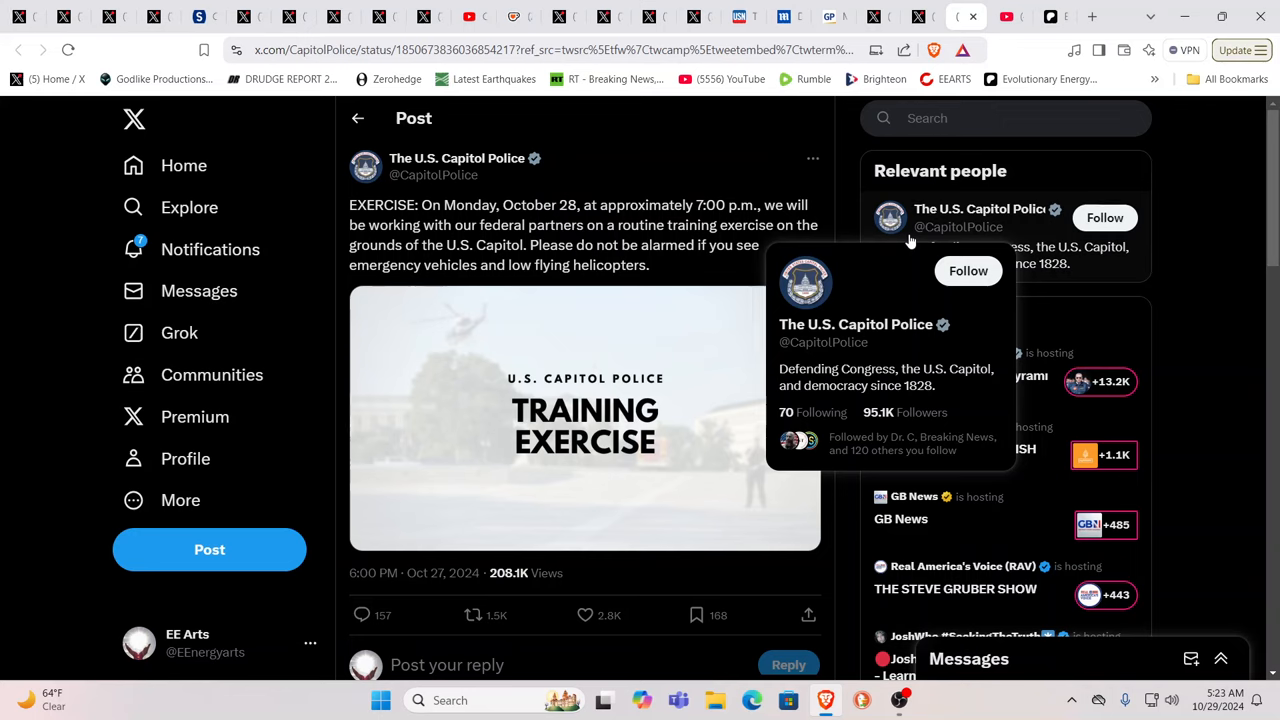
mouse_move(1092, 102)
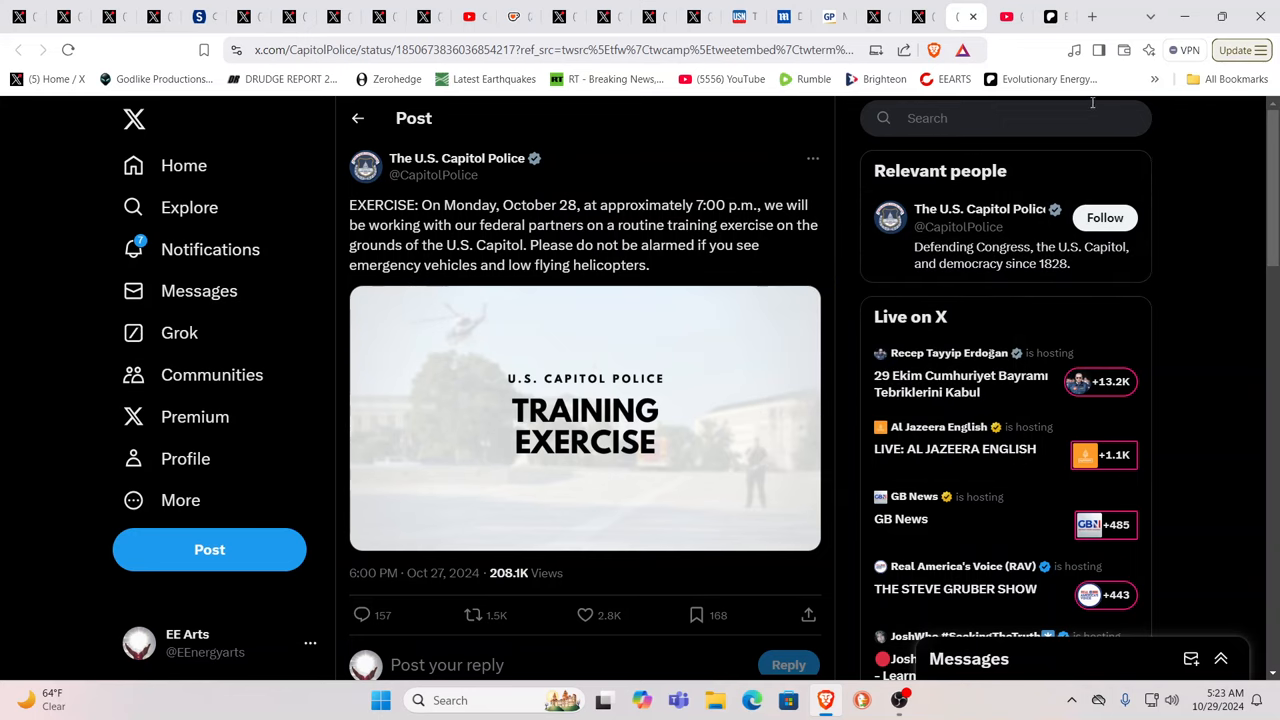
mouse_move(968, 32)
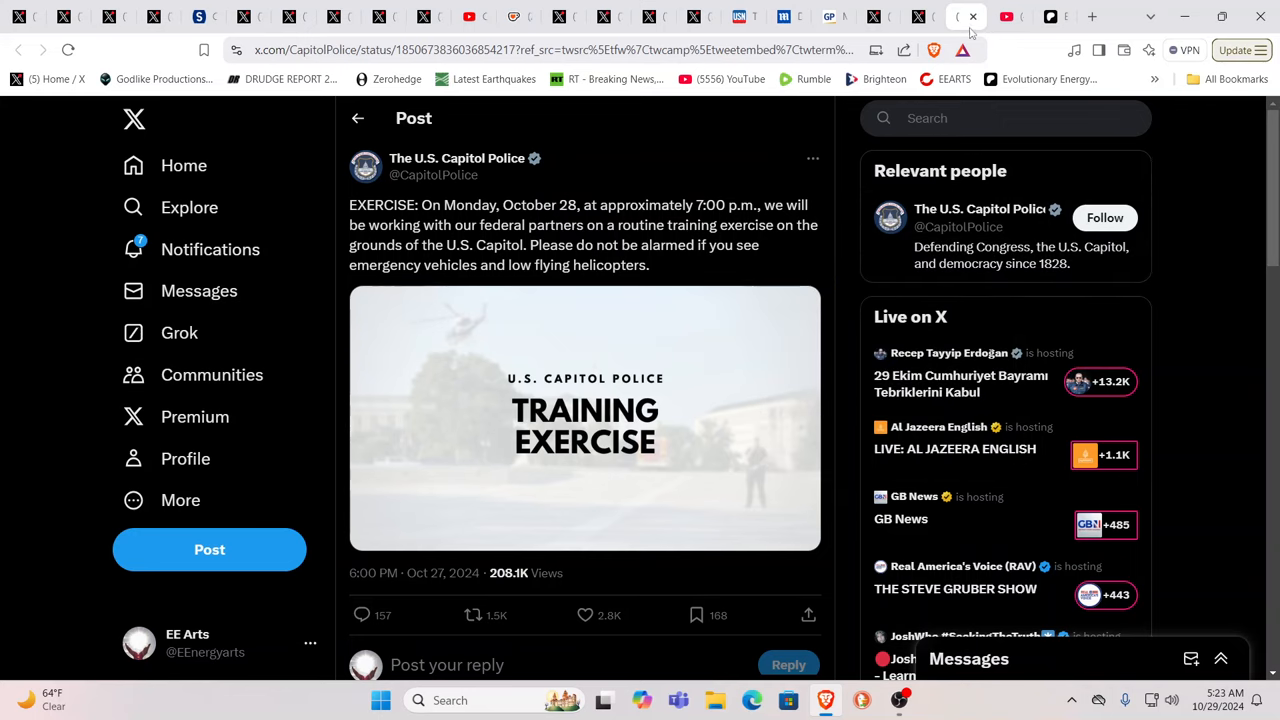
mouse_move(920, 16)
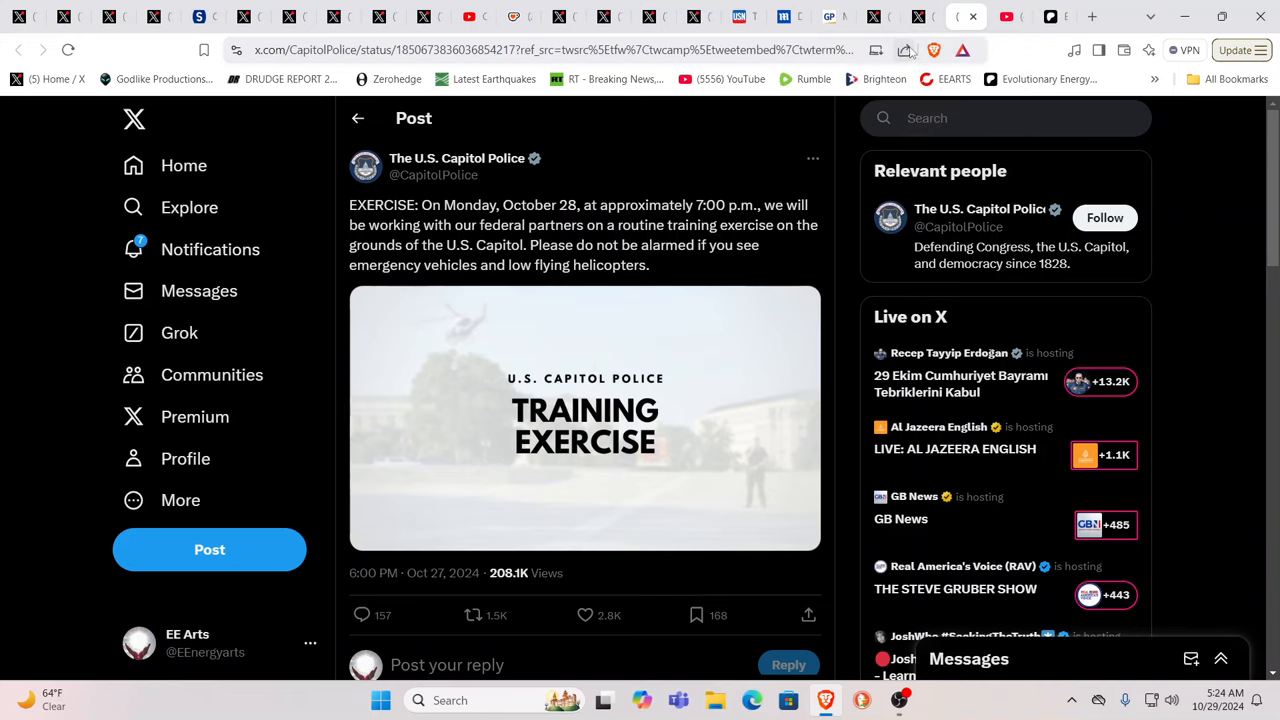
mouse_move(920, 16)
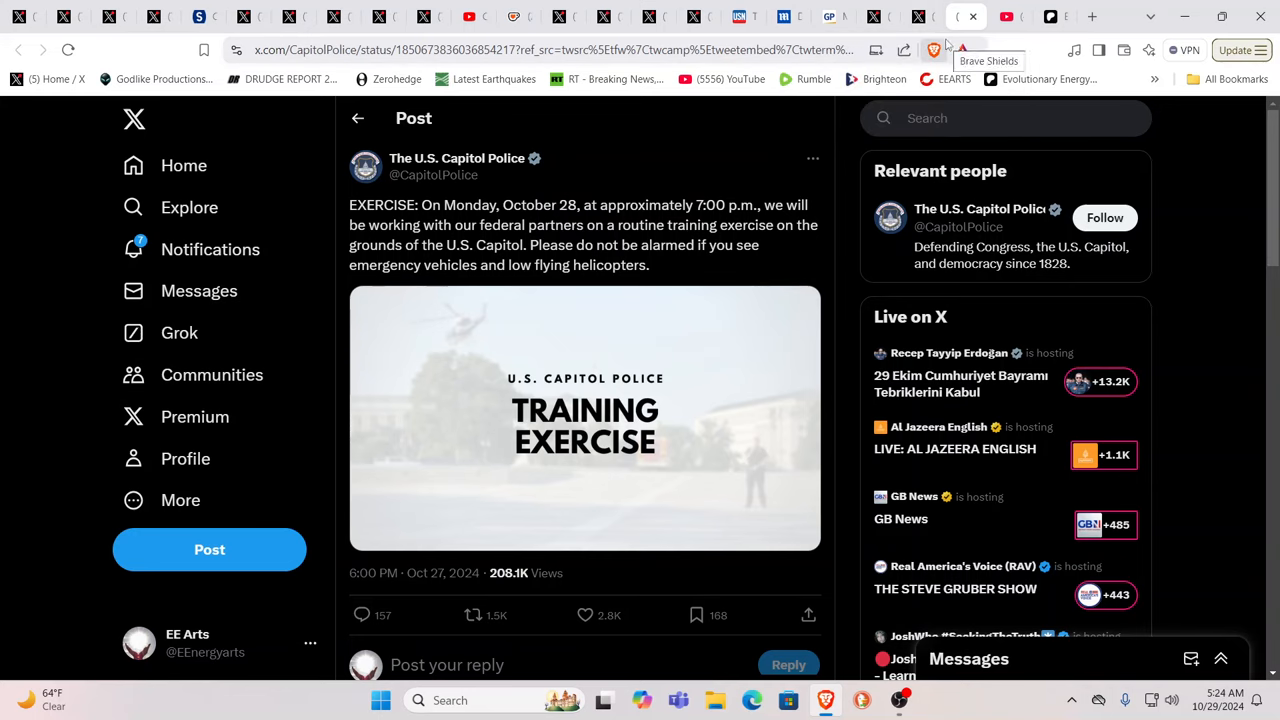
mouse_move(1004, 44)
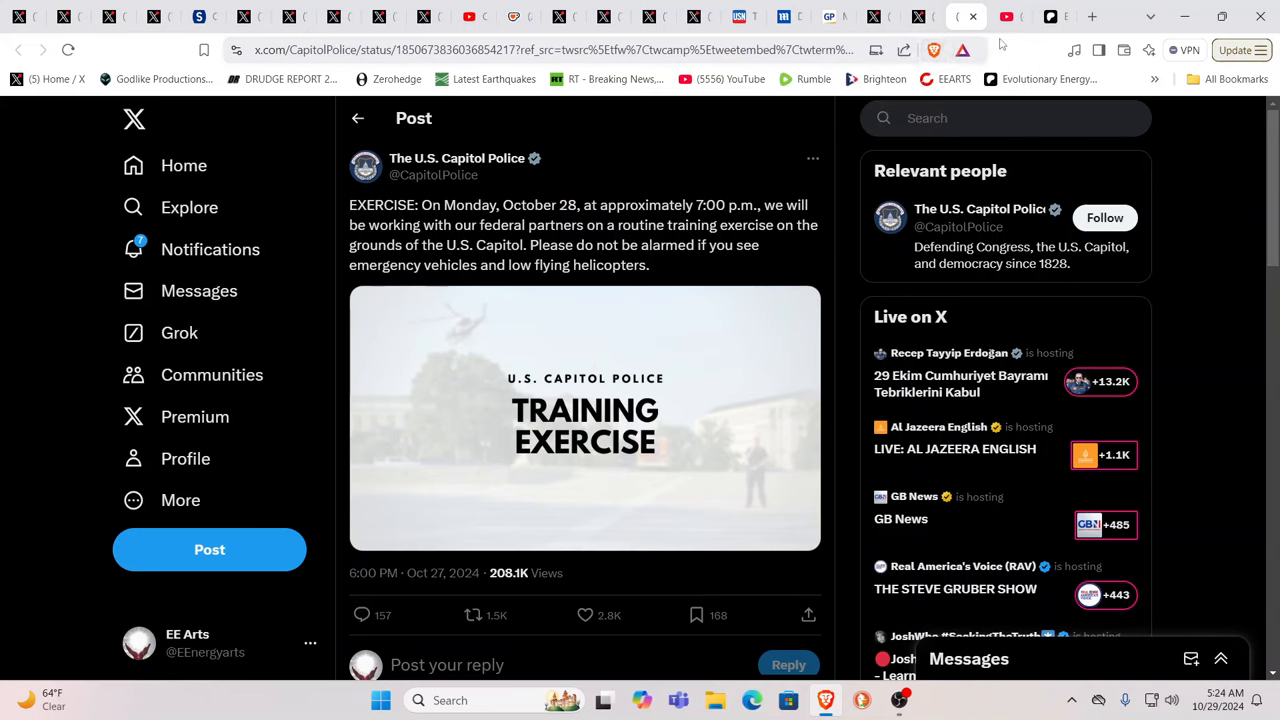
mouse_move(920, 16)
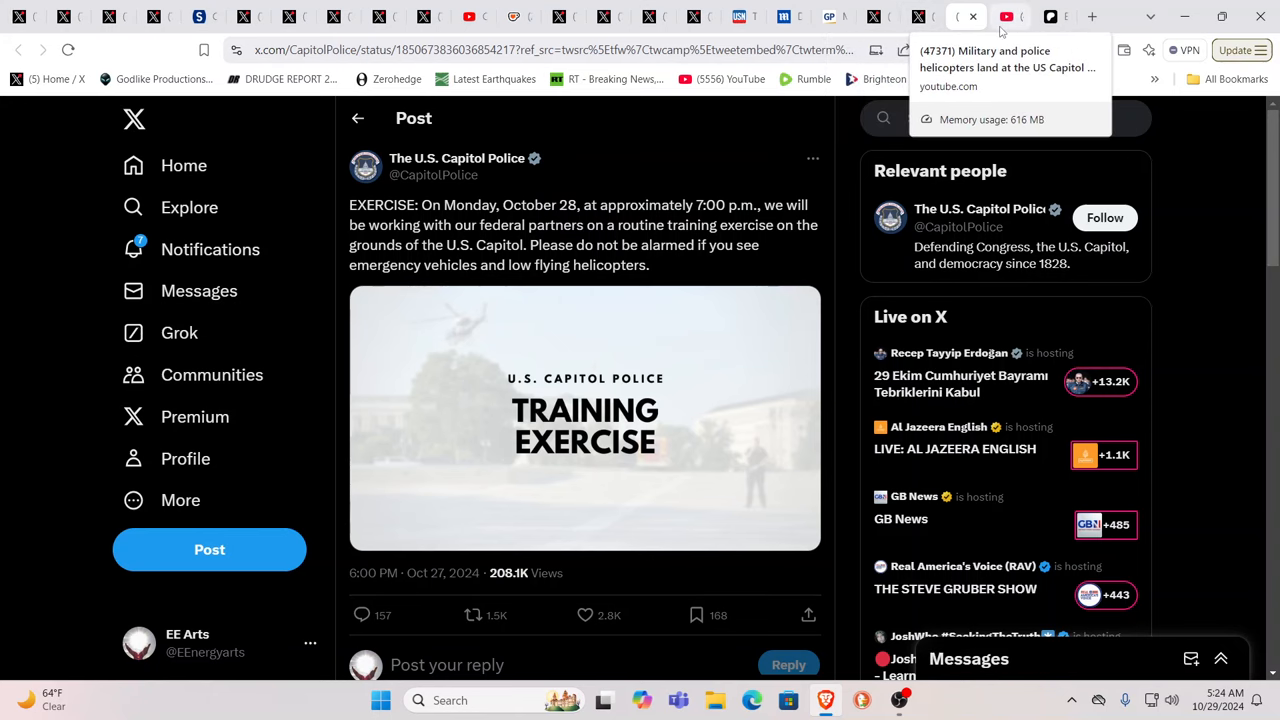
Step: Return to the Capitol helicopter video and scrub forward through 2:11, 3:36, 4:14, 5:17 to about 6:46
left_click(1010, 16)
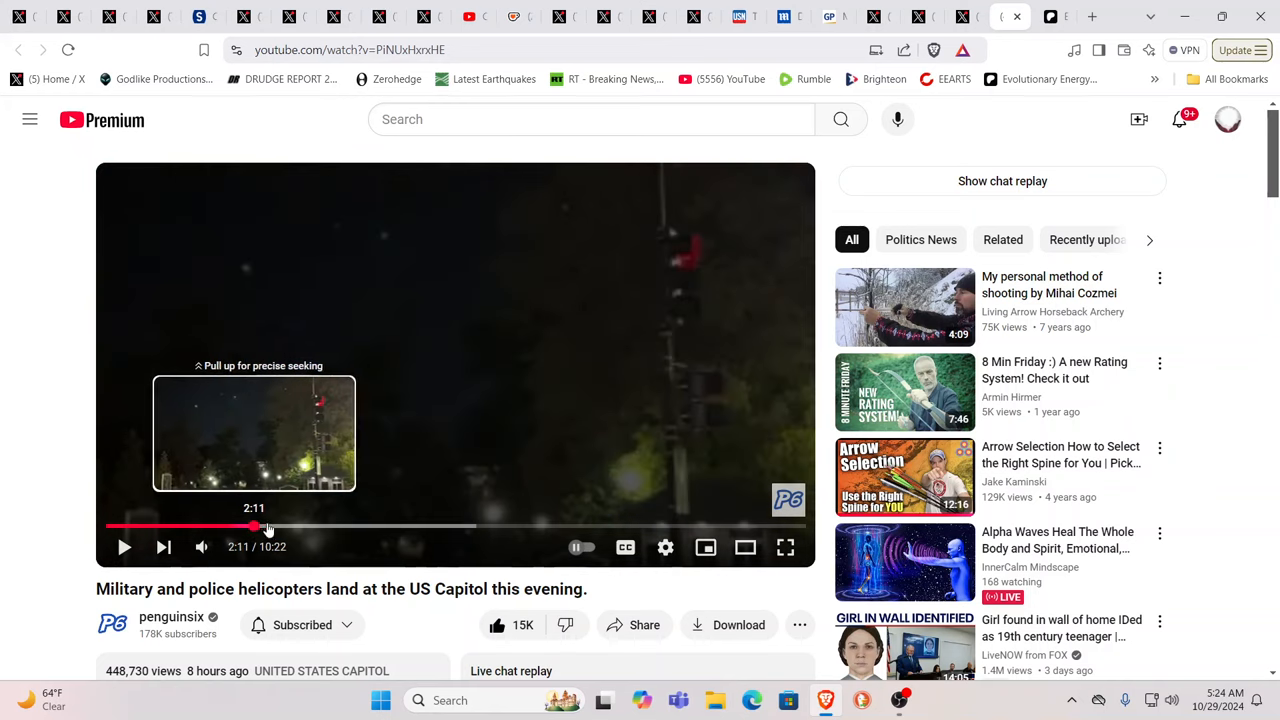
left_click_drag(256, 524, 292, 524)
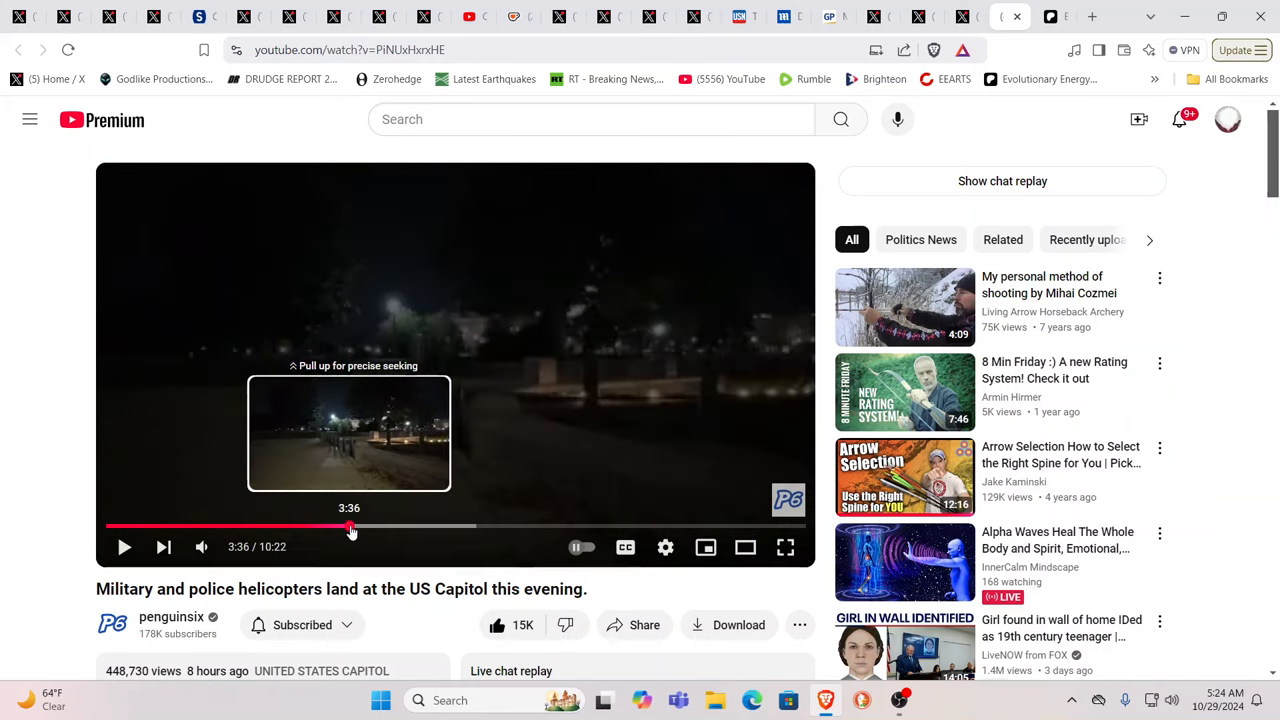
left_click_drag(348, 528, 392, 528)
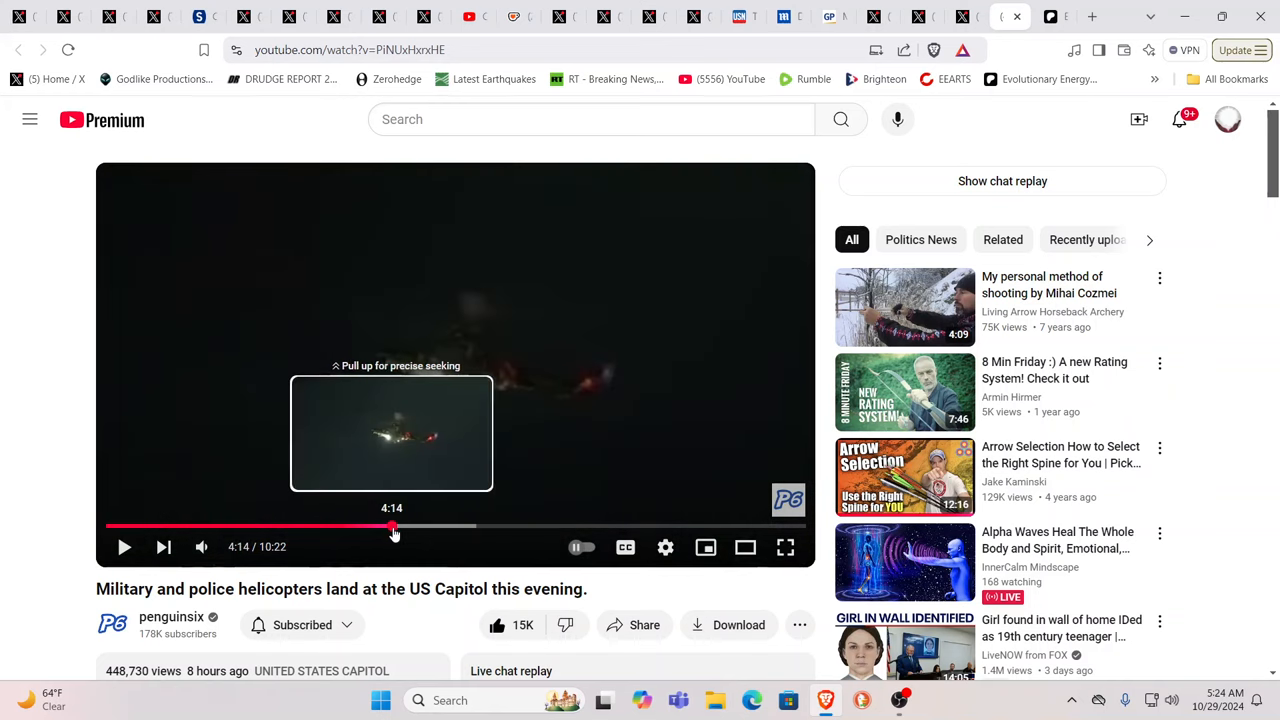
left_click_drag(392, 528, 430, 528)
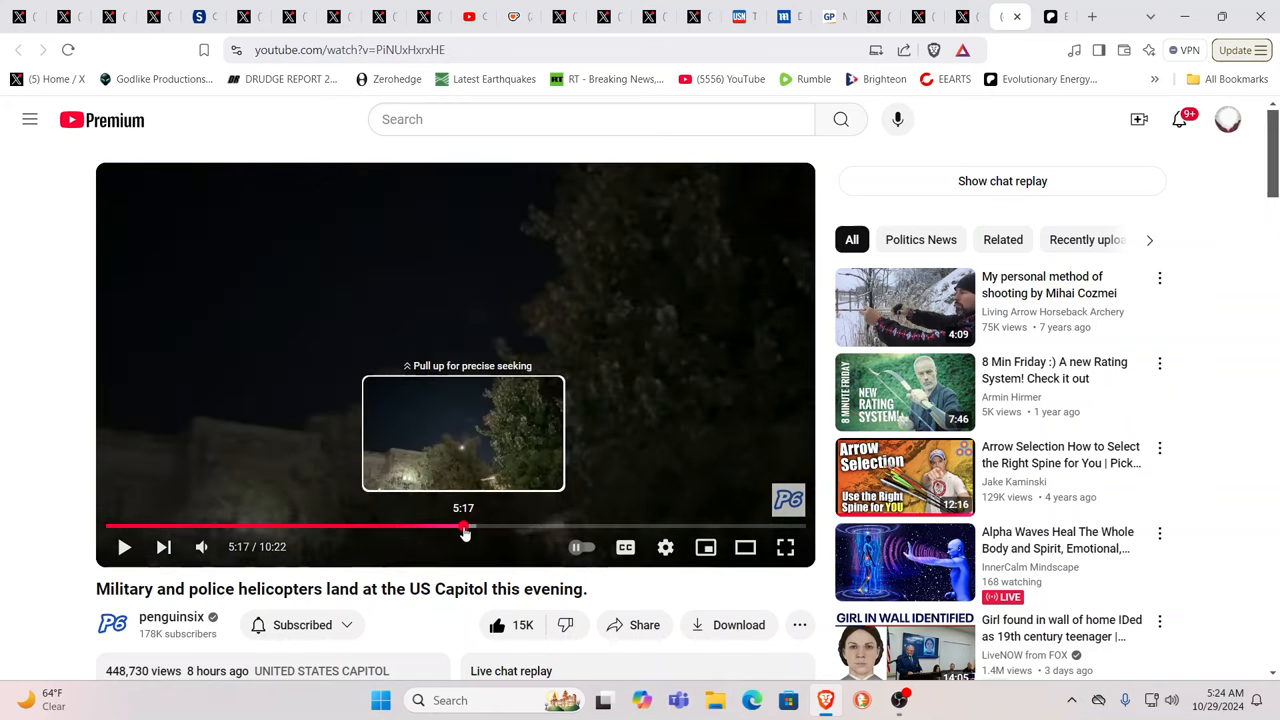
left_click_drag(464, 528, 498, 528)
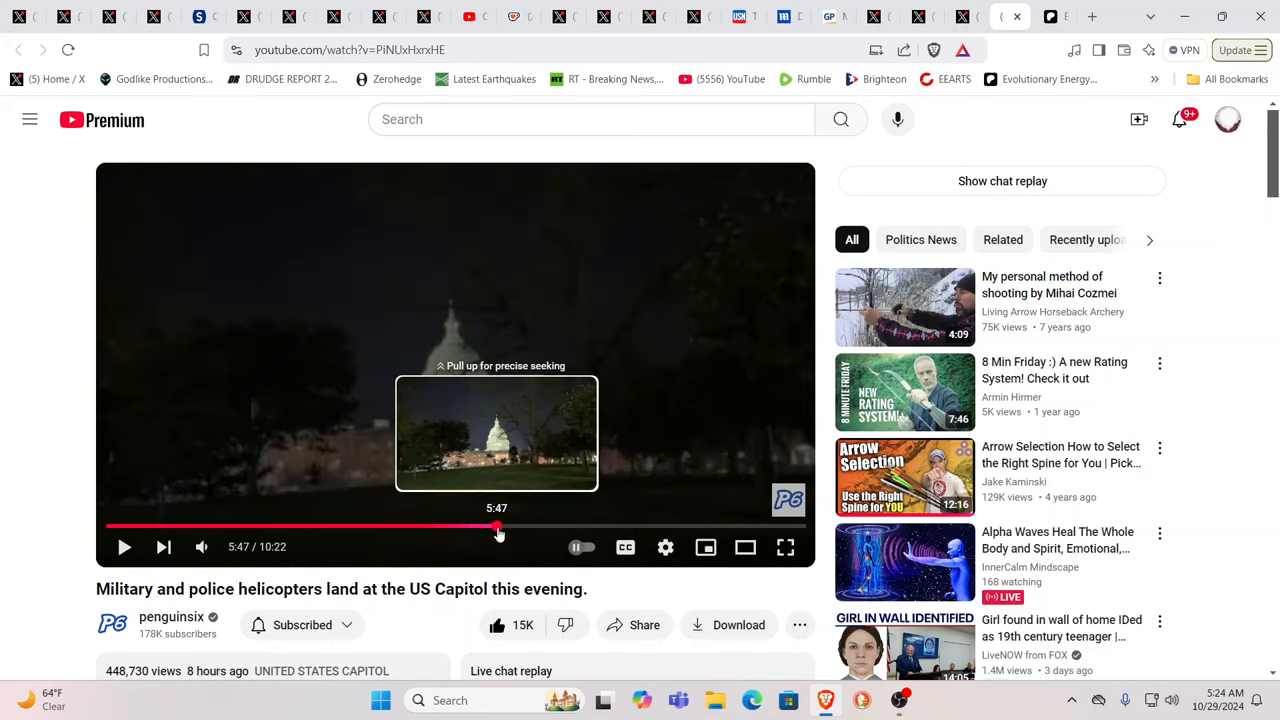
left_click_drag(498, 528, 532, 528)
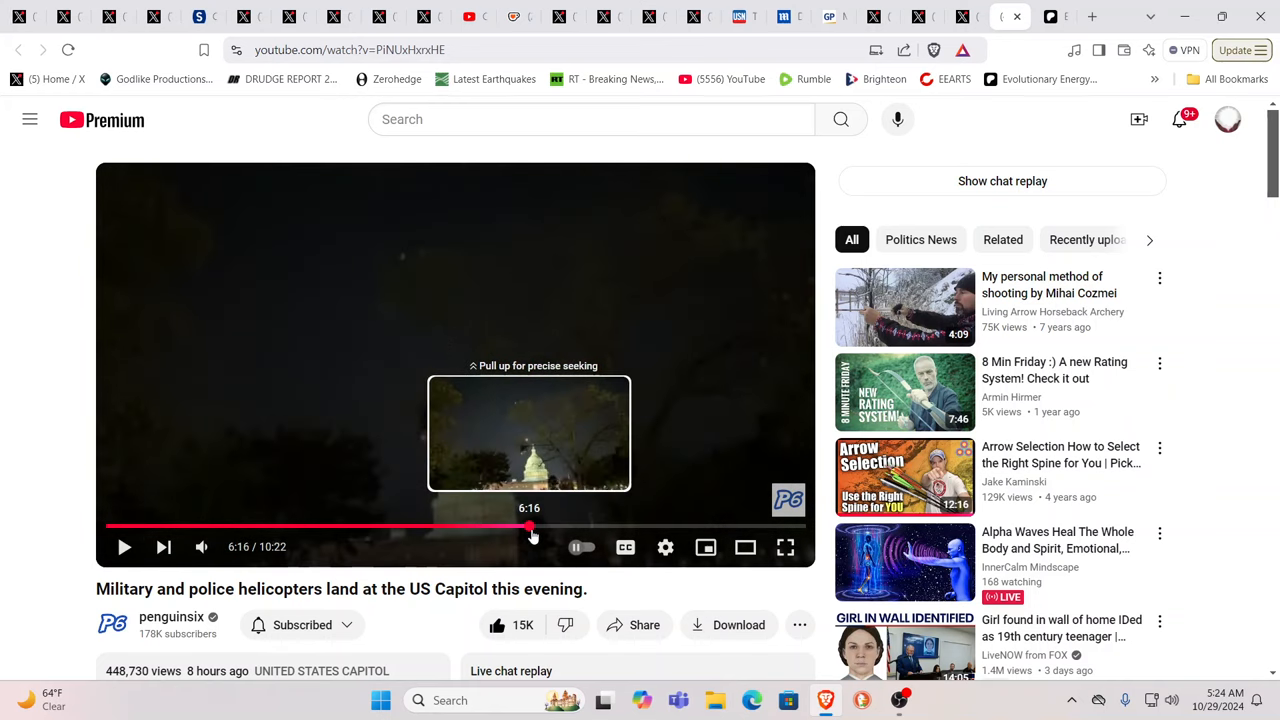
left_click_drag(530, 528, 564, 528)
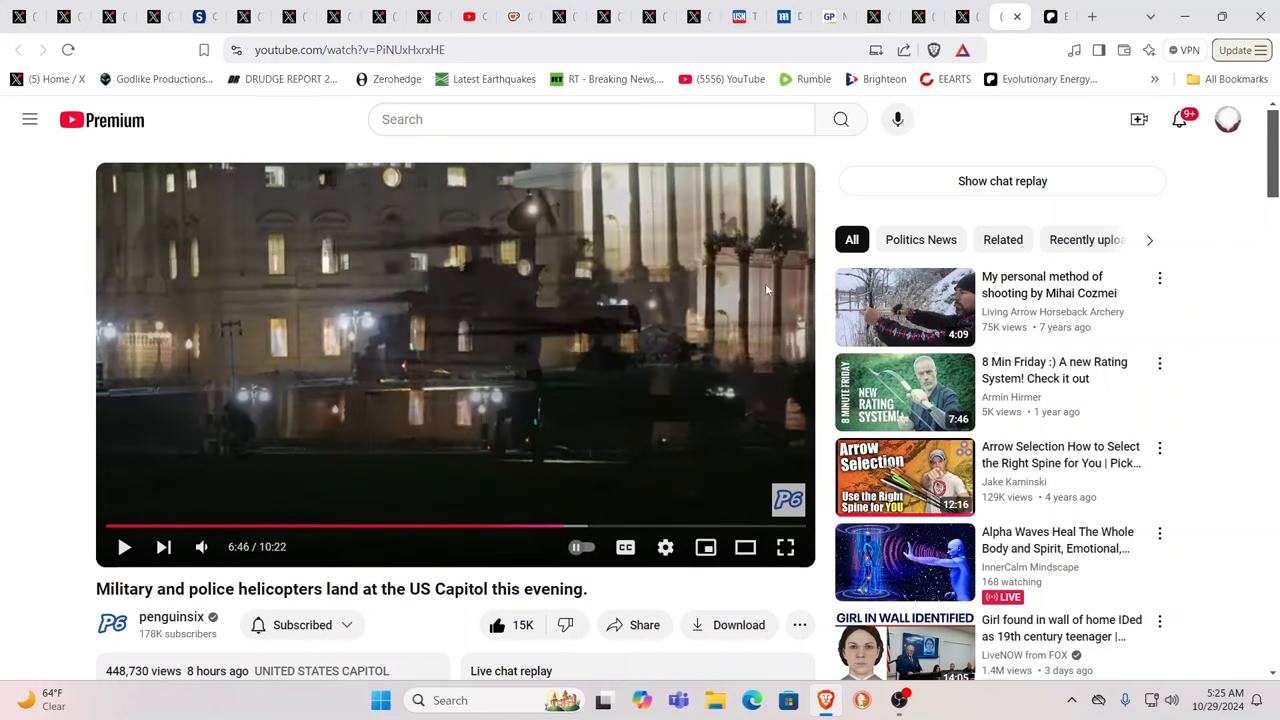
Step: Switch through the Capitol Police training-exercise post tab to the Acyn CNN clip post on X
left_click(948, 16)
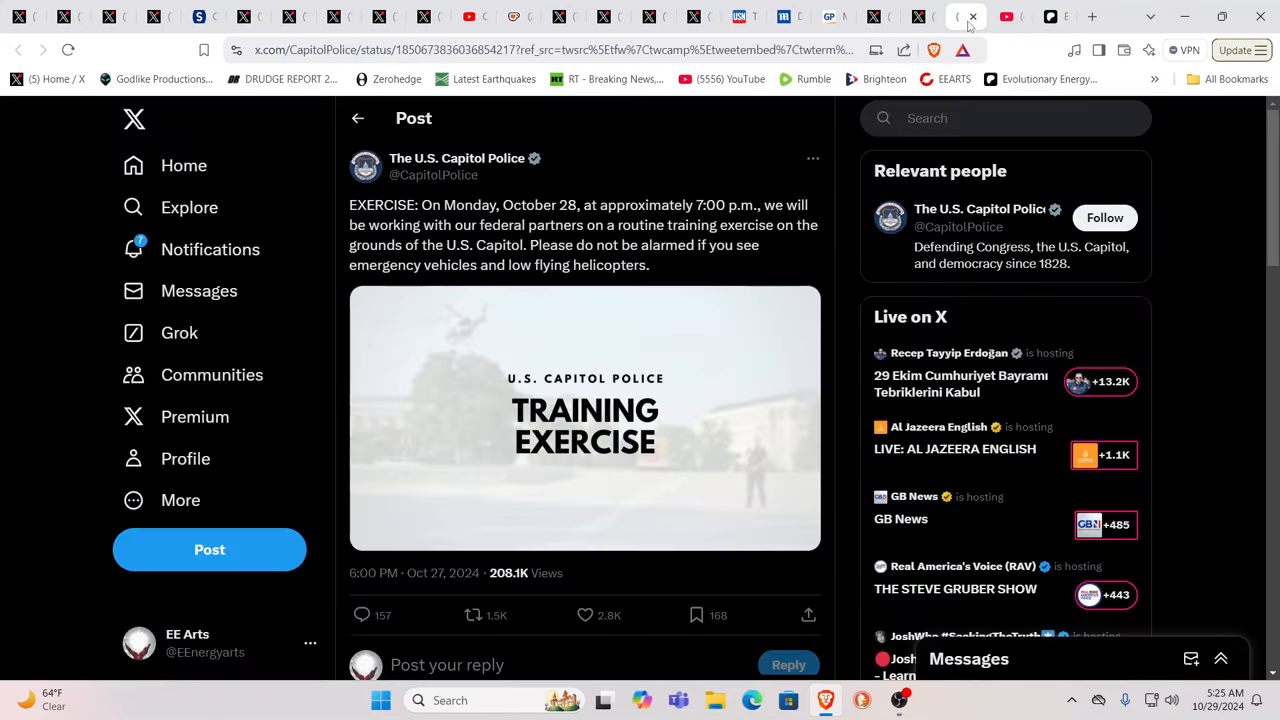
left_click(910, 16)
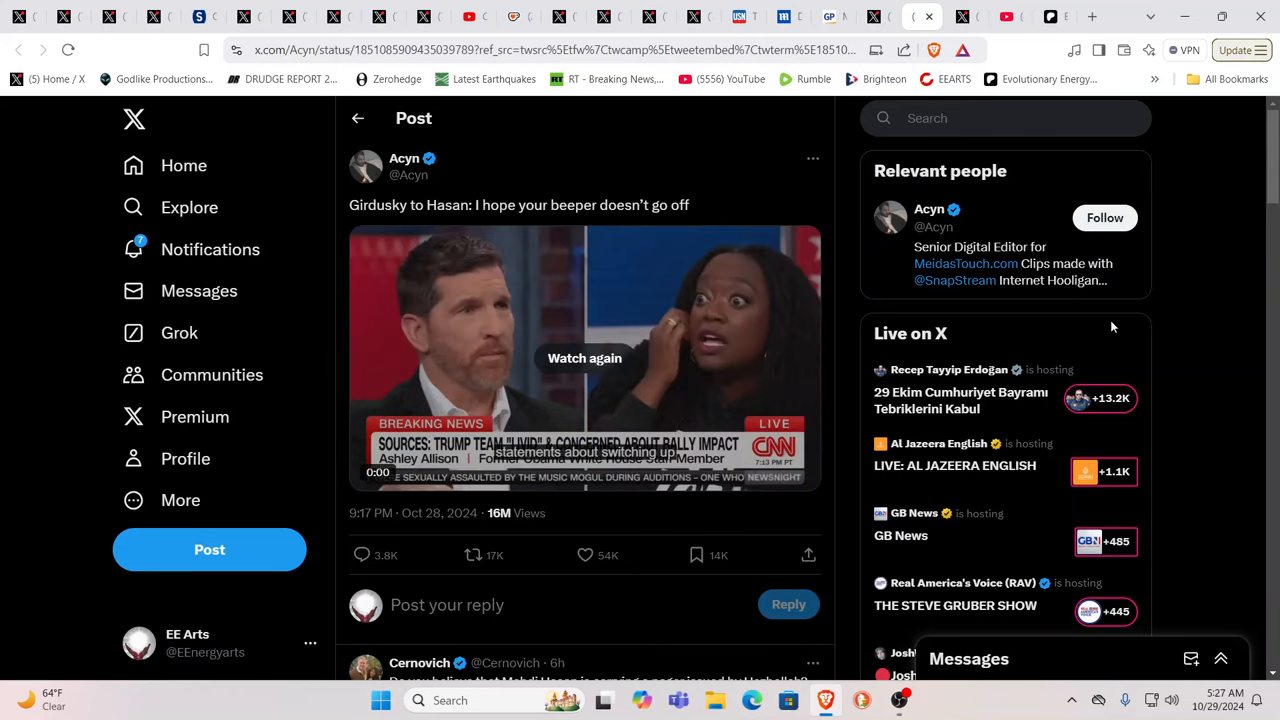
mouse_move(1036, 224)
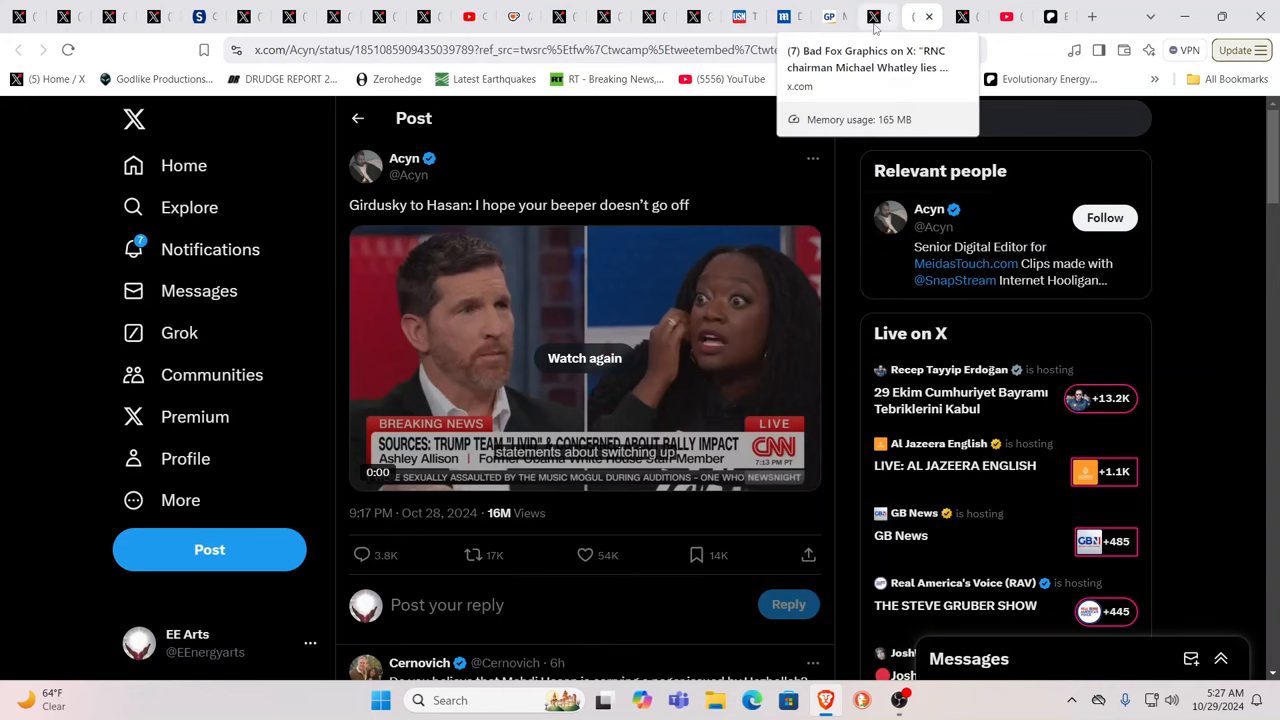
Step: Switch to the Delaware County polling arrest post and play the quoted Michael Whatley arrest video
left_click(836, 16)
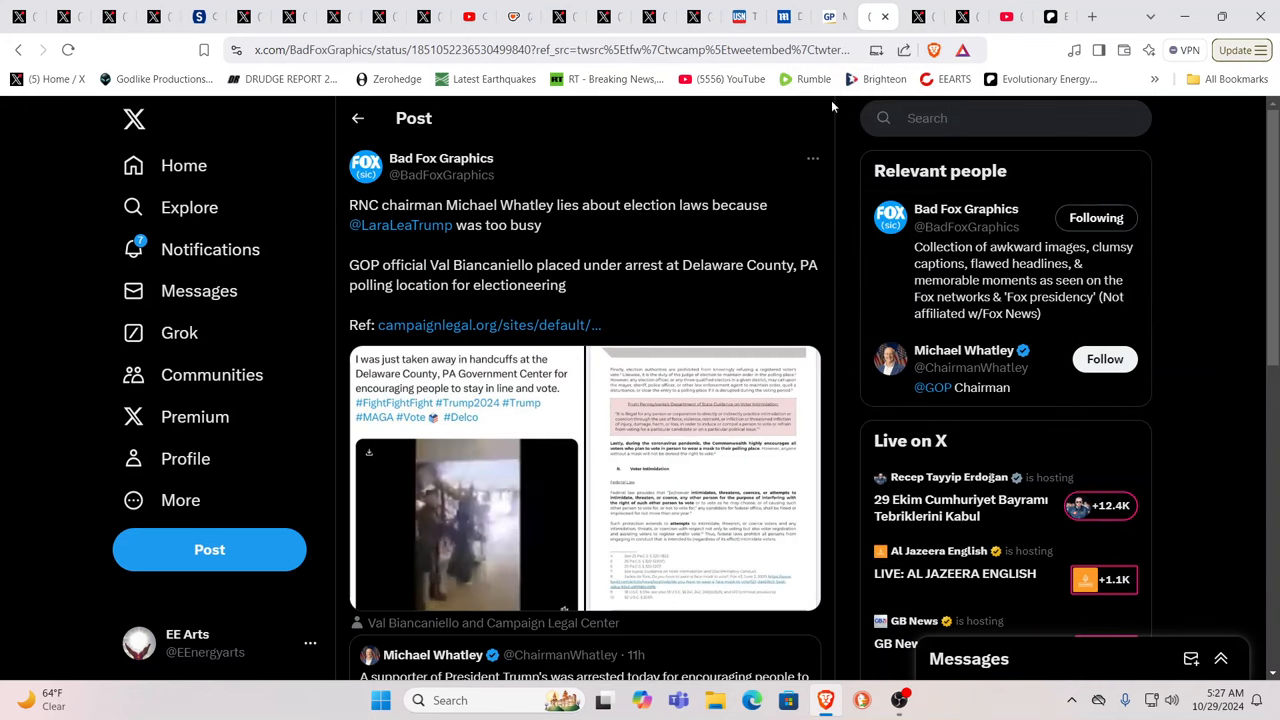
mouse_move(650, 256)
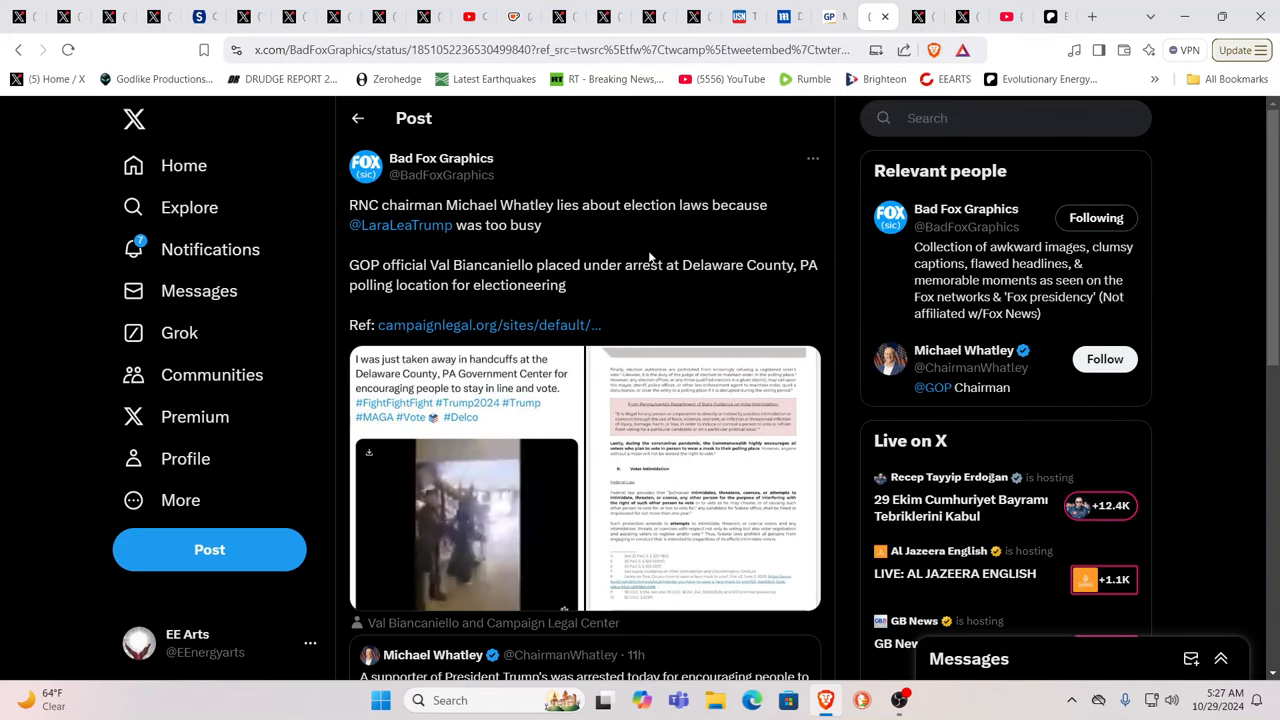
mouse_move(700, 304)
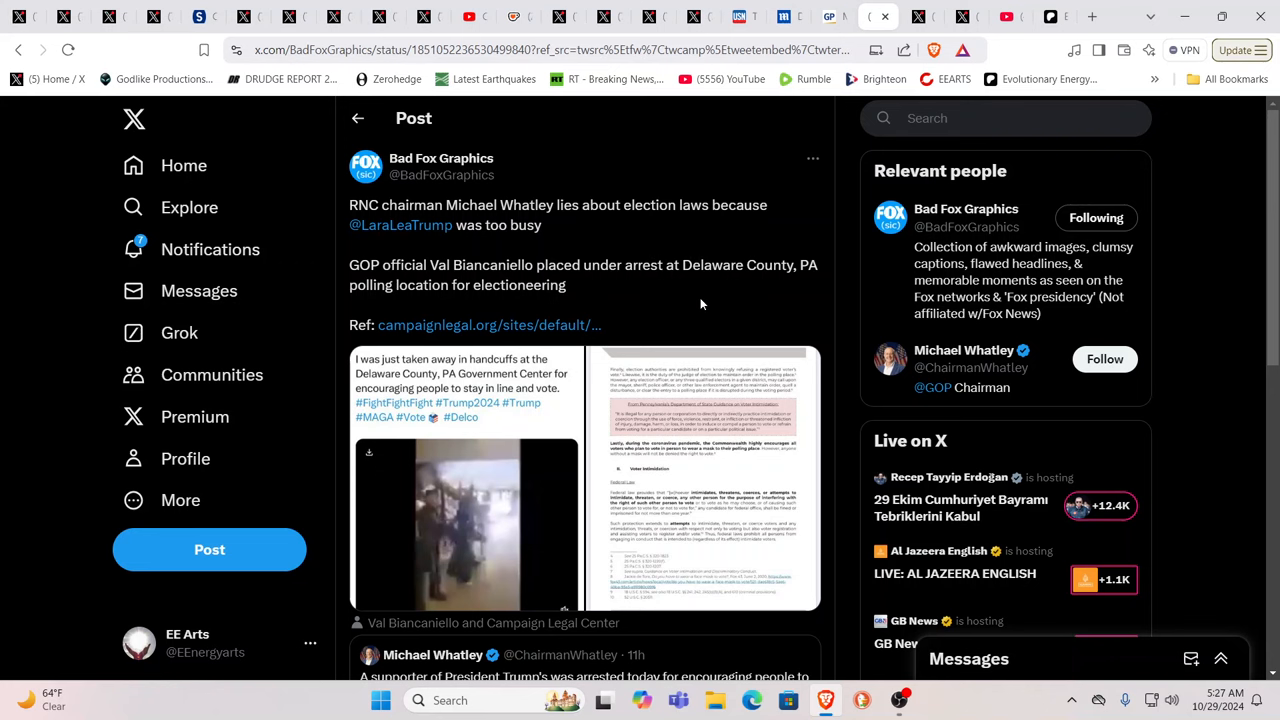
scroll("down", 3)
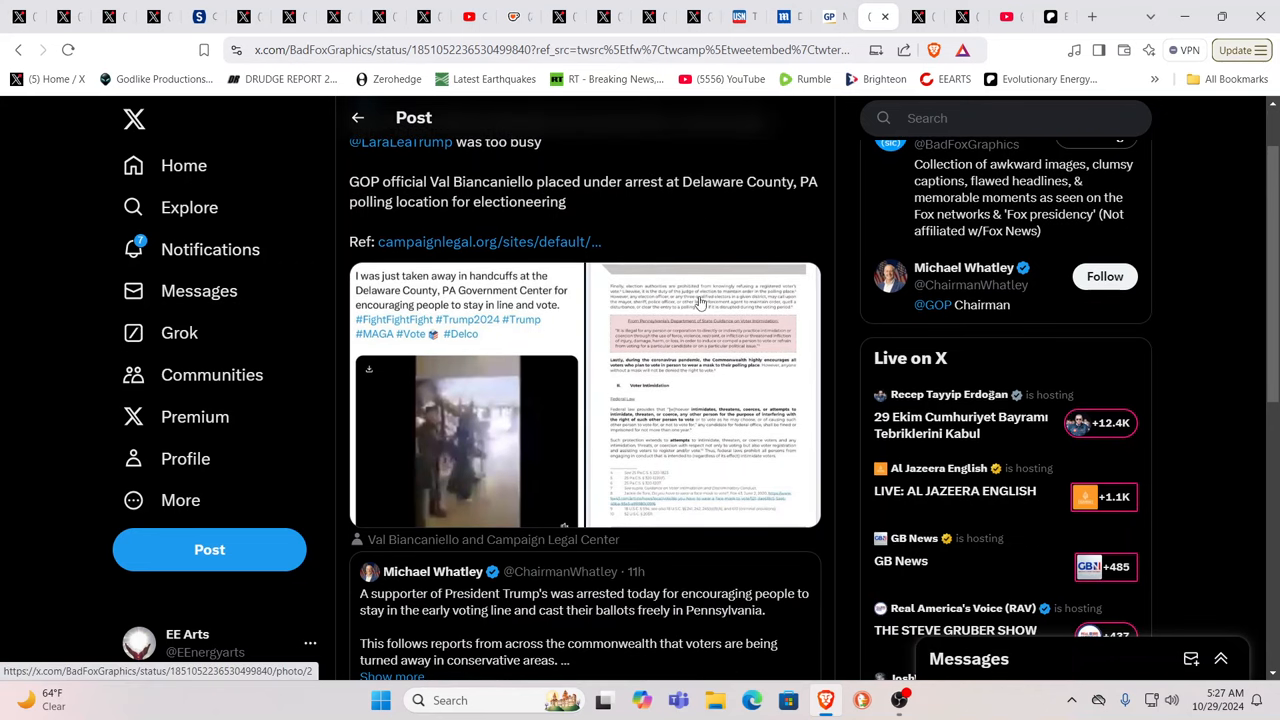
mouse_move(714, 238)
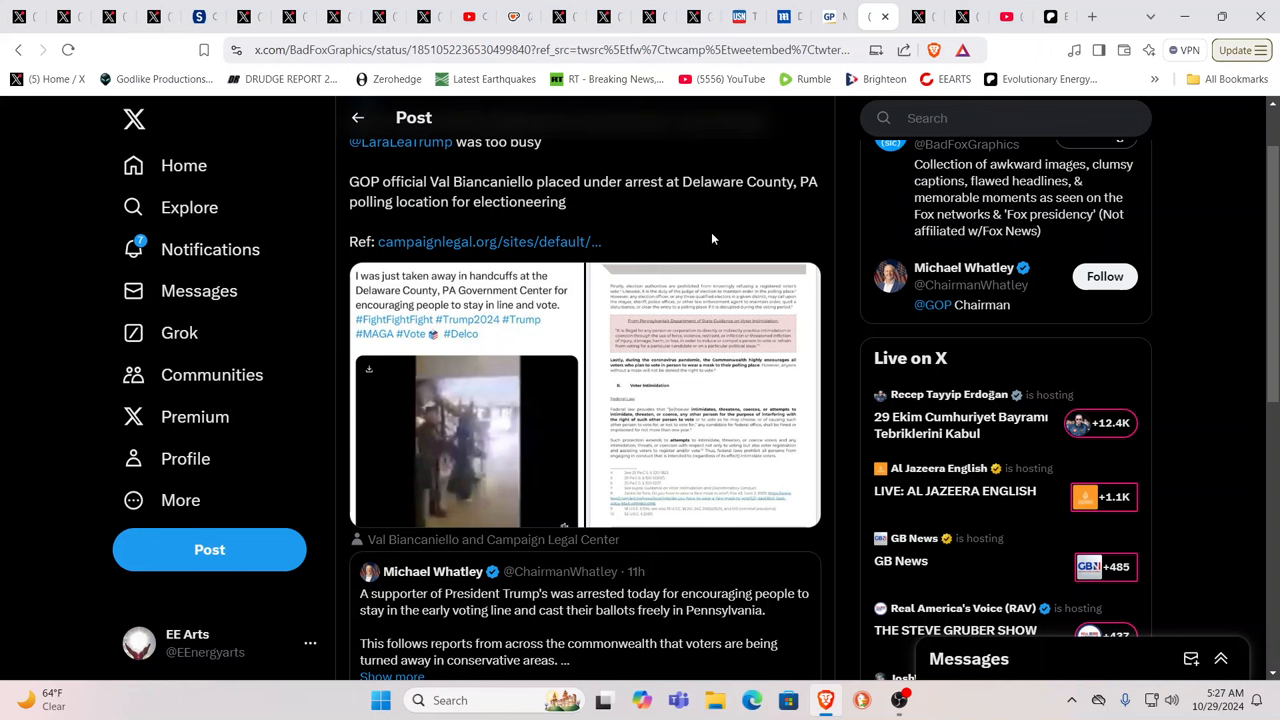
scroll("down", 3)
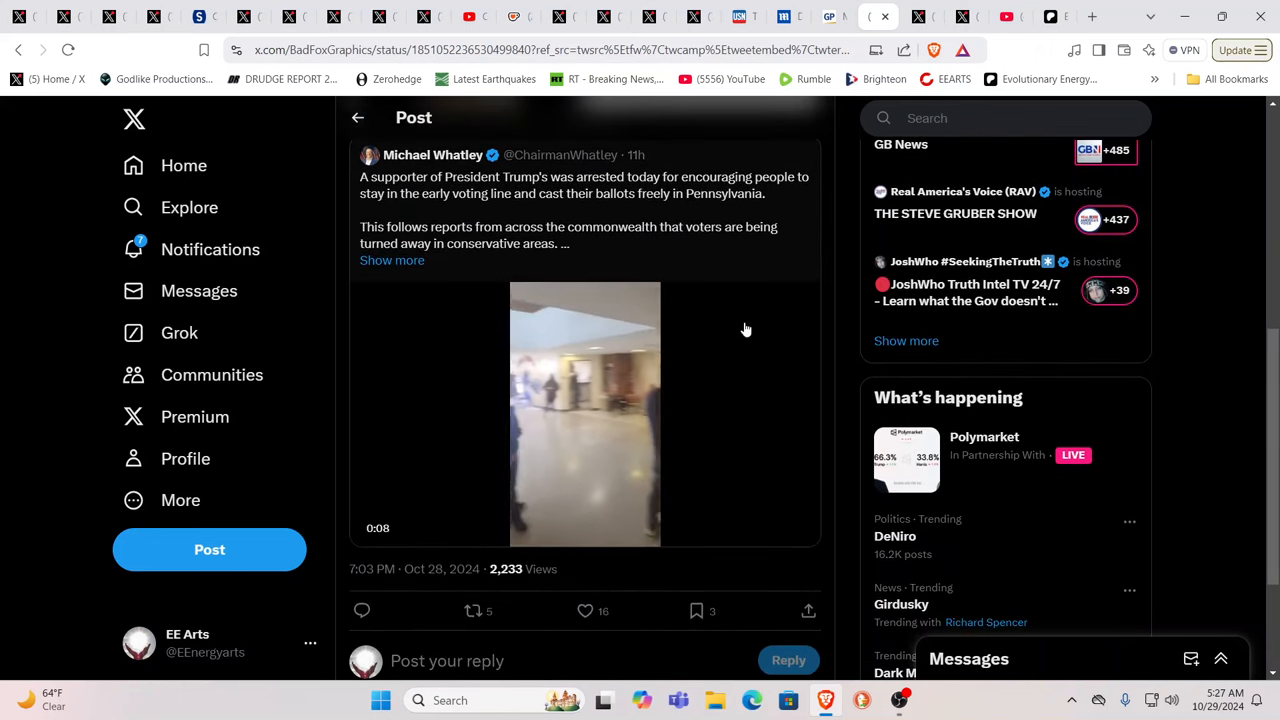
left_click(584, 414)
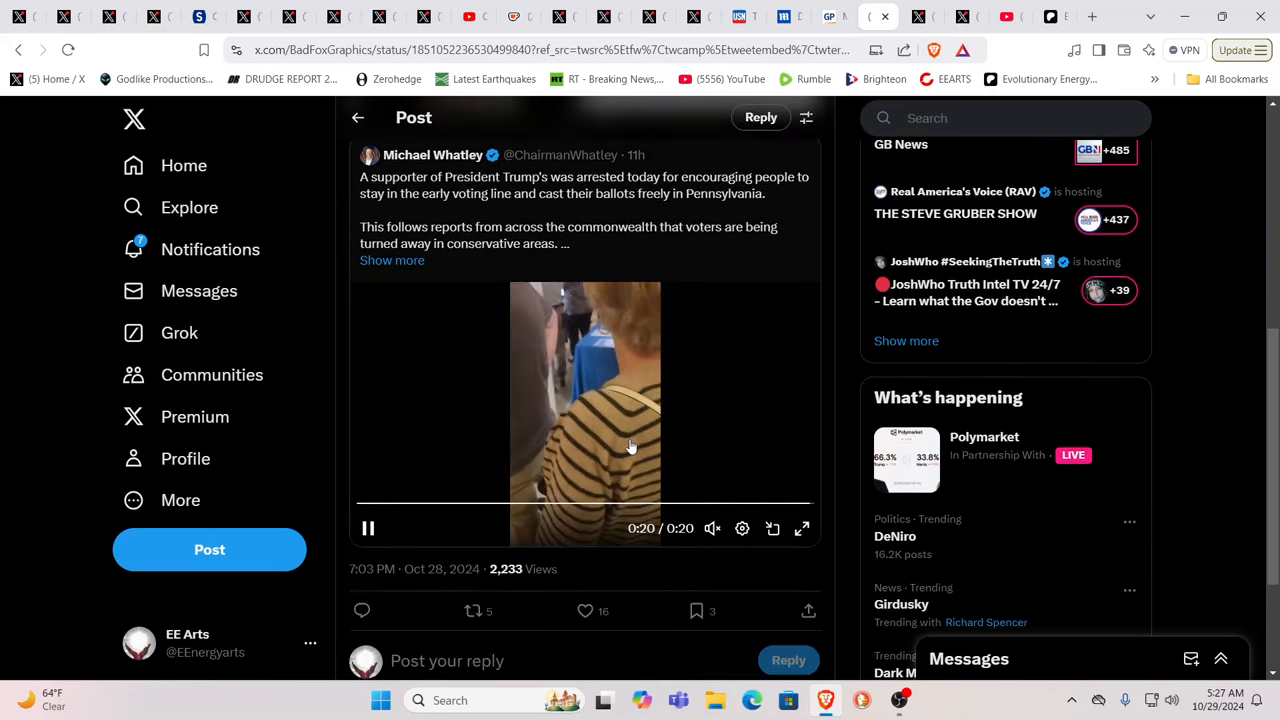
left_click(368, 528)
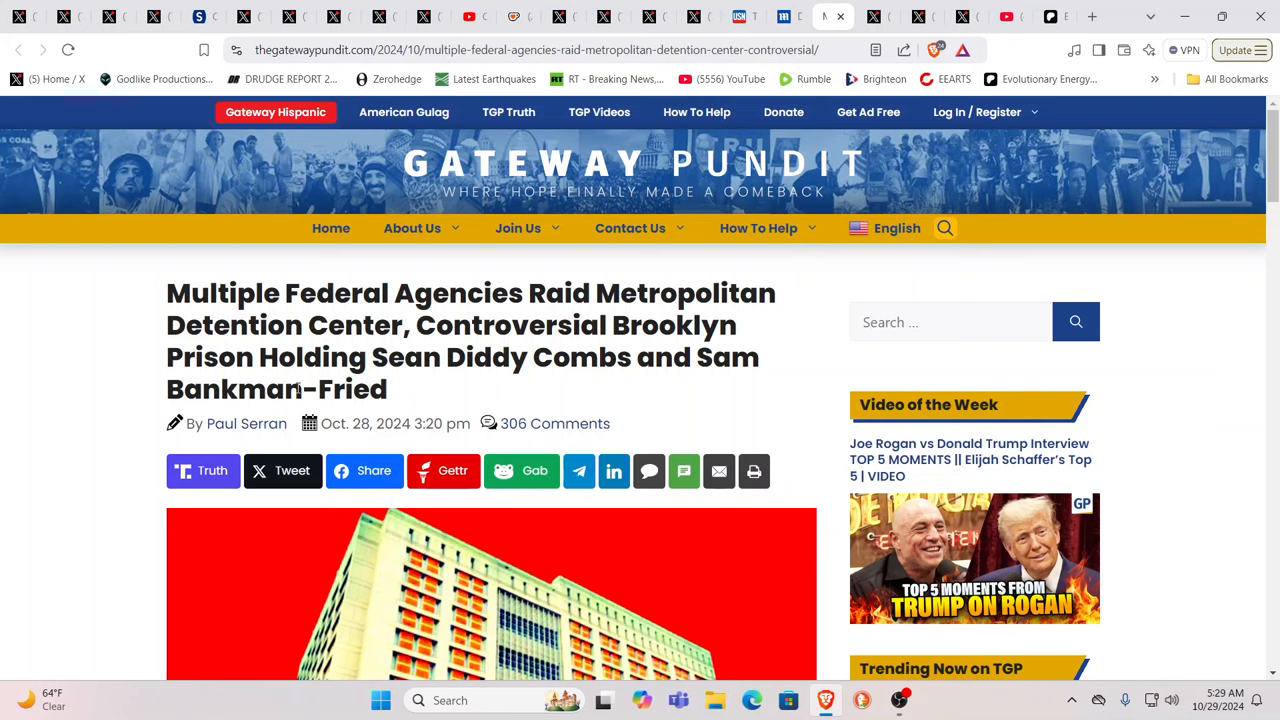
Step: Scroll the Gateway Pundit Brooklyn raid article down to the New York Post quote and the Bankman-Fried and Diddy photo
scroll("down", 3)
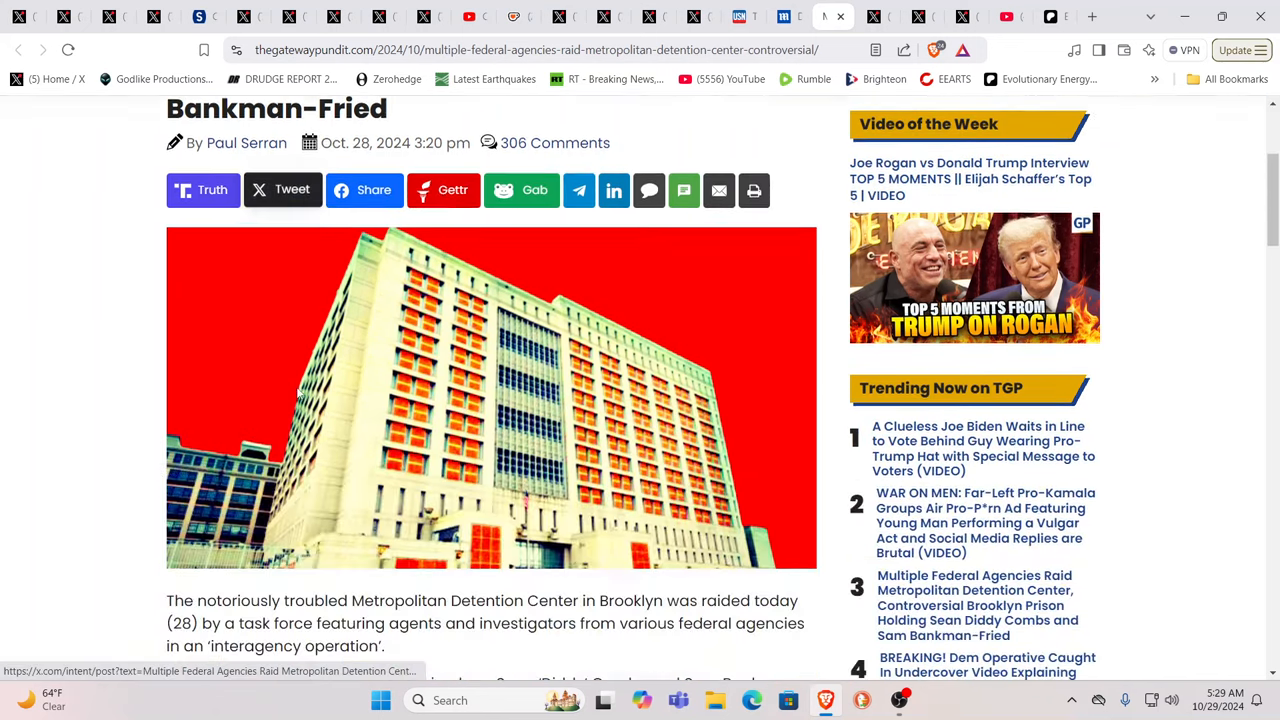
scroll("down", 3)
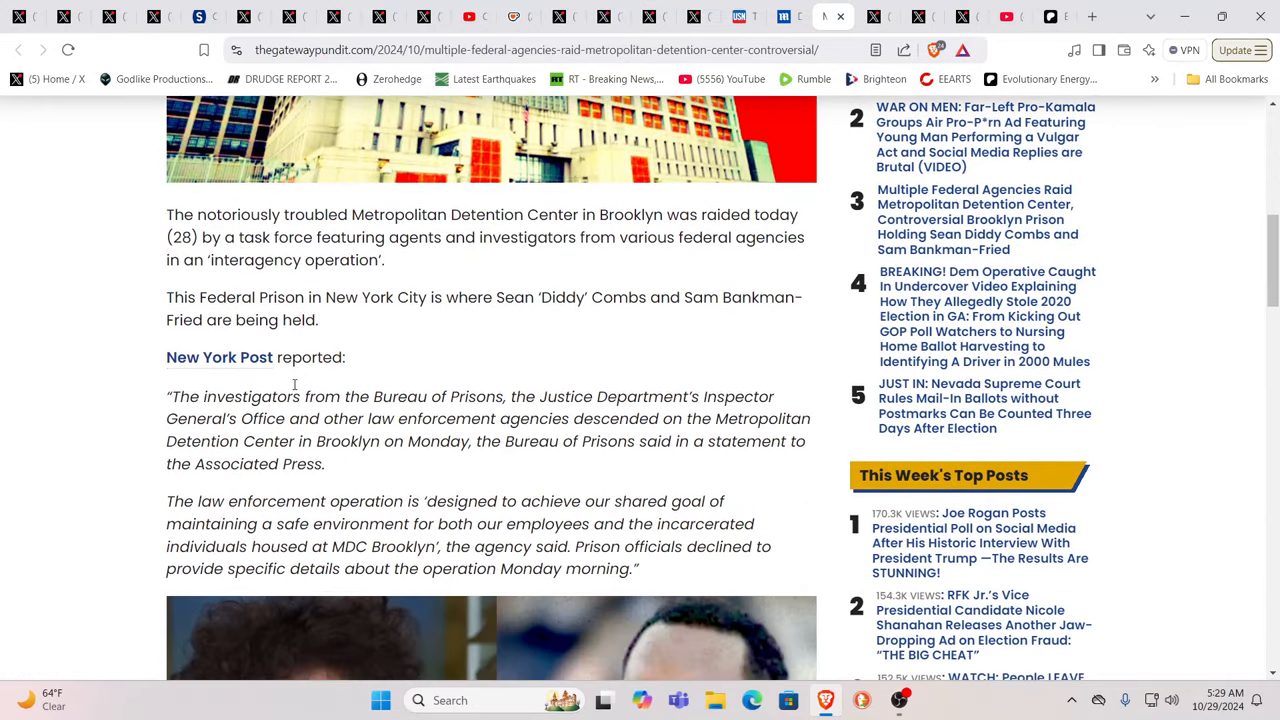
scroll("down", 3)
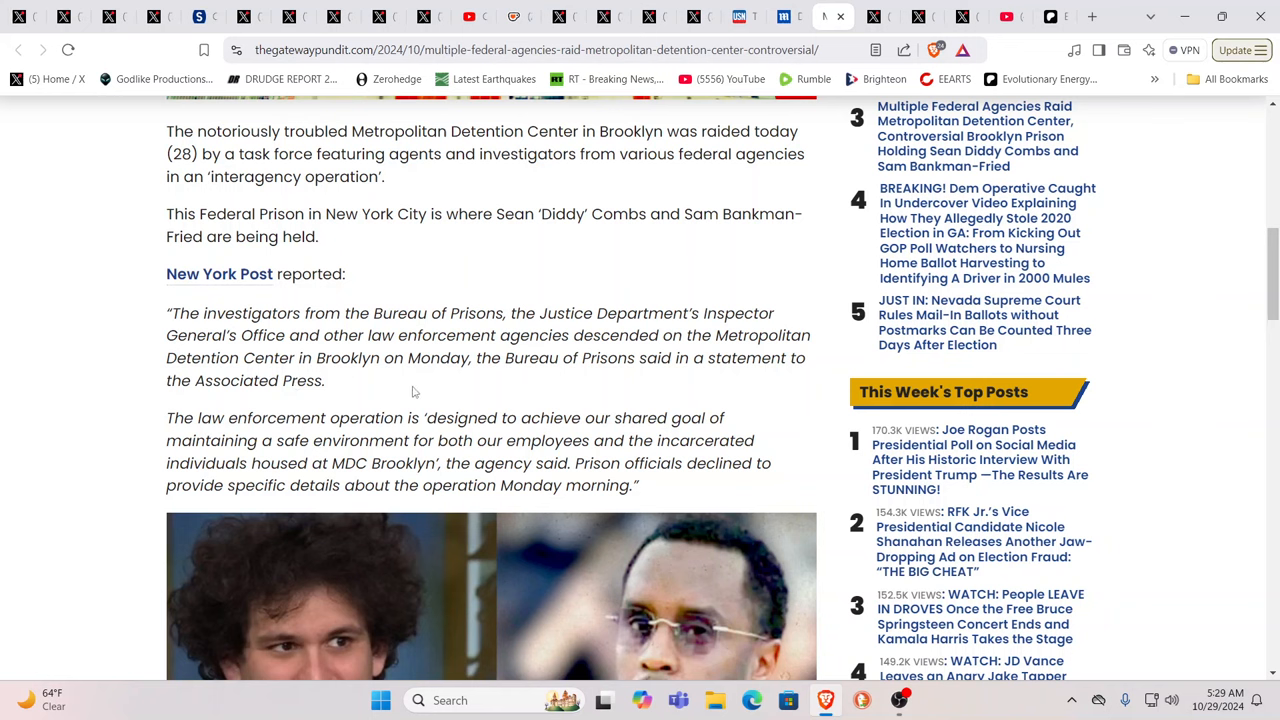
mouse_move(416, 390)
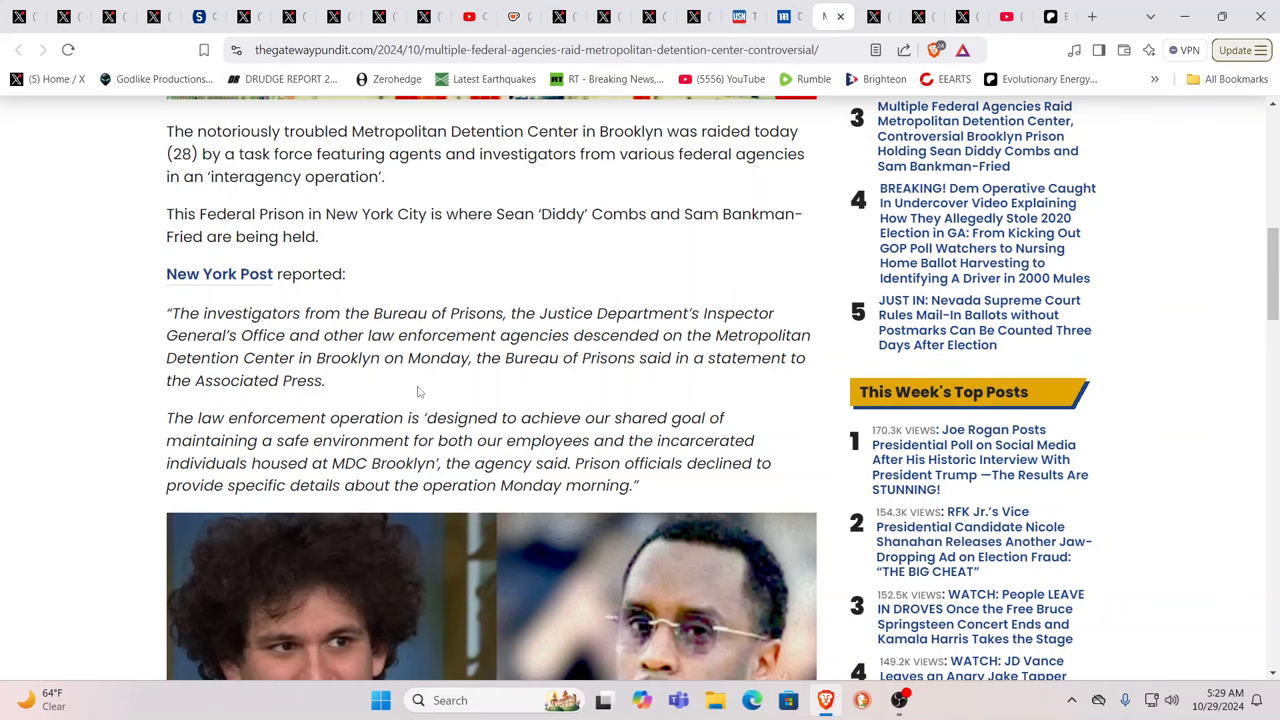
scroll("down", 3)
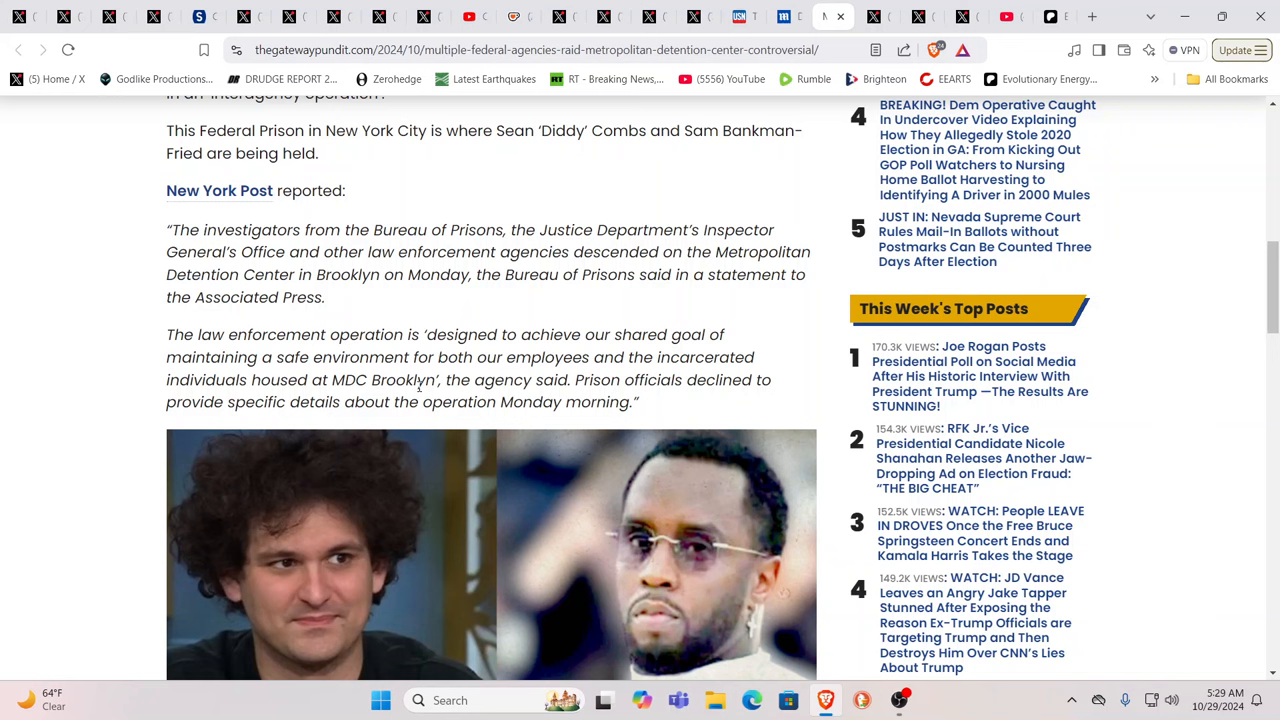
scroll("down", 3)
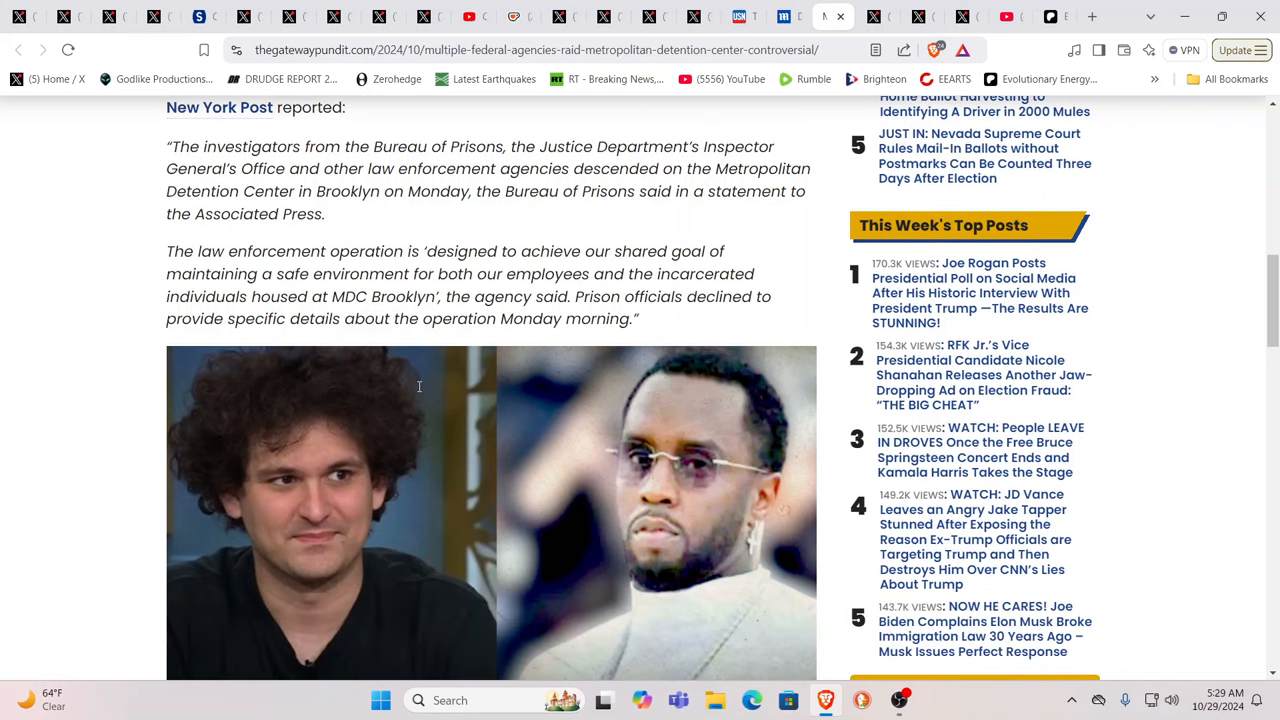
scroll("down", 3)
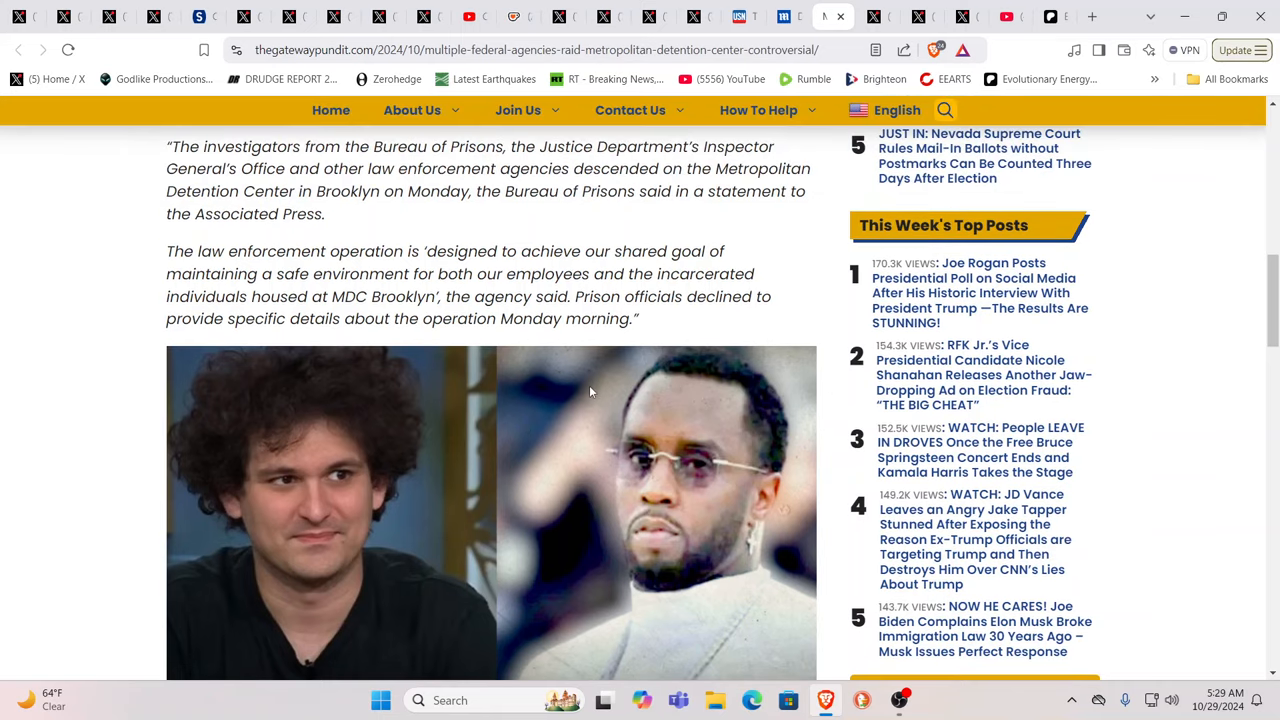
scroll("down", 3)
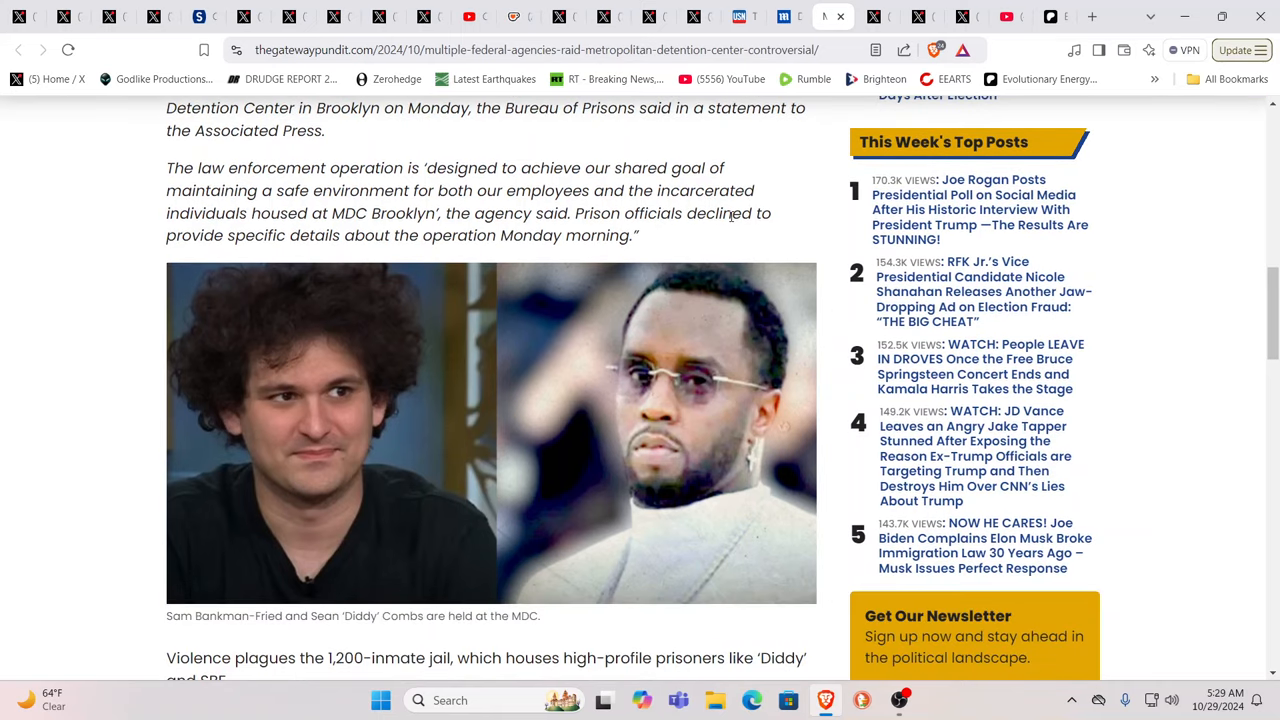
mouse_move(808, 40)
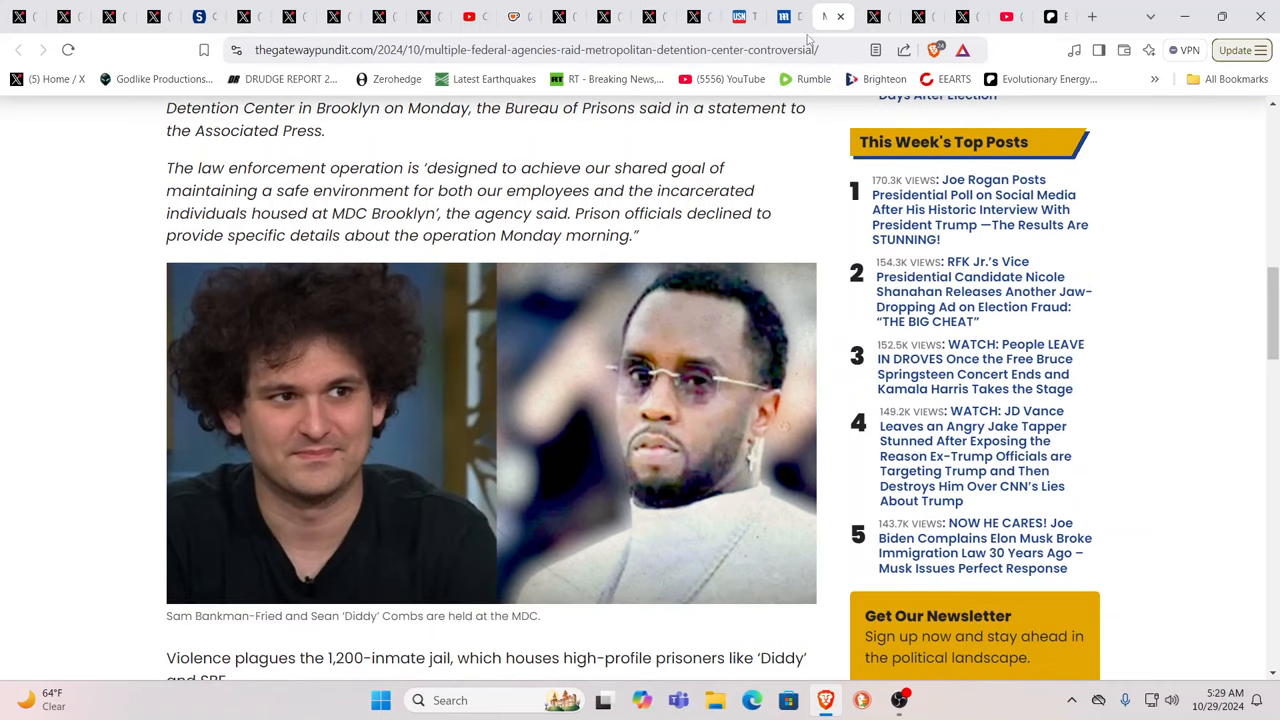
mouse_move(788, 16)
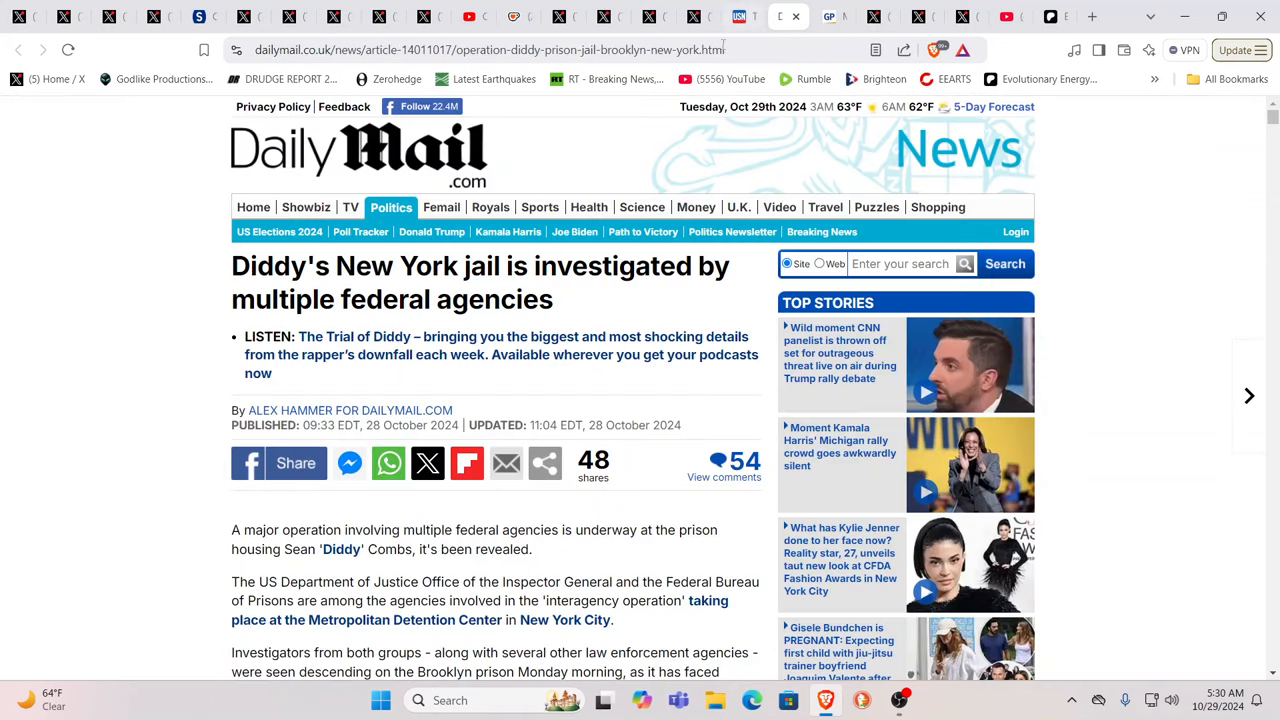
scroll("down", 3)
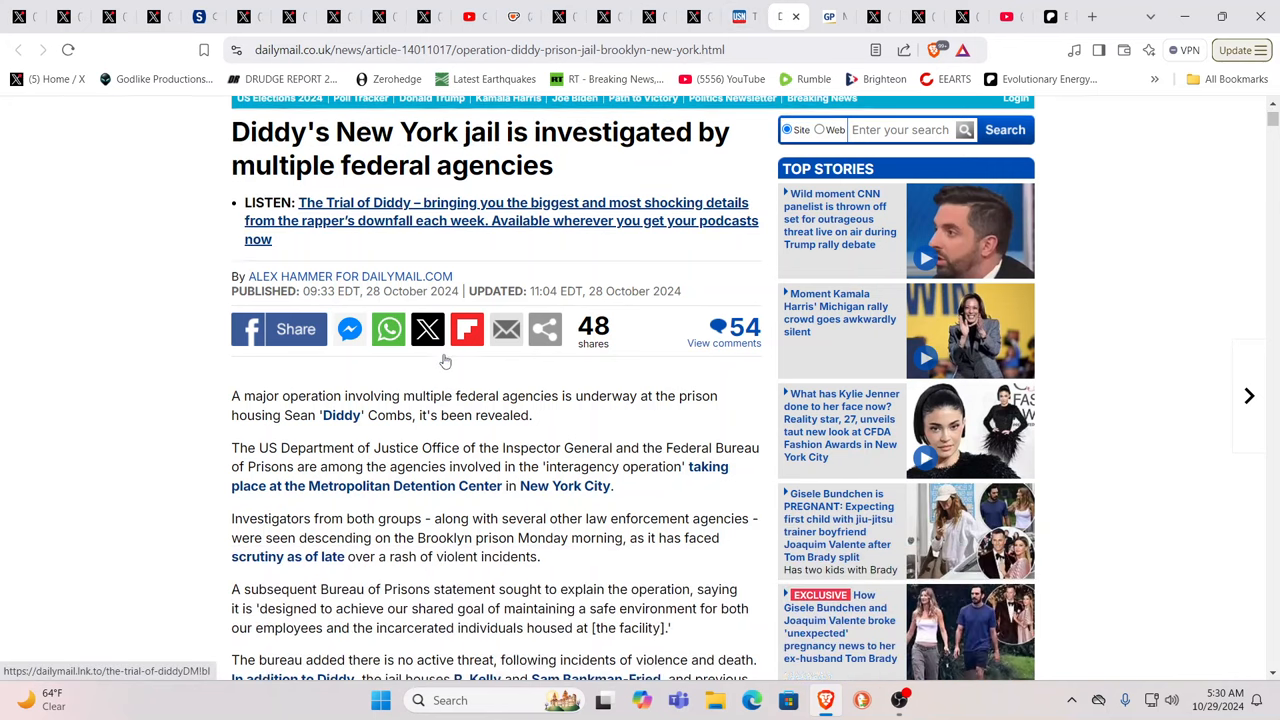
scroll("down", 3)
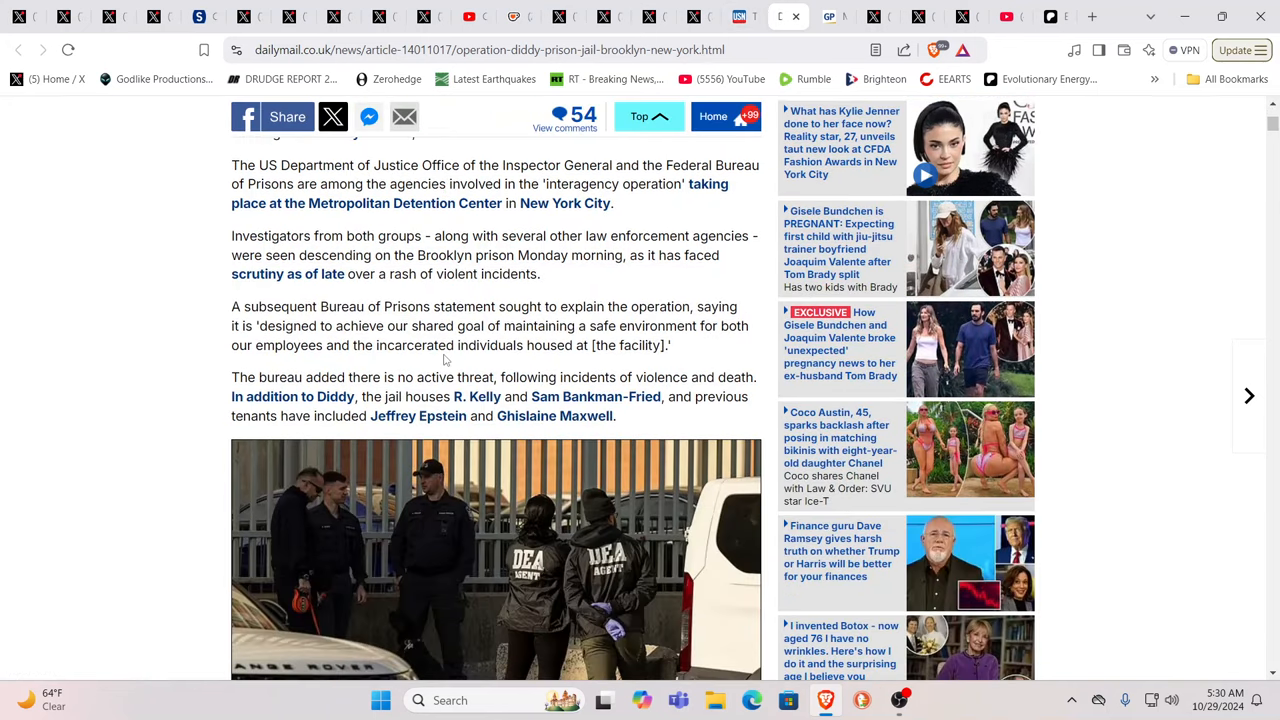
scroll("down", 3)
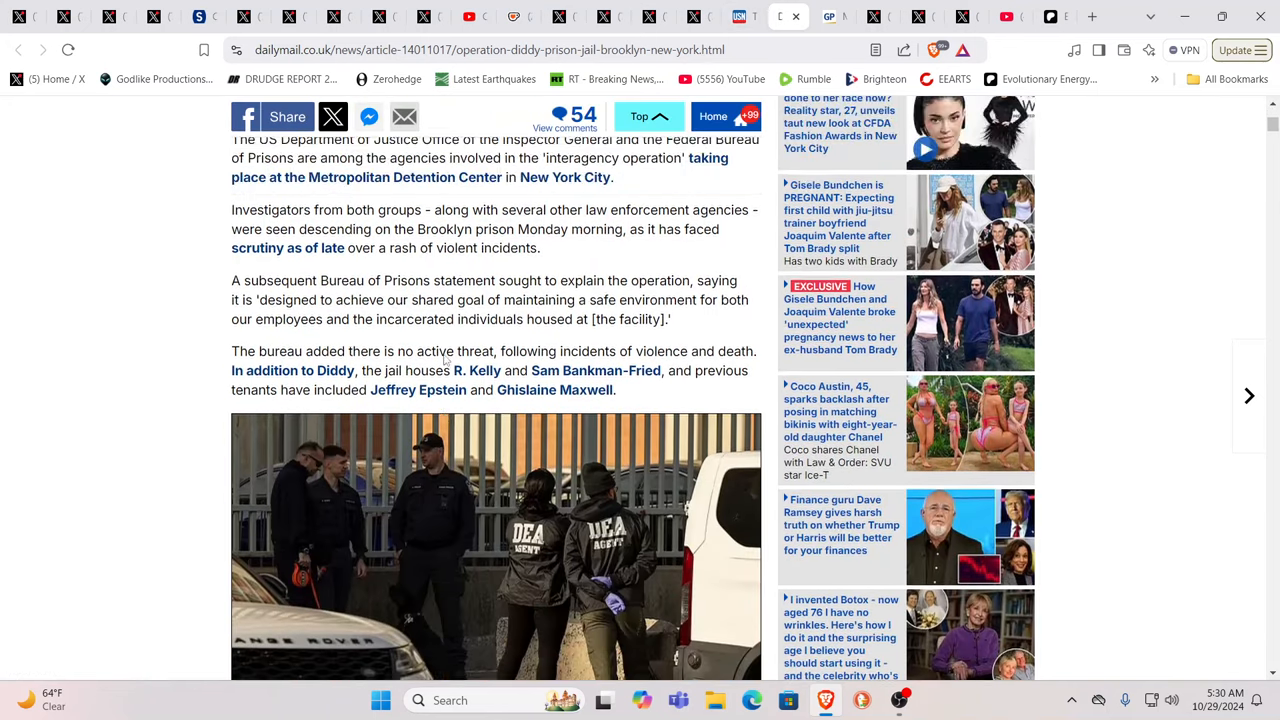
scroll("up", 3)
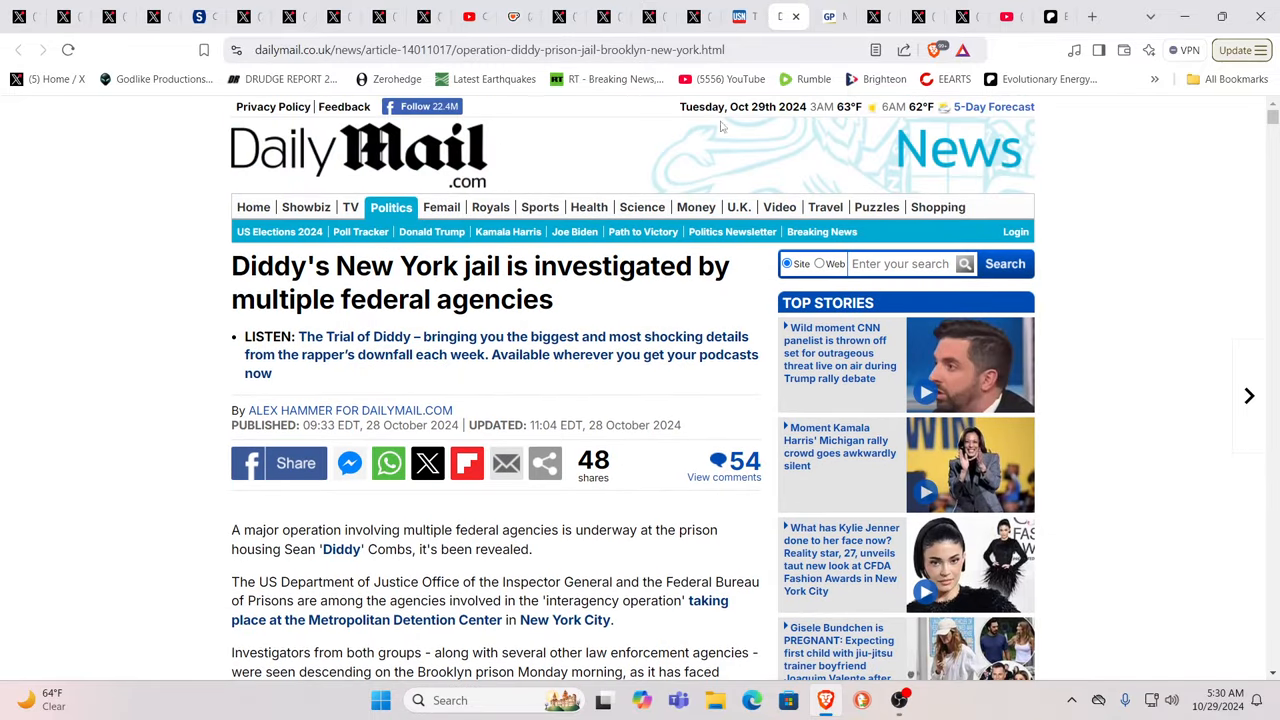
mouse_move(740, 16)
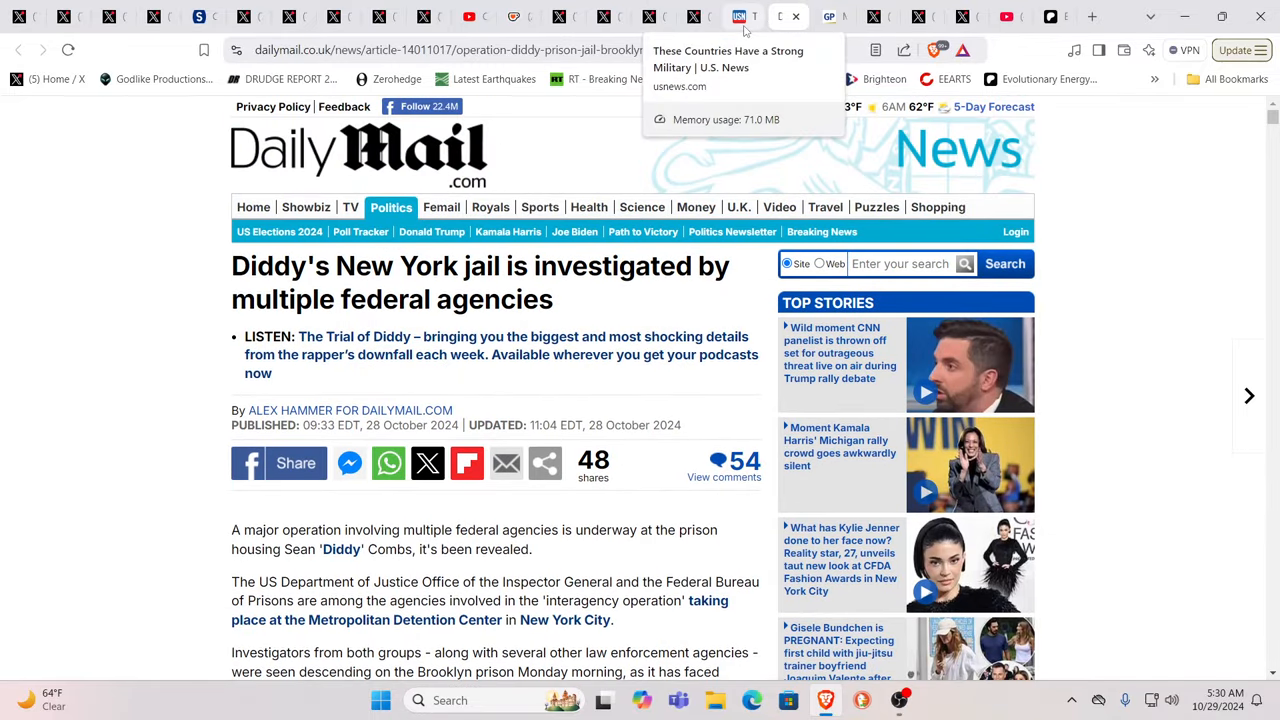
Step: Switch to the U.S. News Strongest Militaries ranking and scroll to Russia, the United States and Israel
left_click(738, 16)
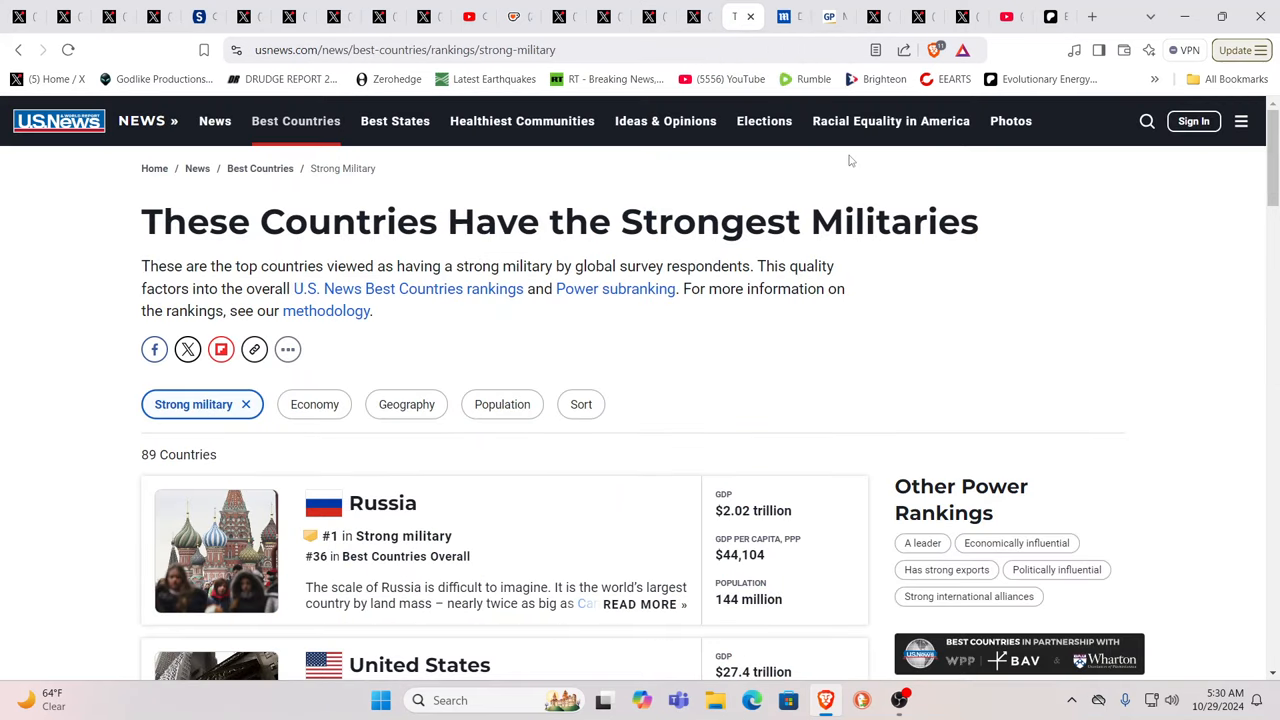
mouse_move(890, 170)
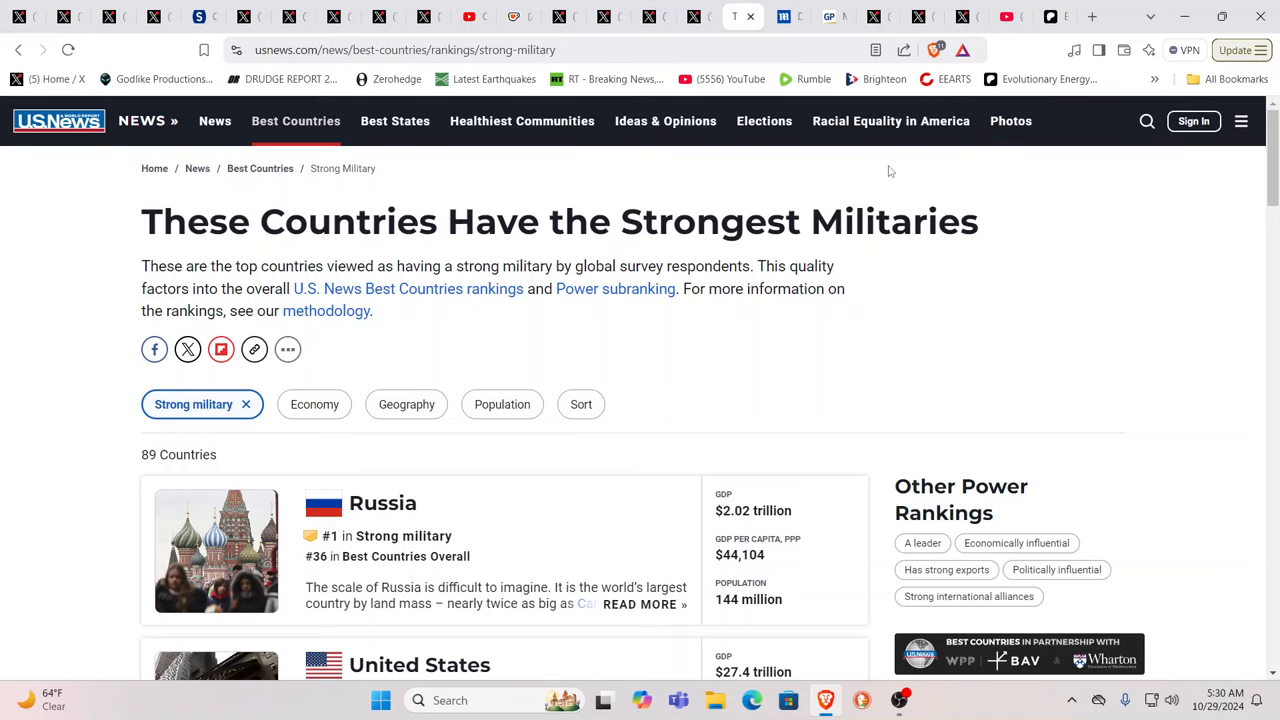
mouse_move(838, 200)
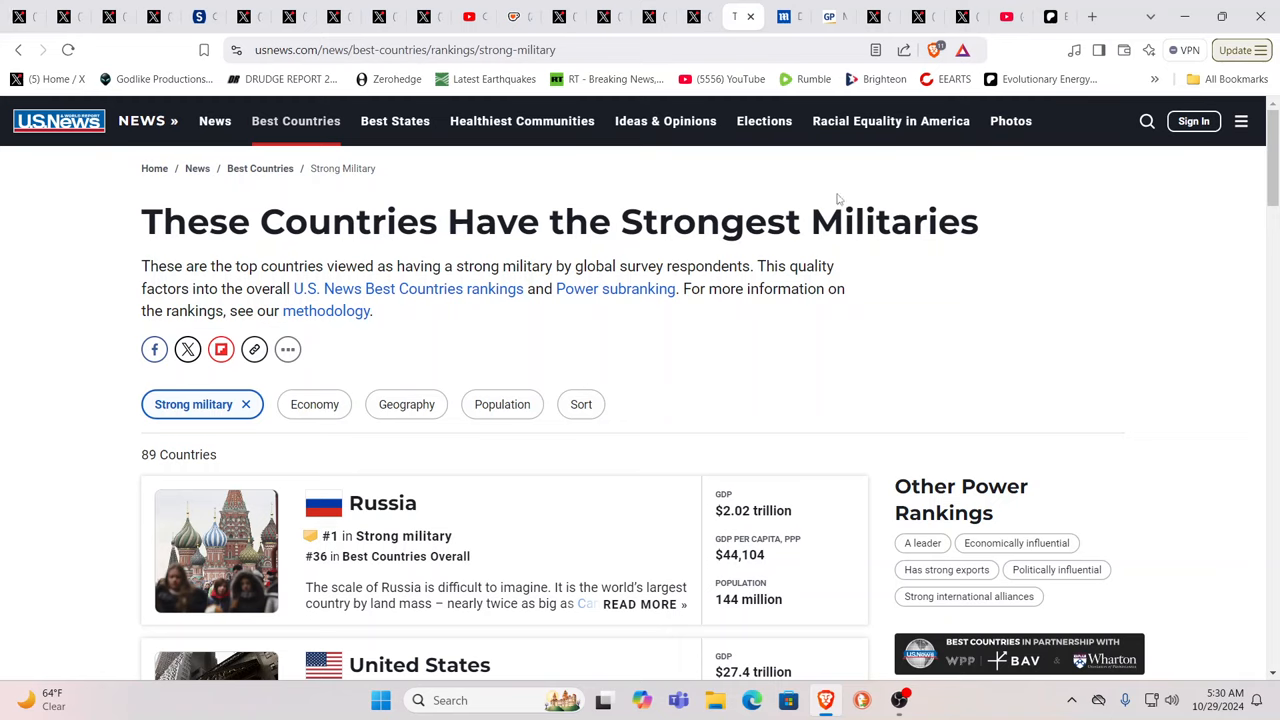
scroll("down", 3)
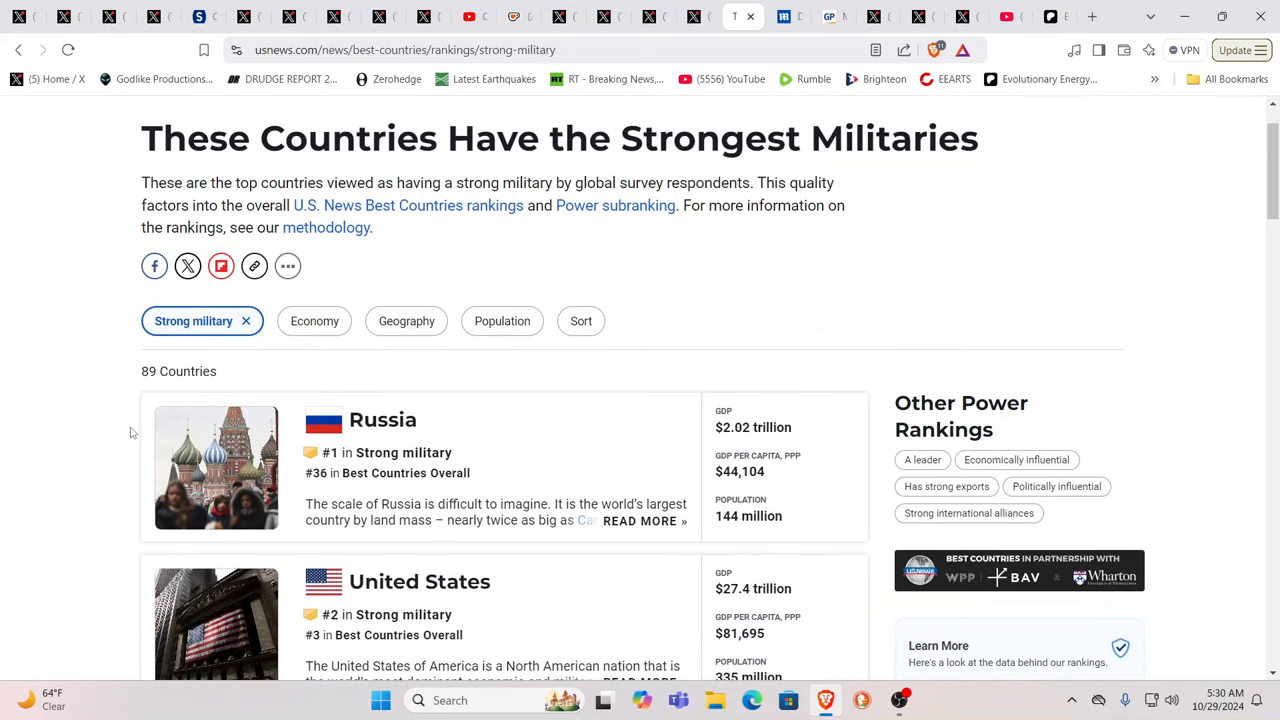
mouse_move(72, 488)
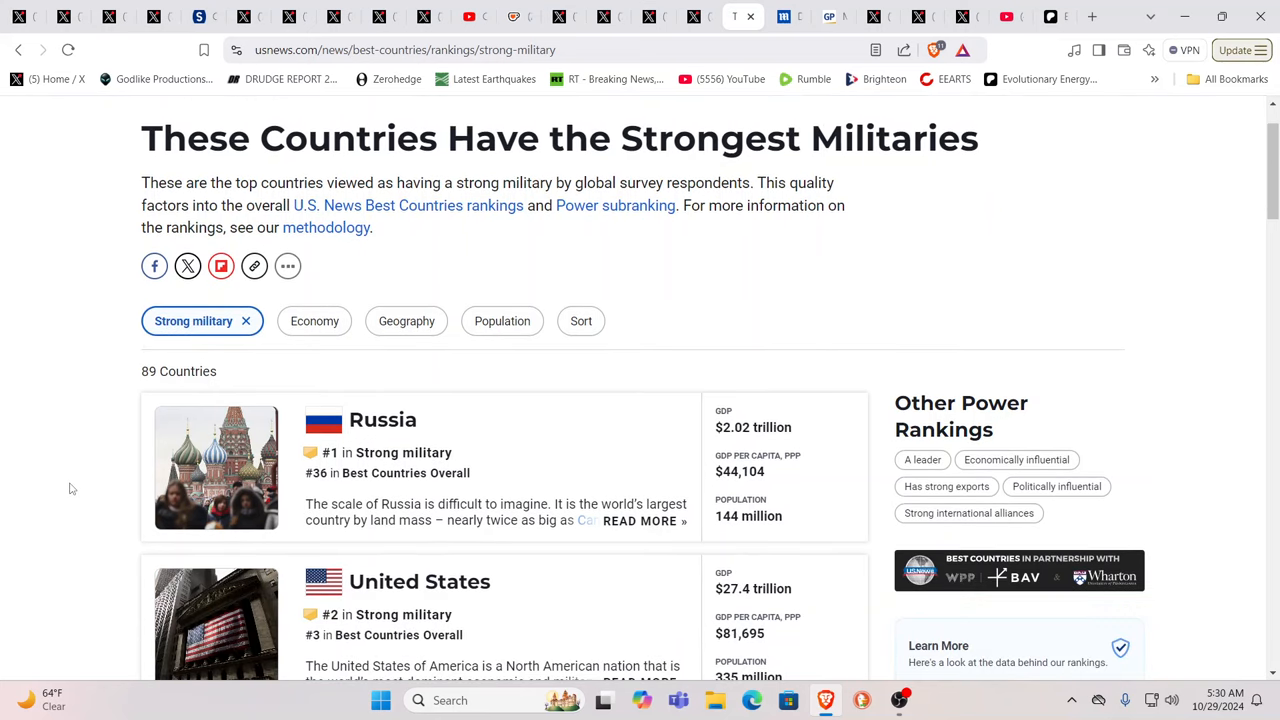
mouse_move(42, 458)
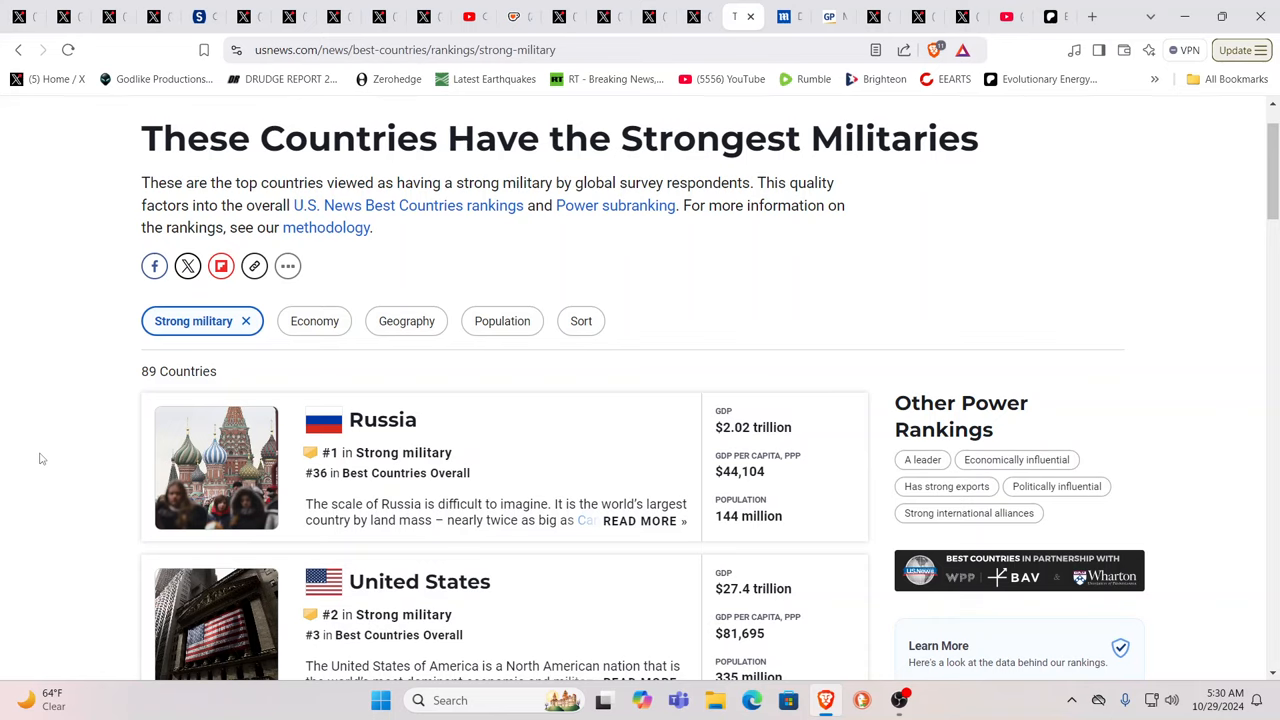
scroll("down", 3)
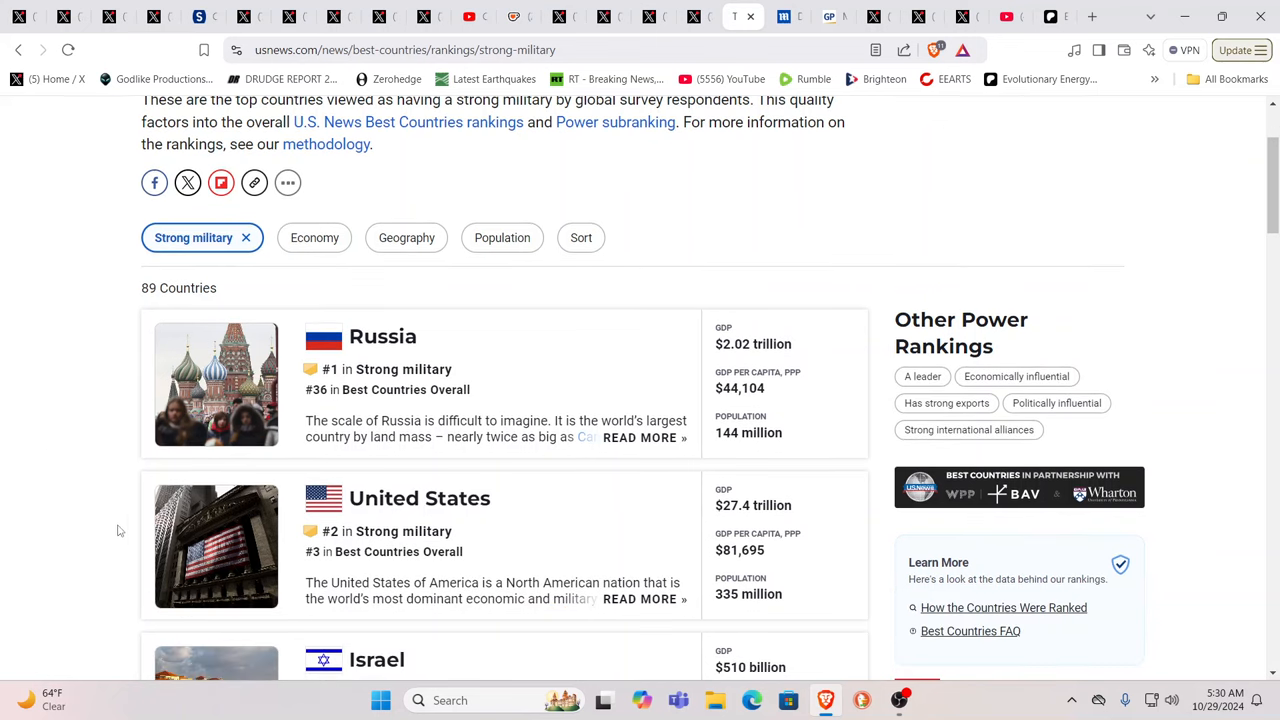
mouse_move(384, 512)
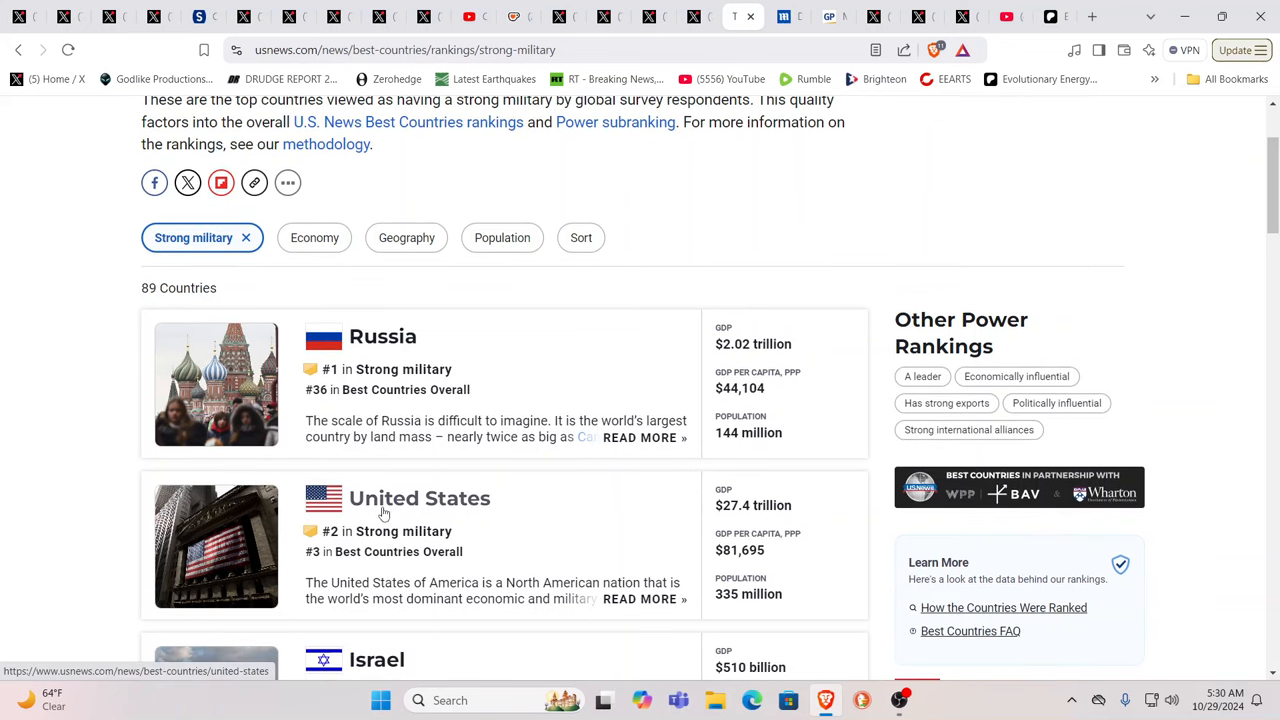
scroll("down", 3)
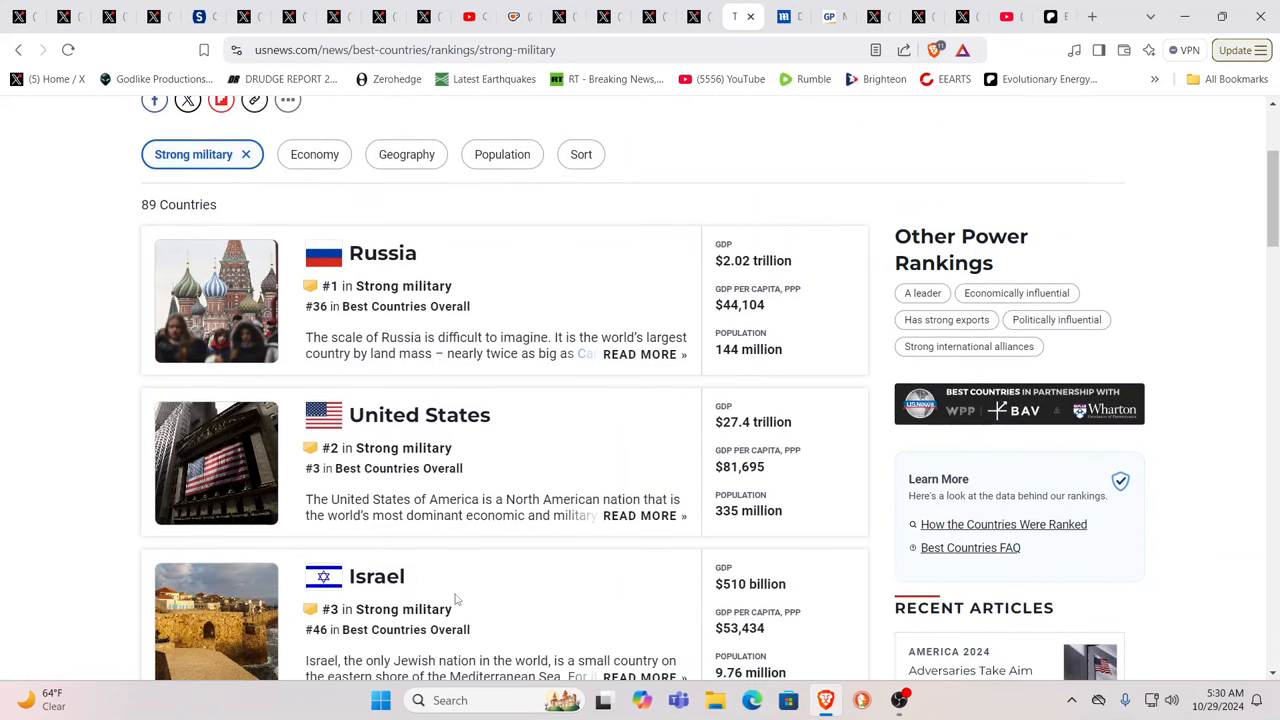
mouse_move(500, 592)
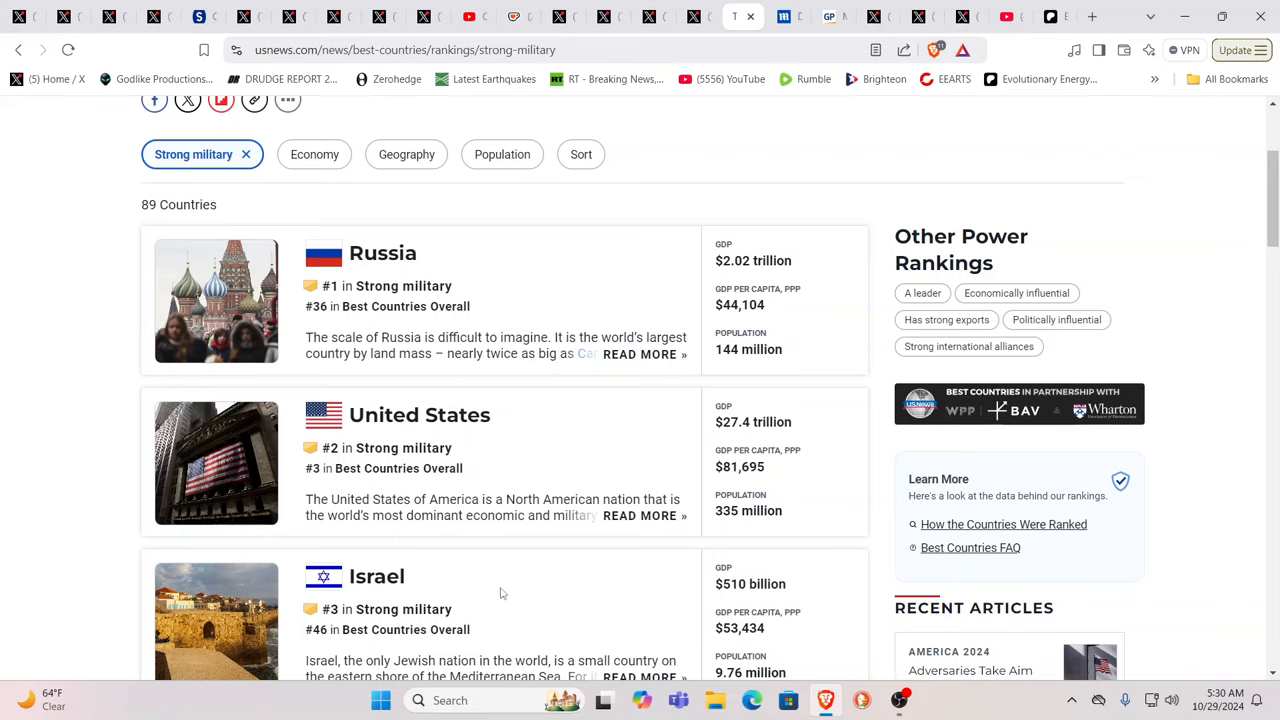
mouse_move(504, 590)
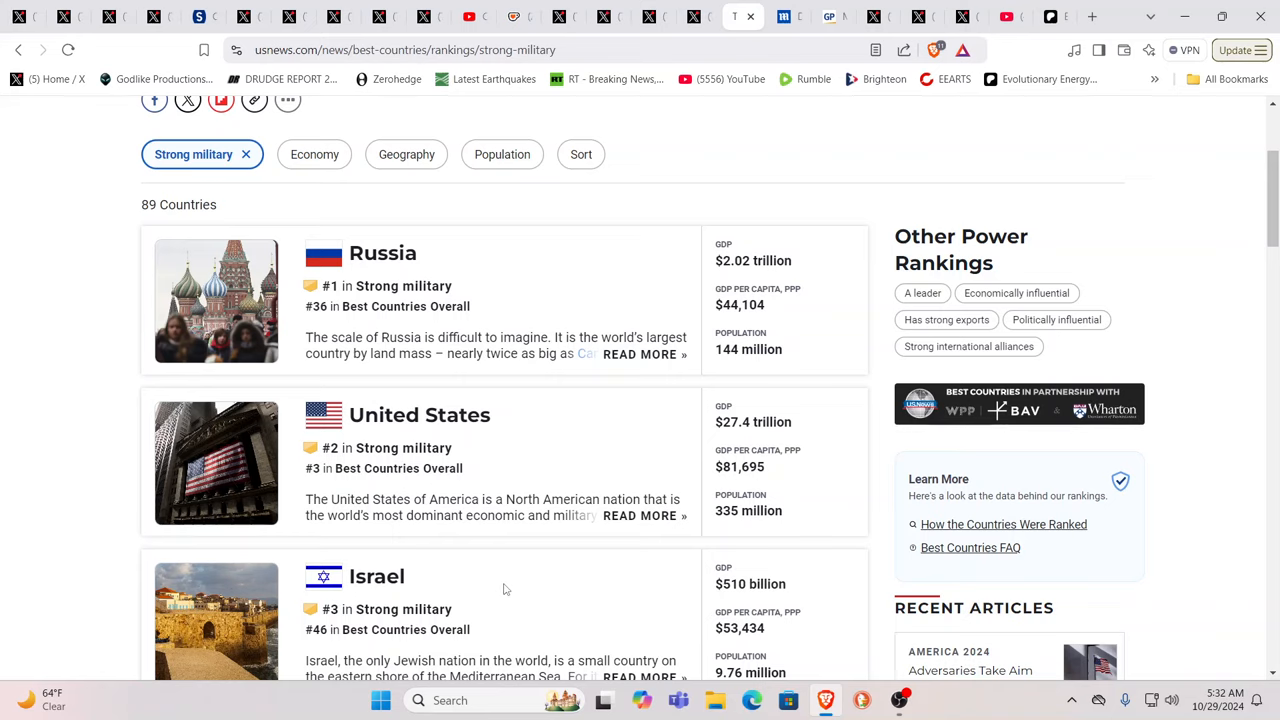
scroll("down", 3)
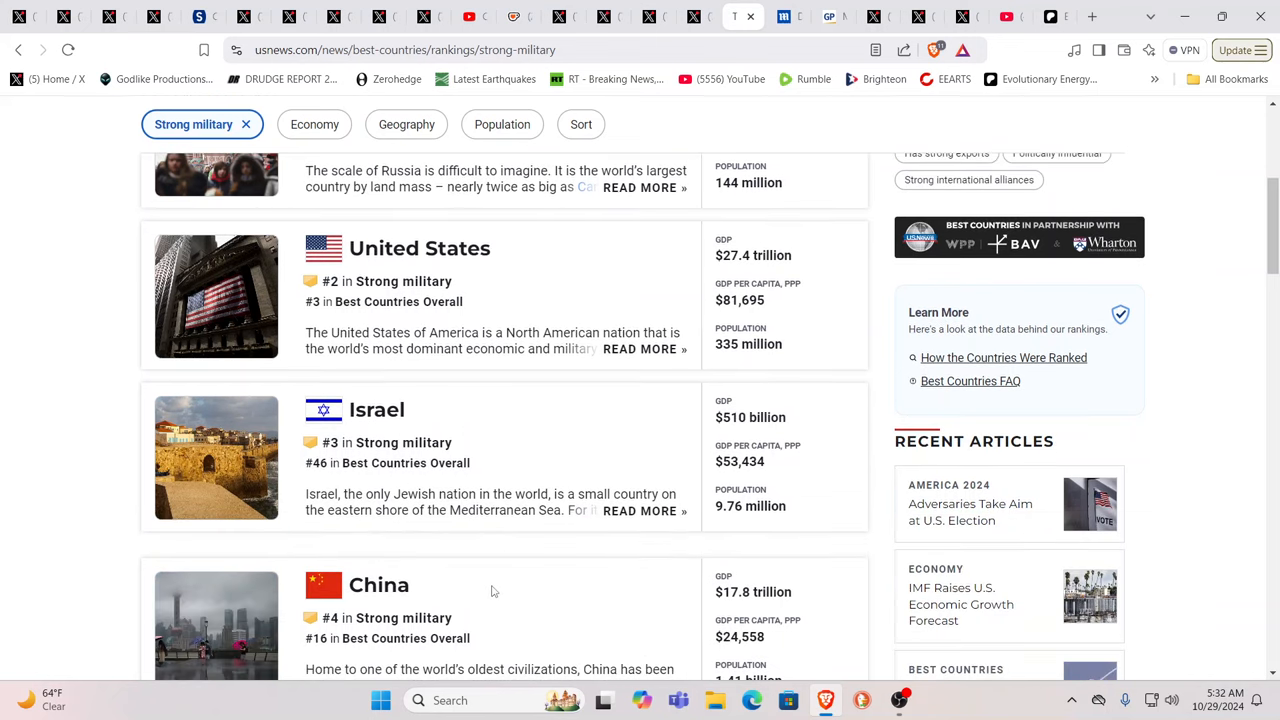
scroll("down", 3)
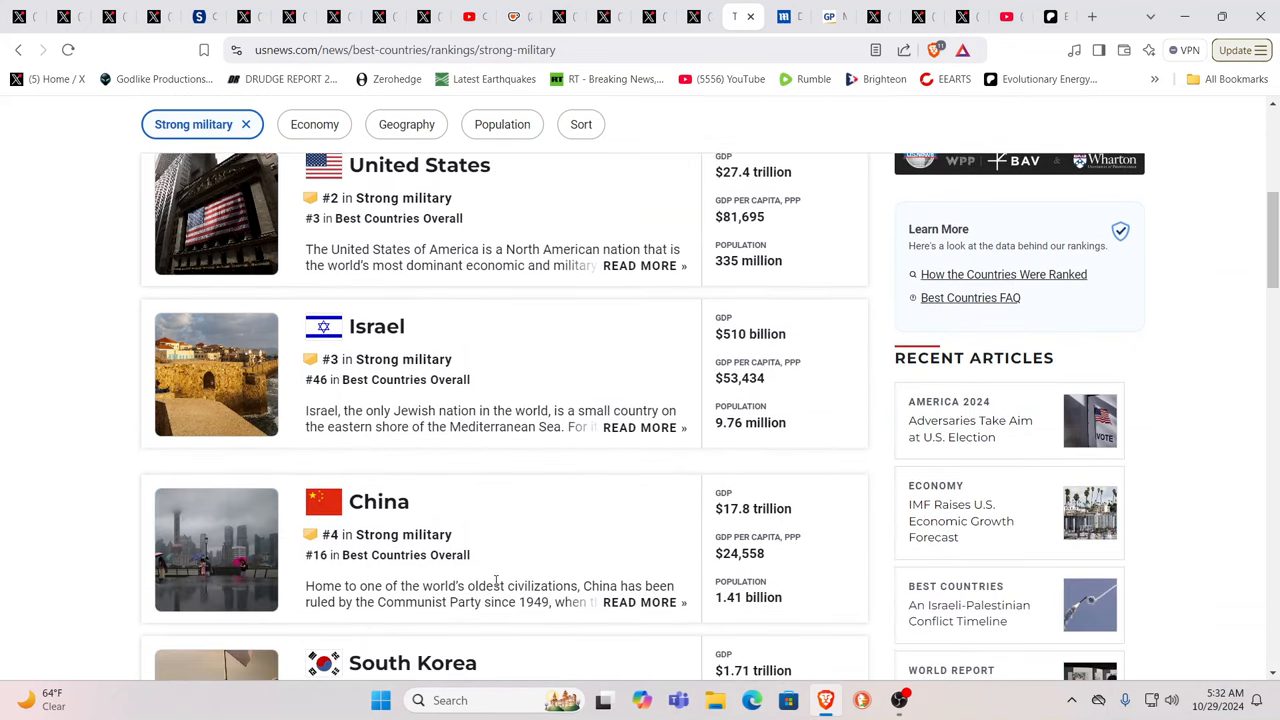
scroll("down", 3)
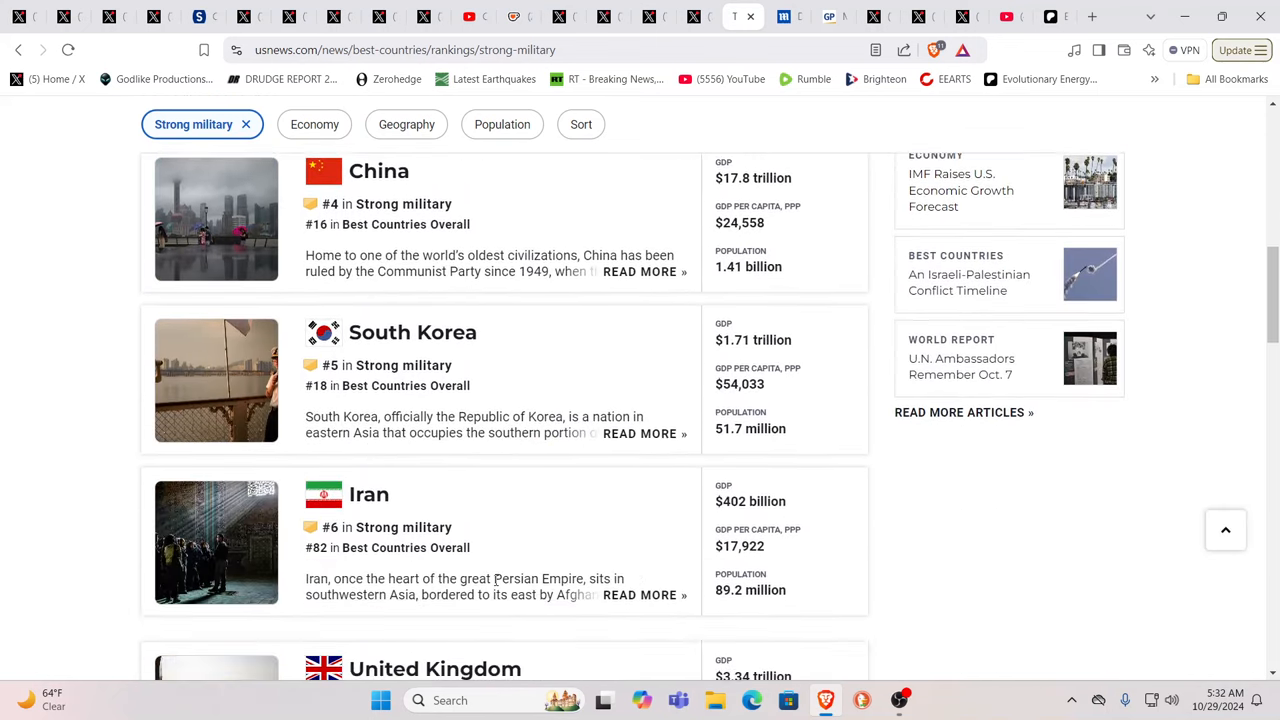
scroll("down", 3)
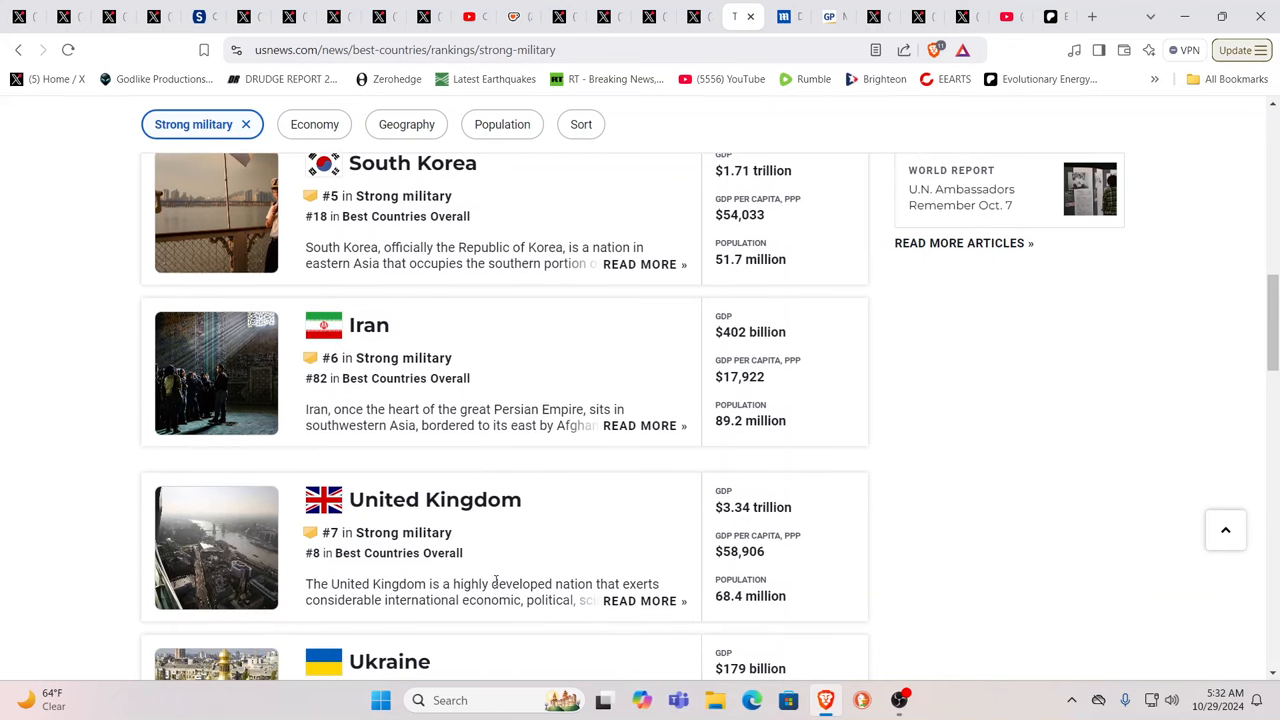
scroll("down", 3)
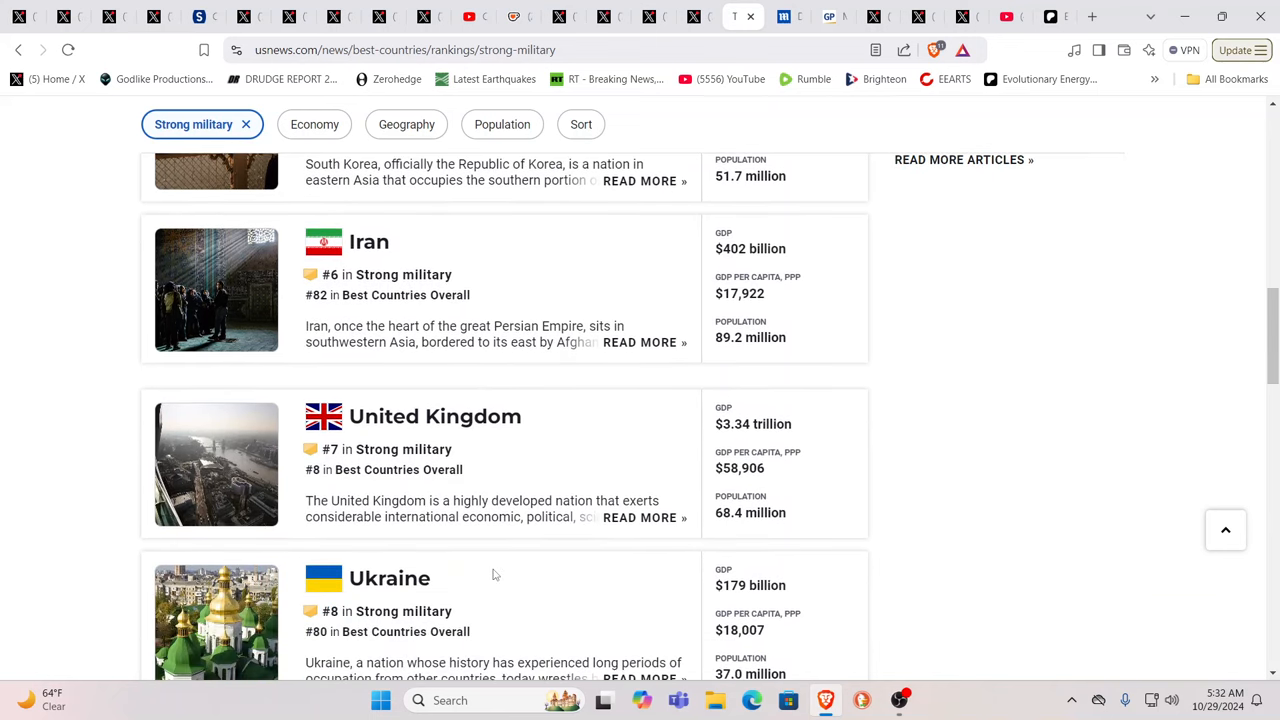
scroll("down", 3)
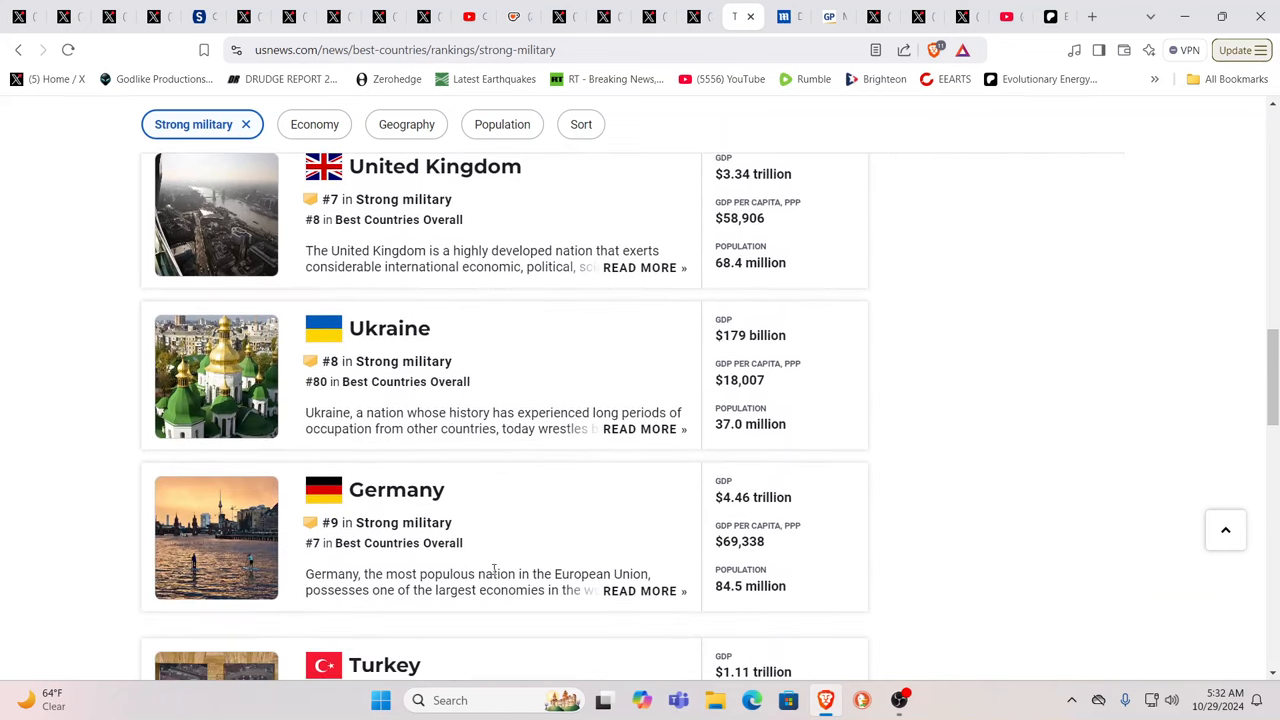
scroll("down", 3)
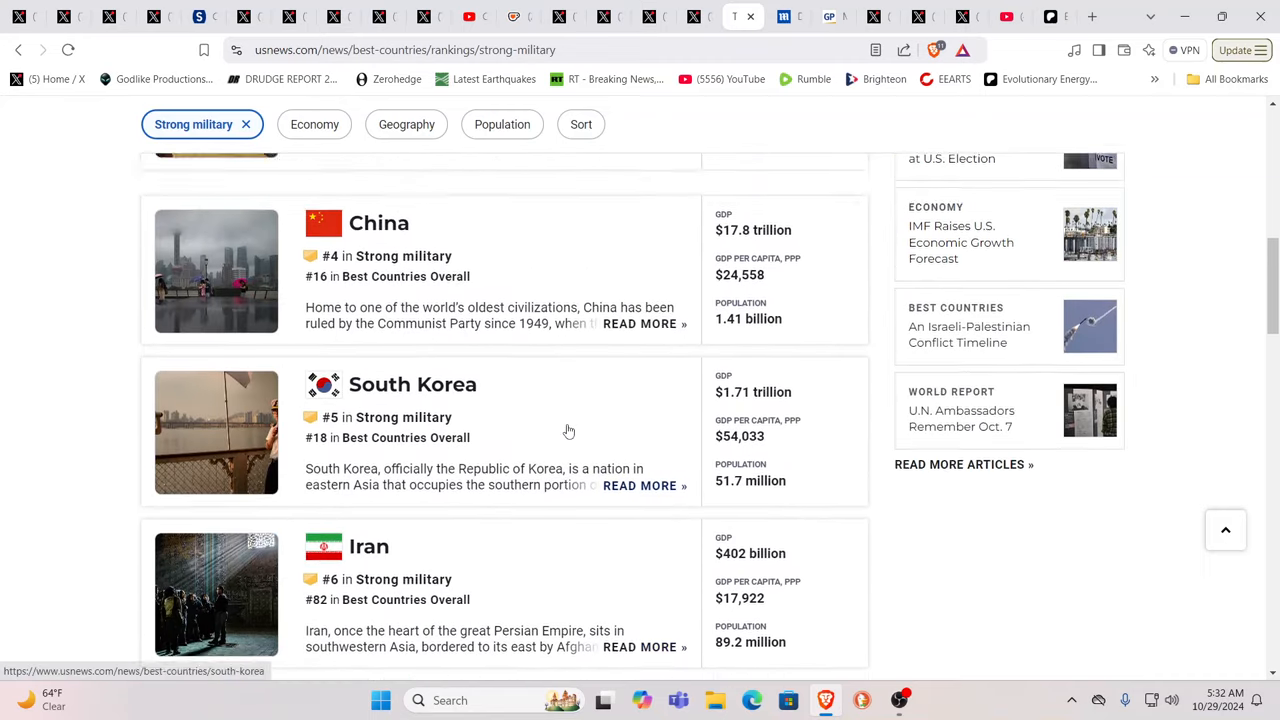
scroll("up", 3)
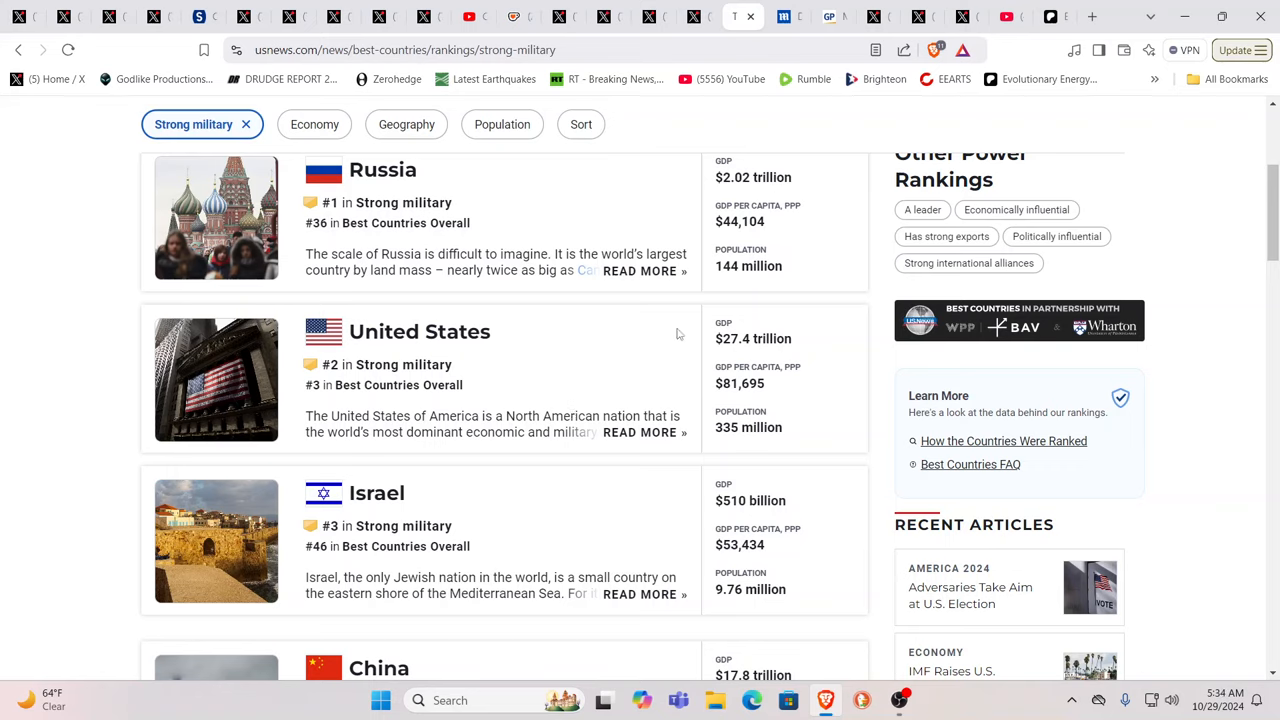
mouse_move(684, 98)
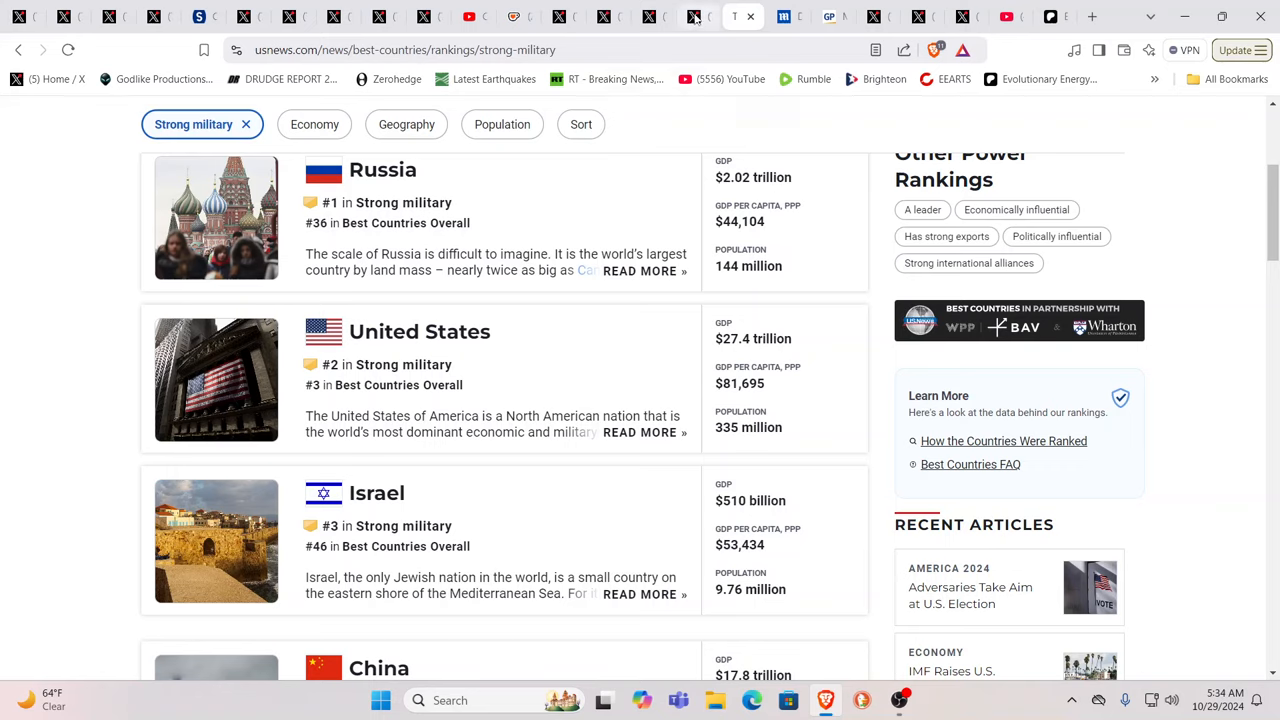
mouse_move(560, 16)
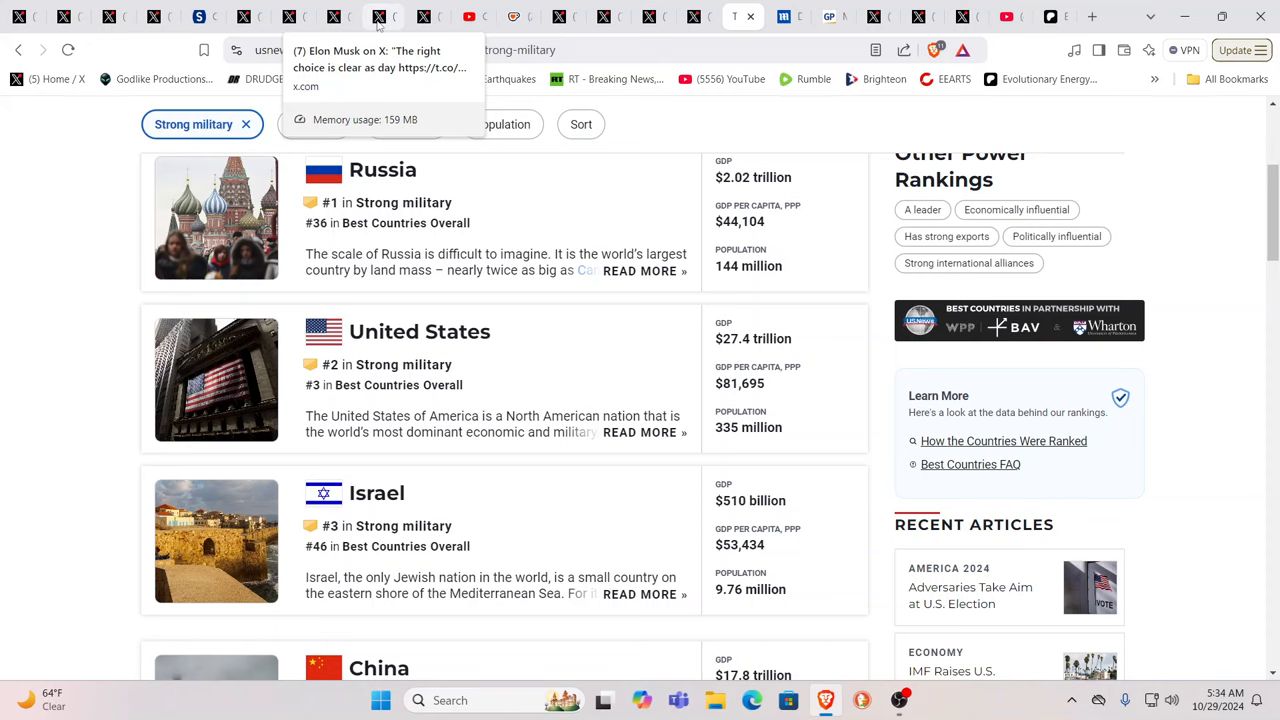
Step: Switch to Elon Musk's "The right choice is clear as day" post with the Trump-versus-Kamala graphic
left_click(378, 16)
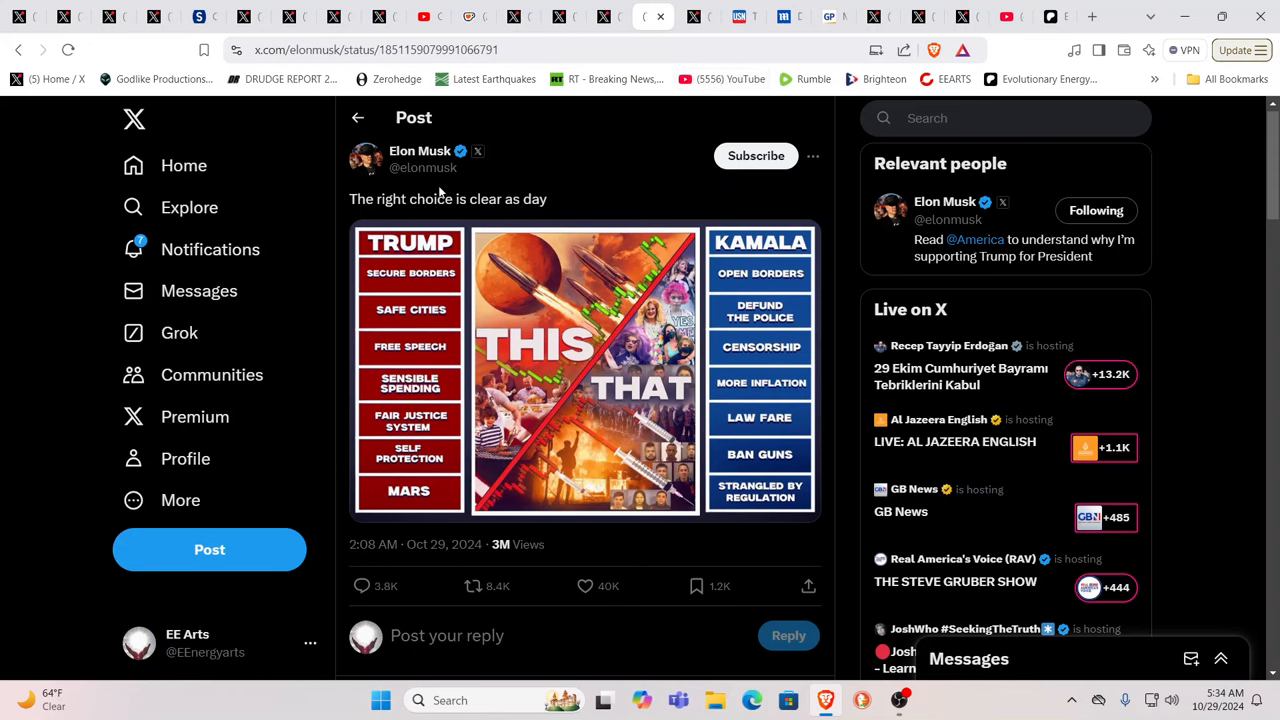
mouse_move(368, 160)
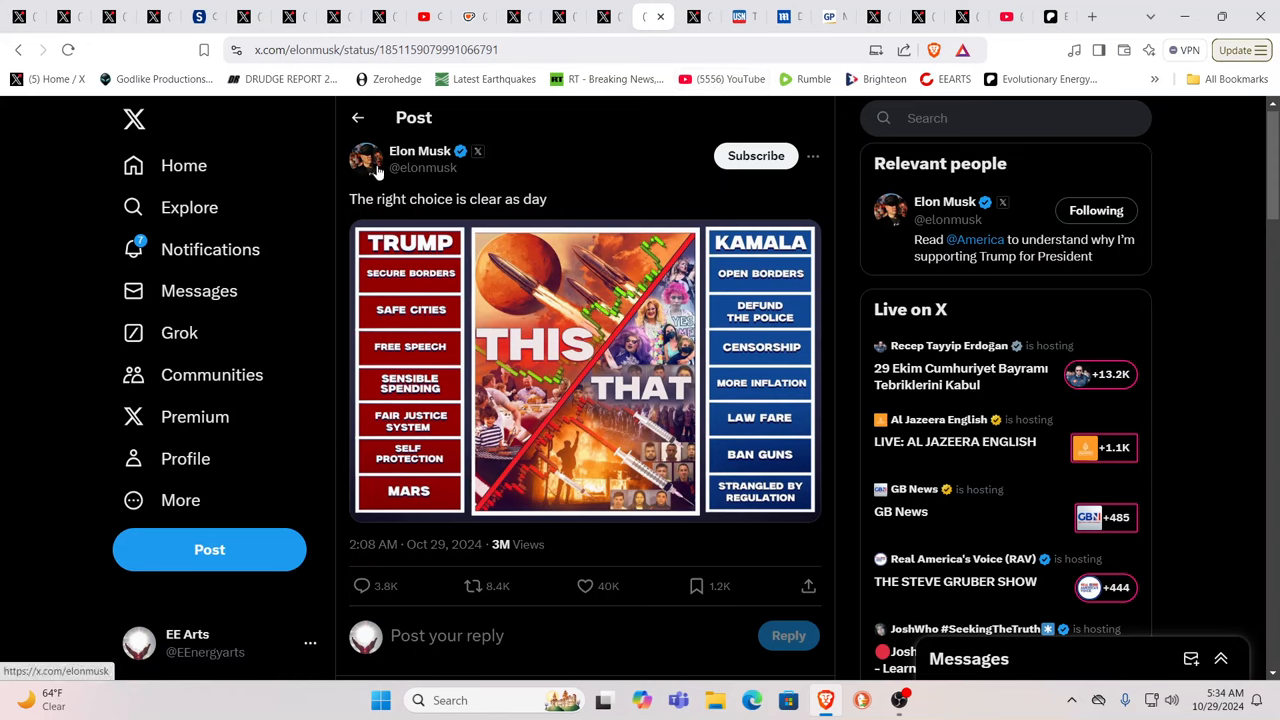
mouse_move(368, 158)
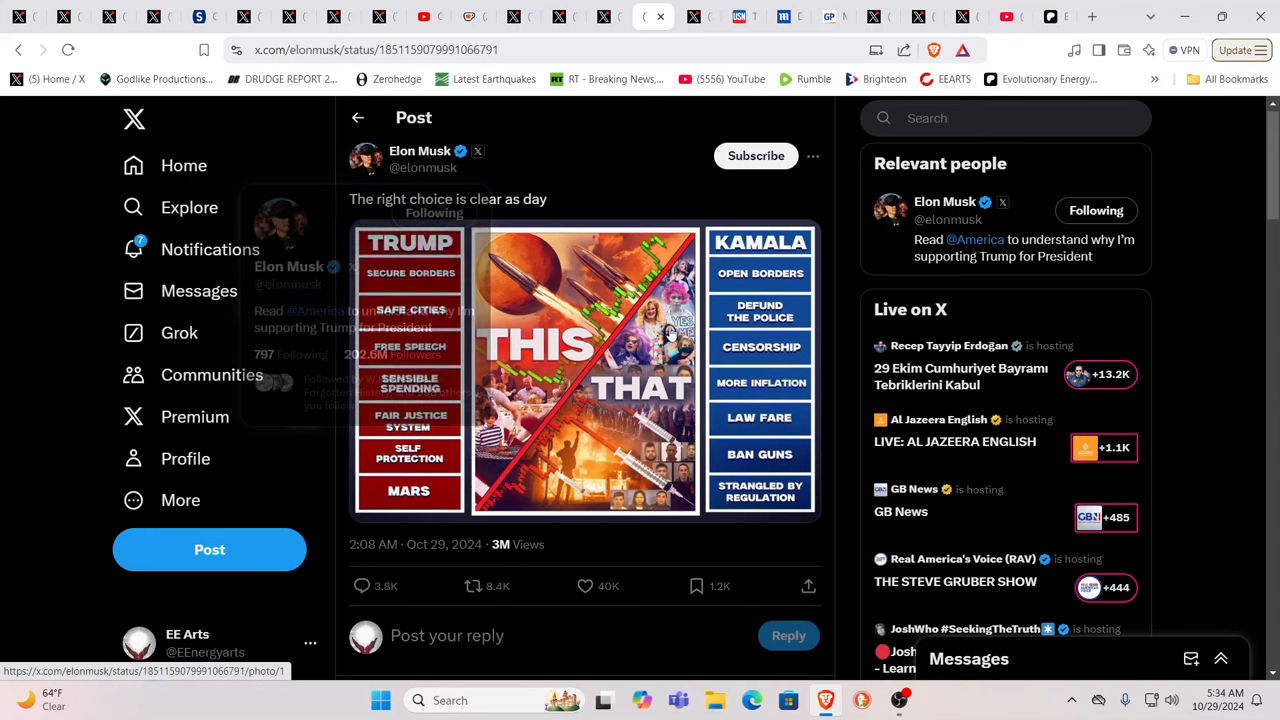
mouse_move(410, 284)
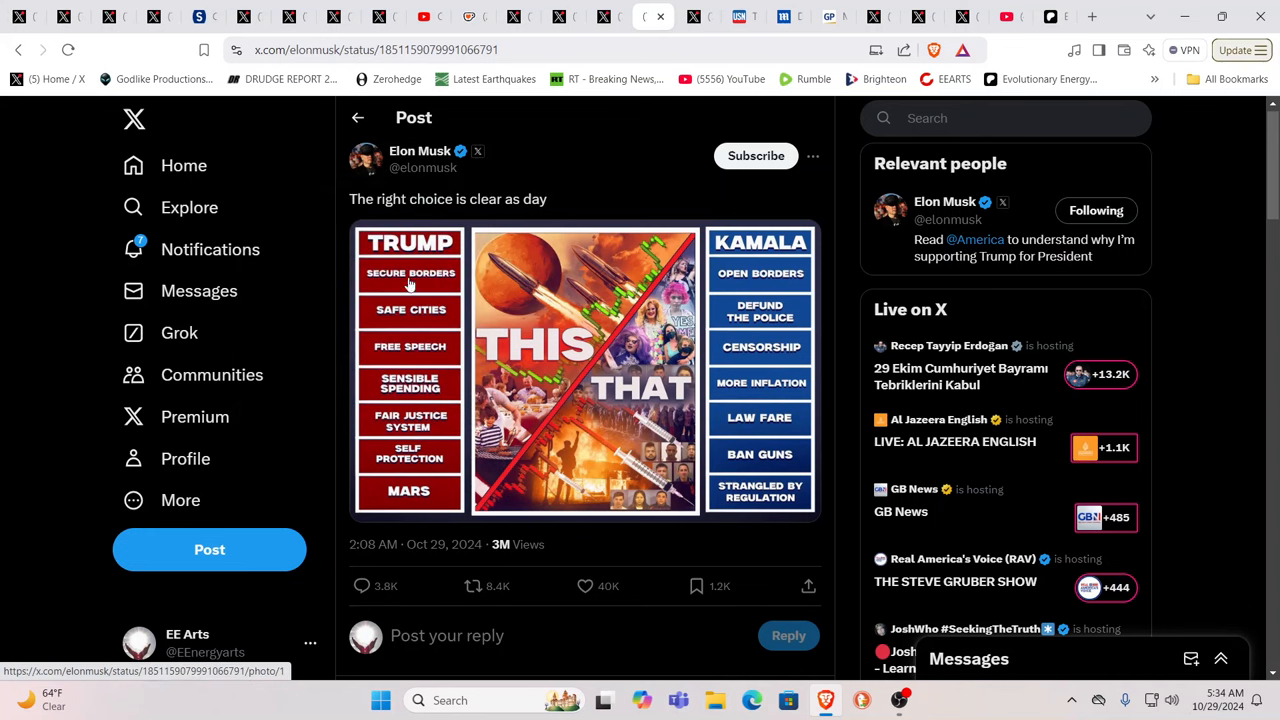
mouse_move(510, 500)
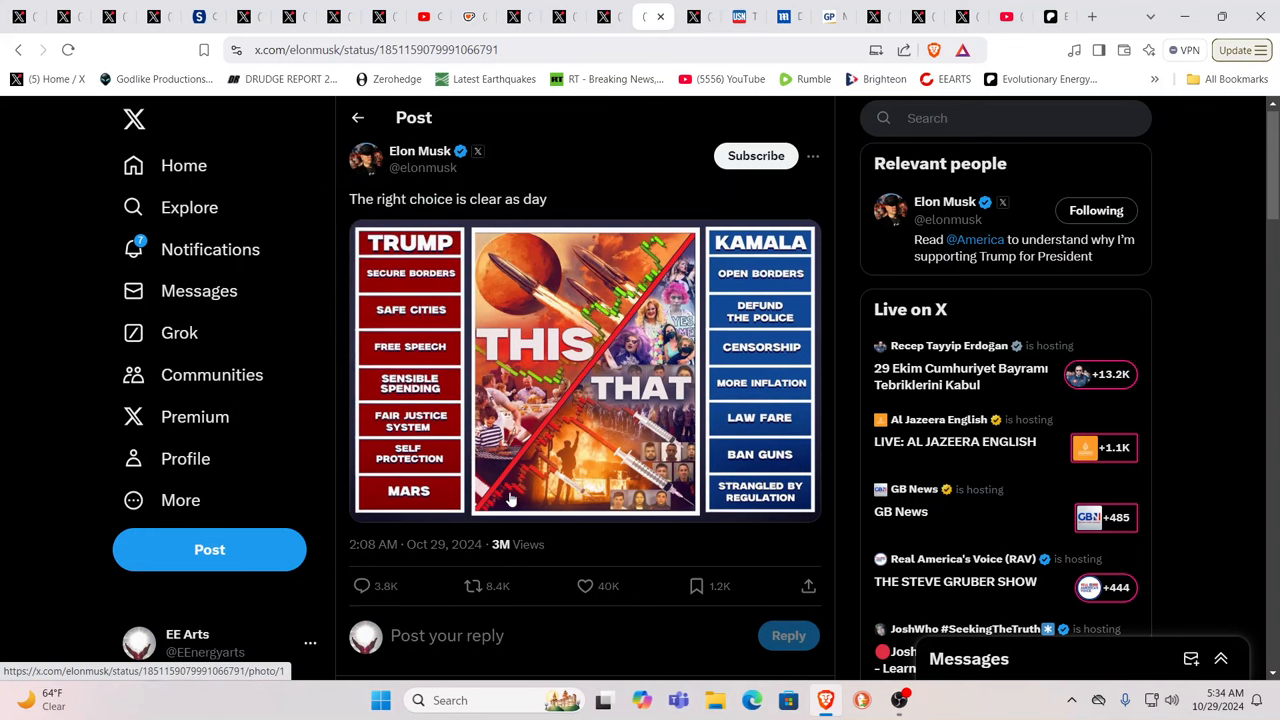
mouse_move(400, 498)
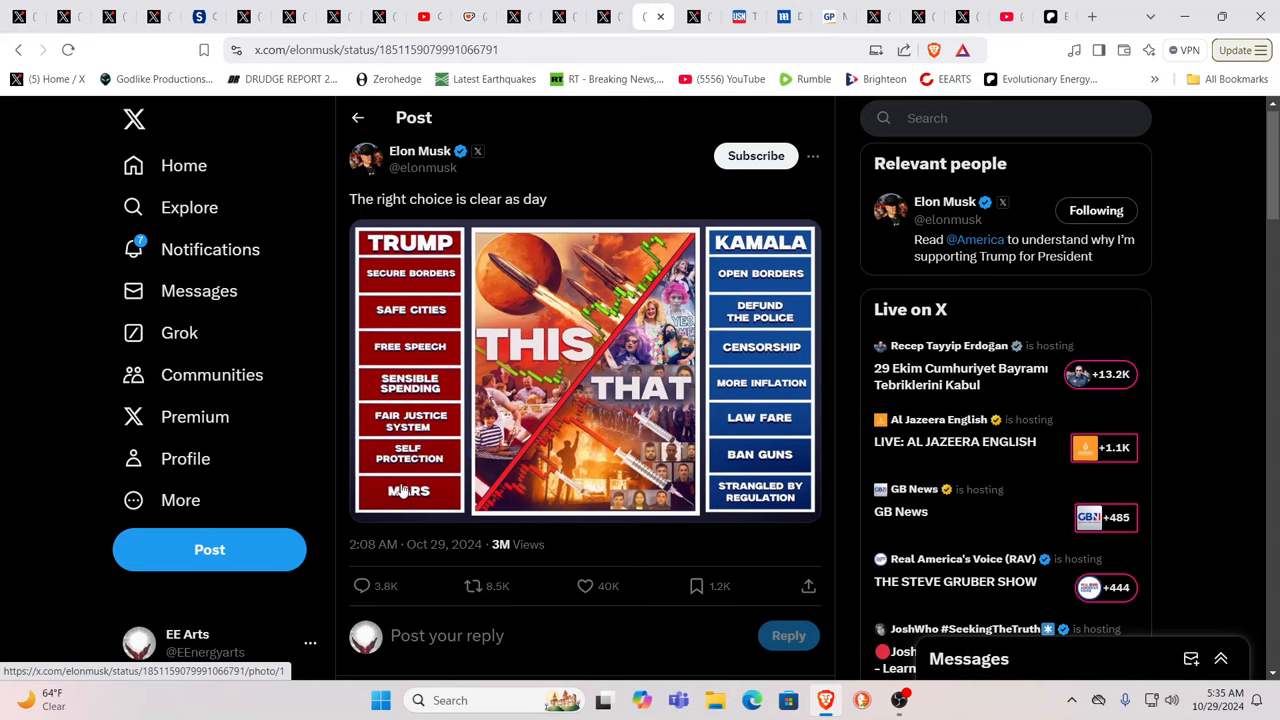
mouse_move(378, 436)
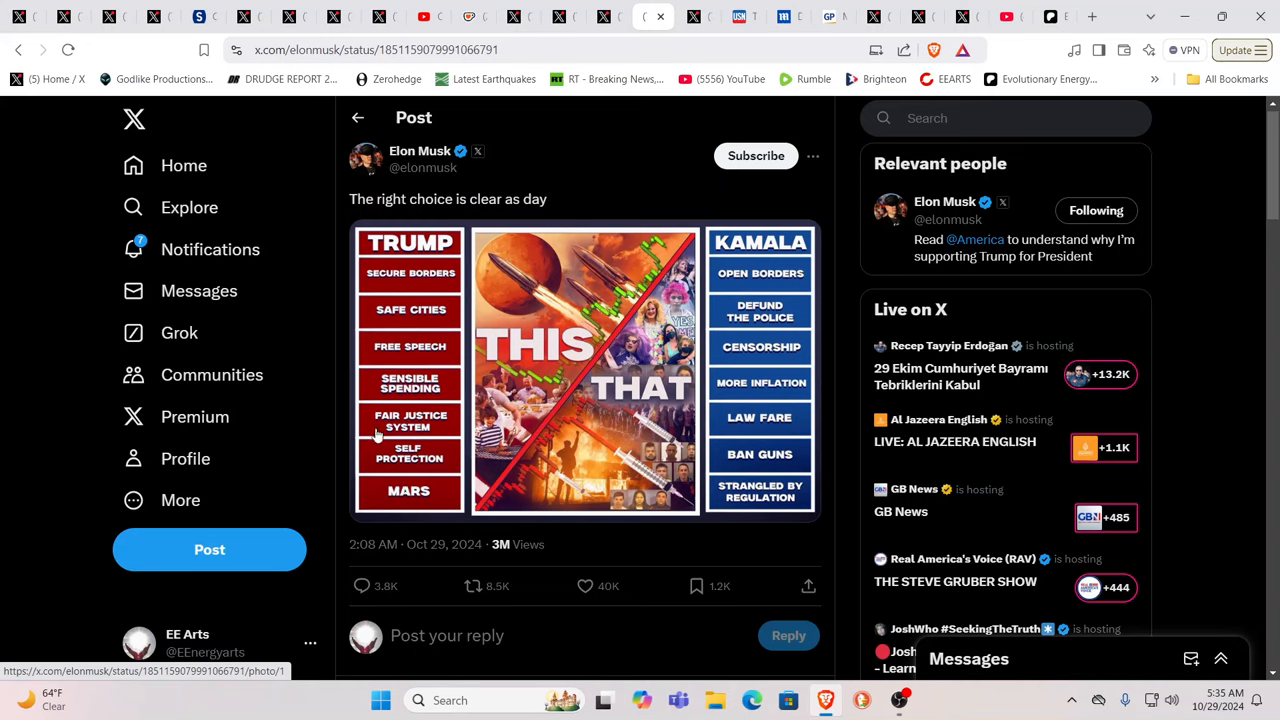
mouse_move(684, 132)
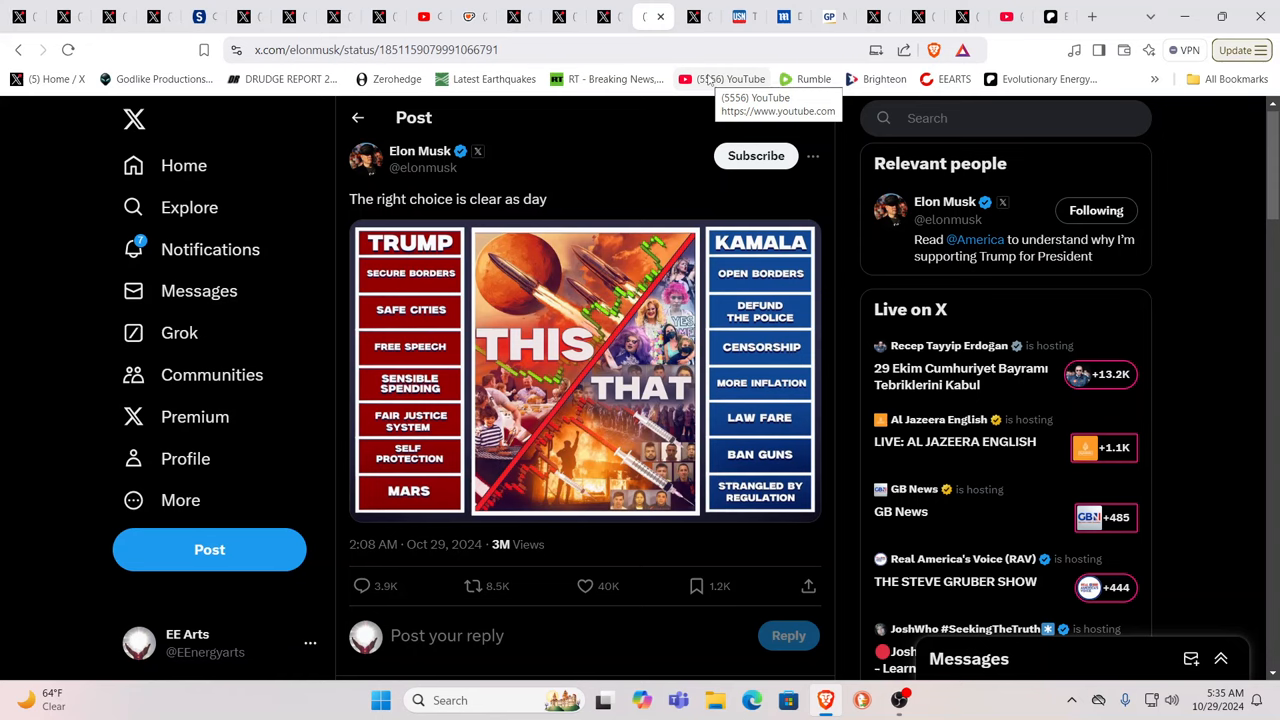
mouse_move(710, 72)
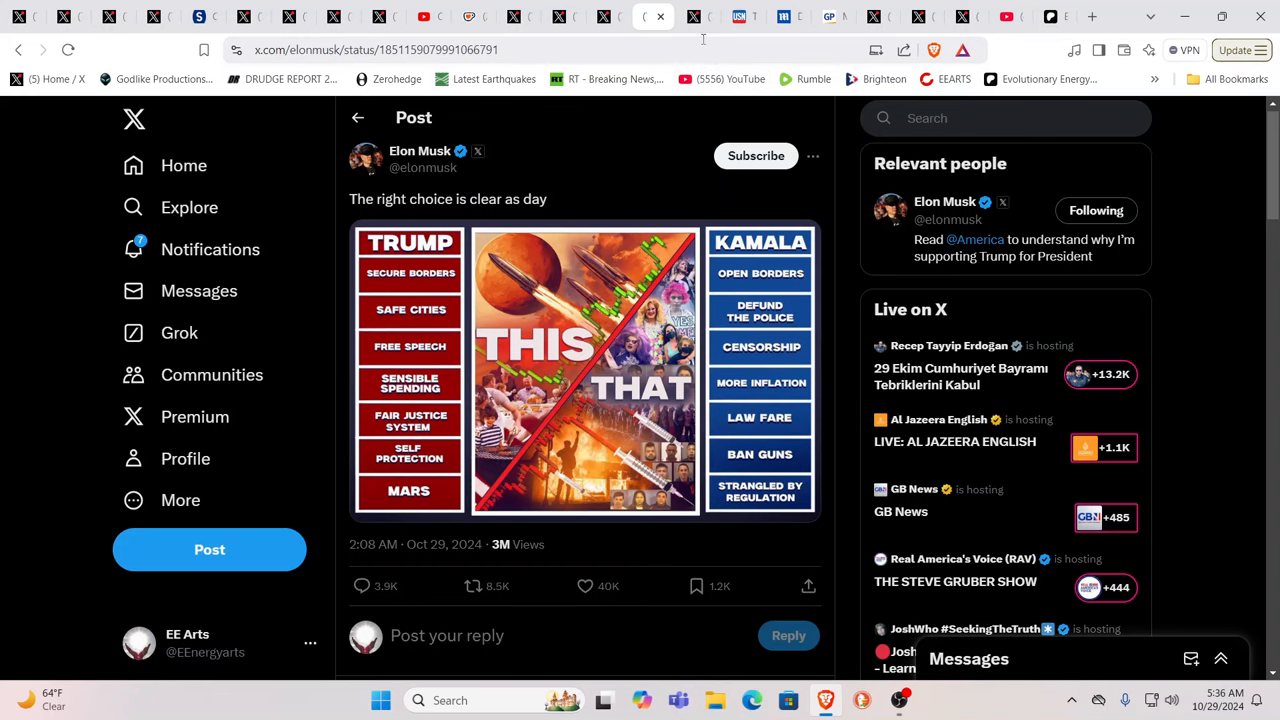
mouse_move(698, 16)
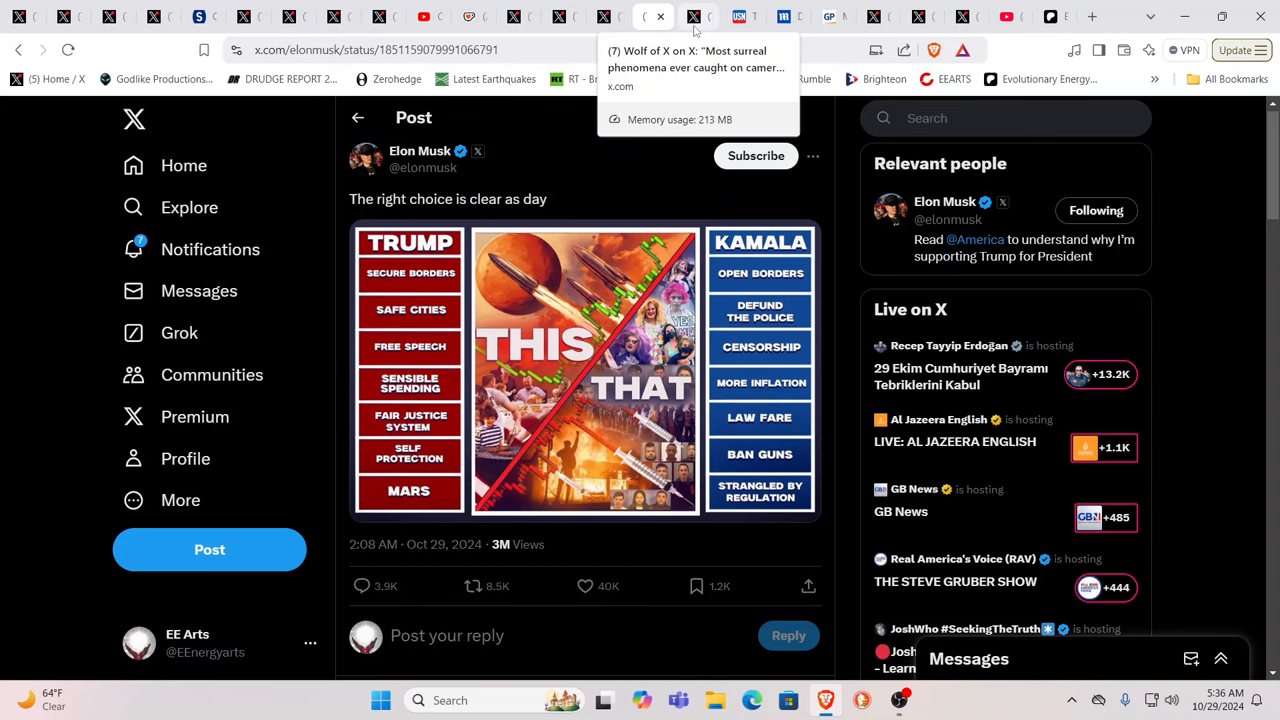
Step: Switch to Wolf of X's surreal phenomena post and scroll to its red sprite night photos
left_click(696, 16)
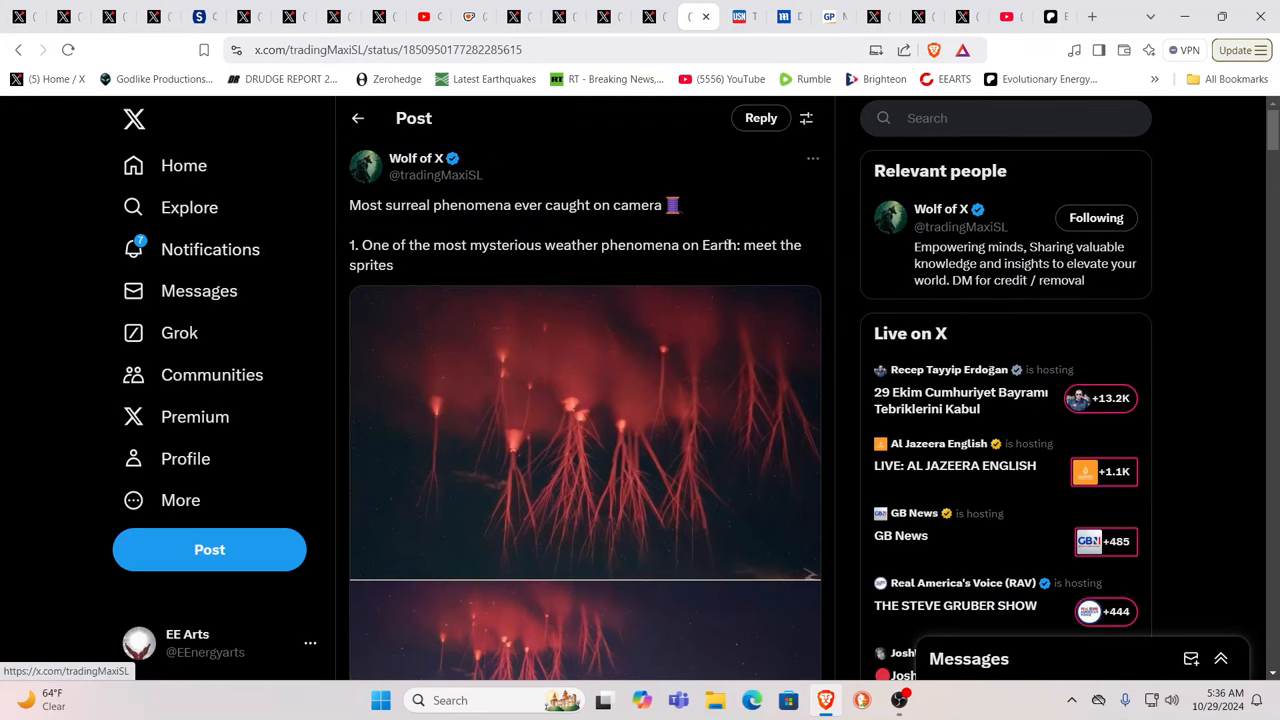
scroll("down", 3)
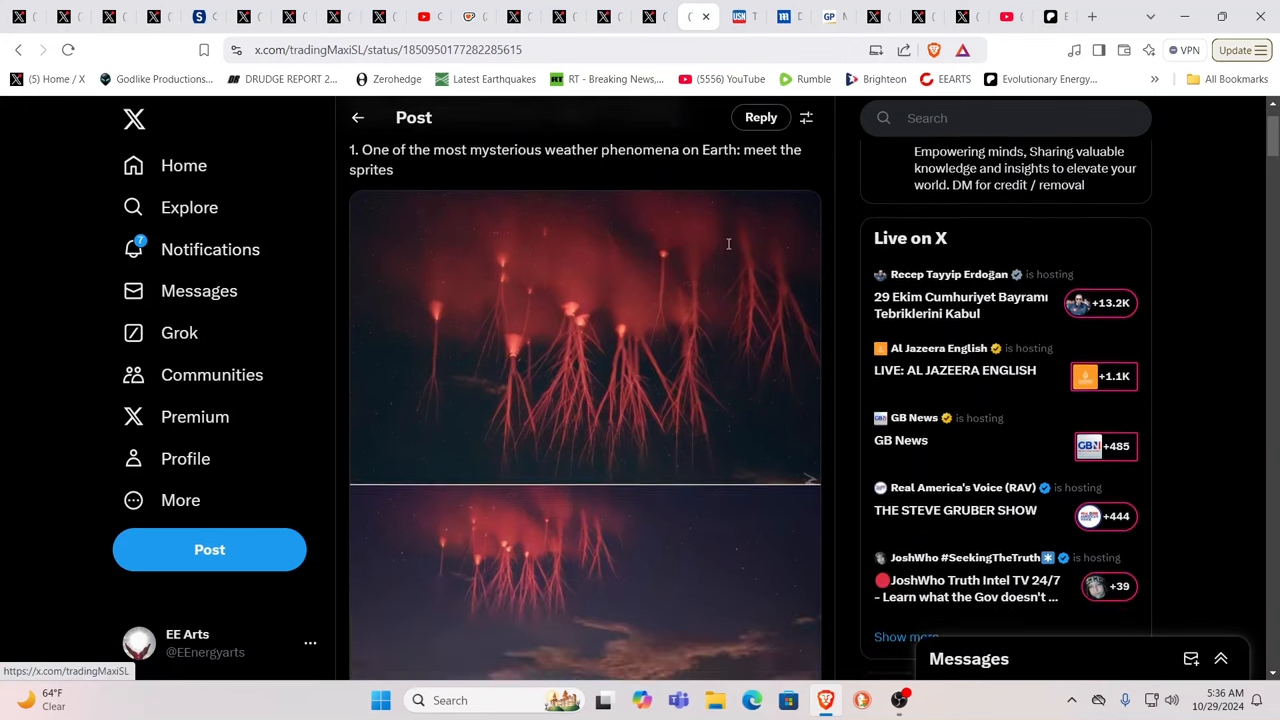
scroll("down", 3)
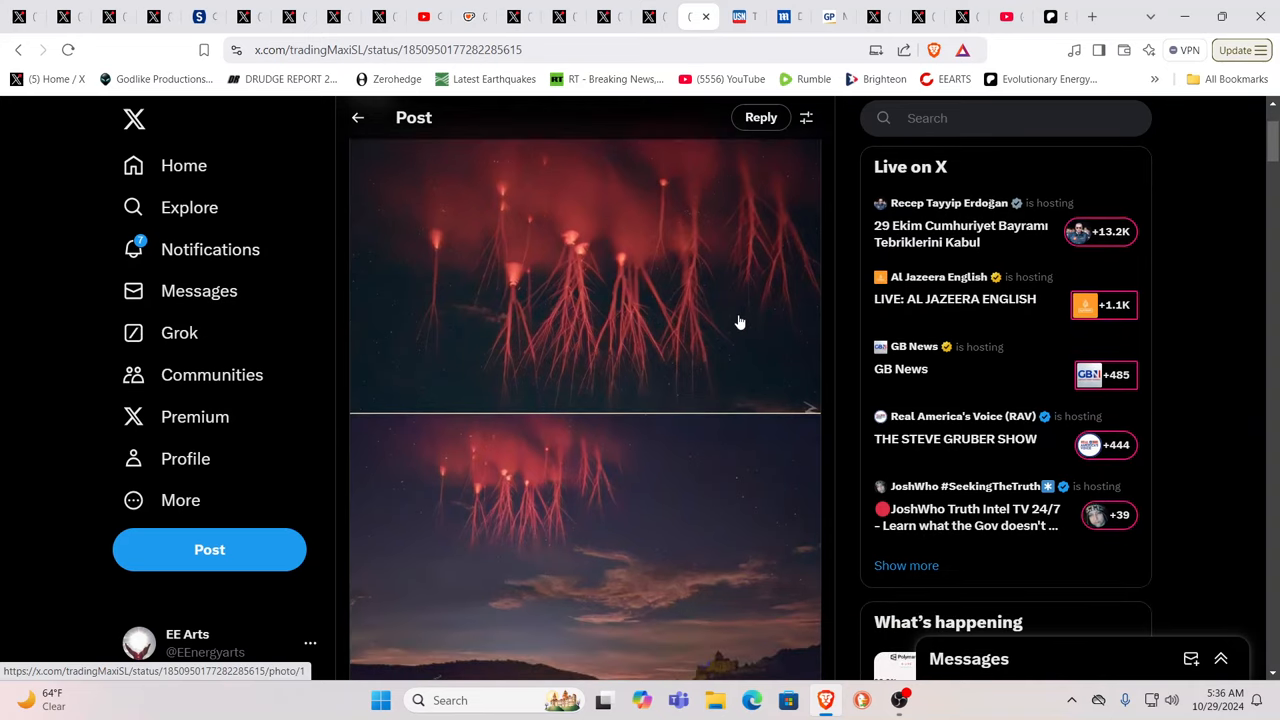
scroll("down", 3)
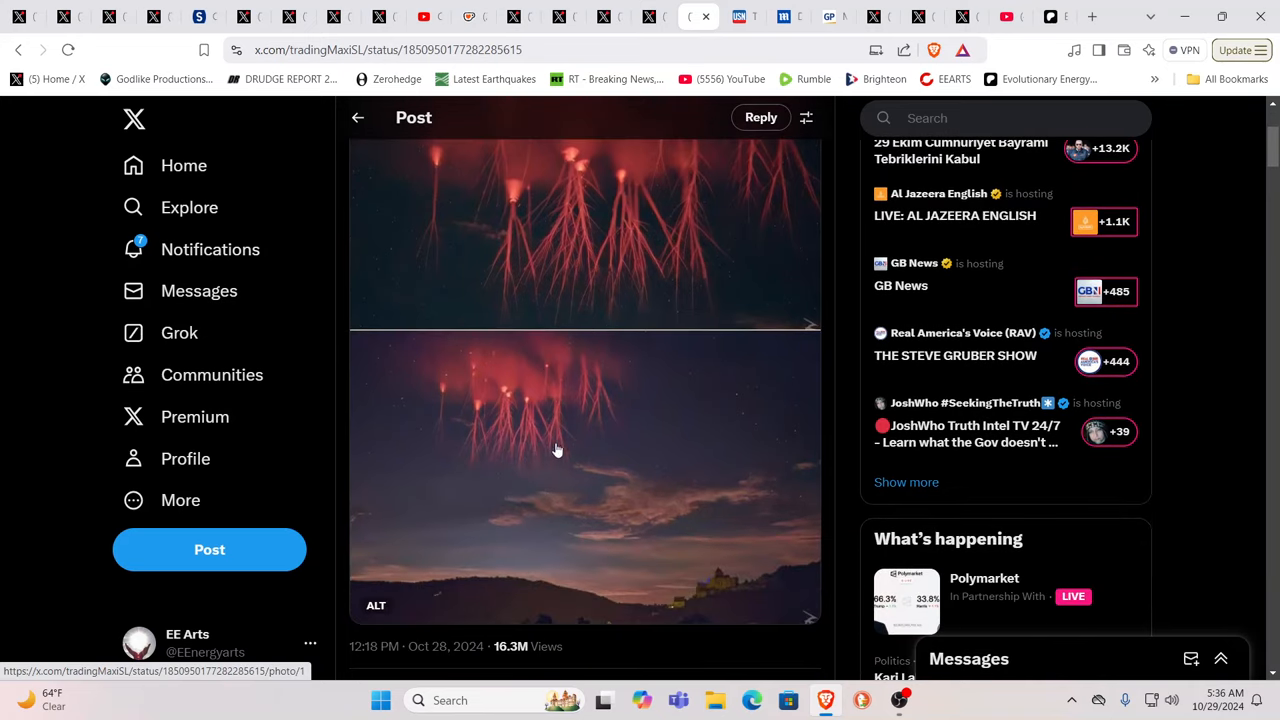
scroll("down", 3)
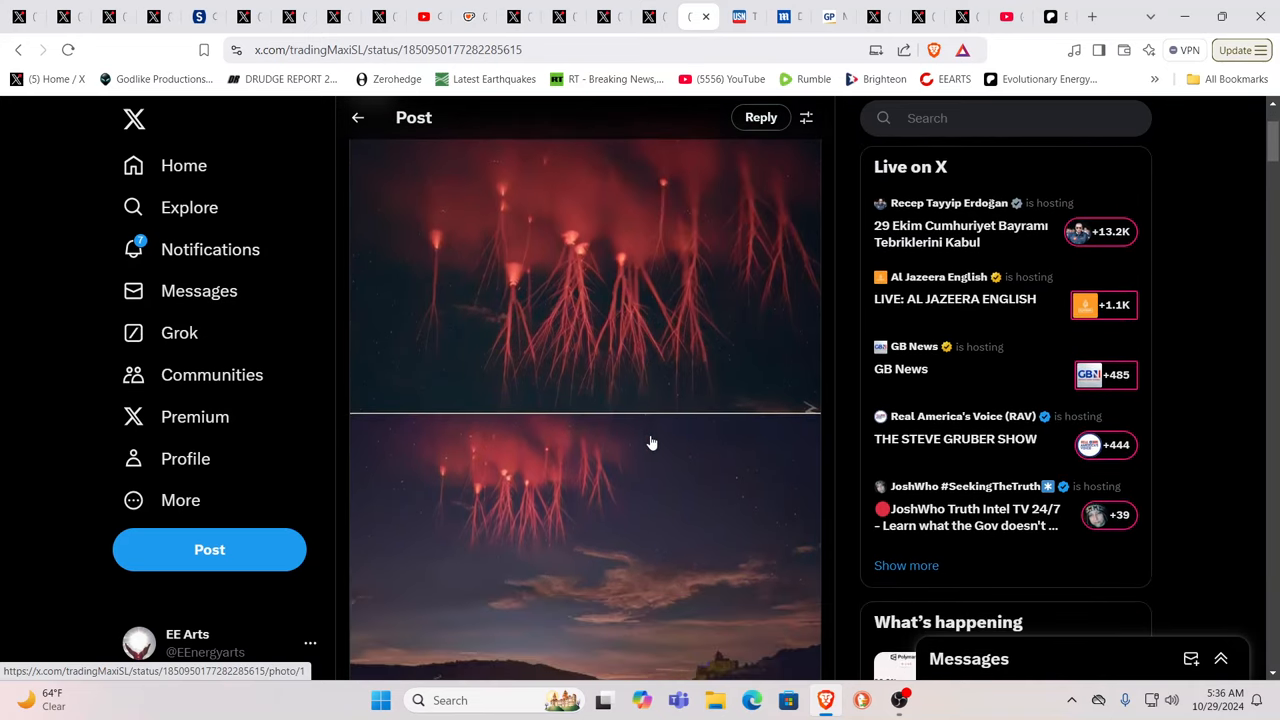
mouse_move(676, 432)
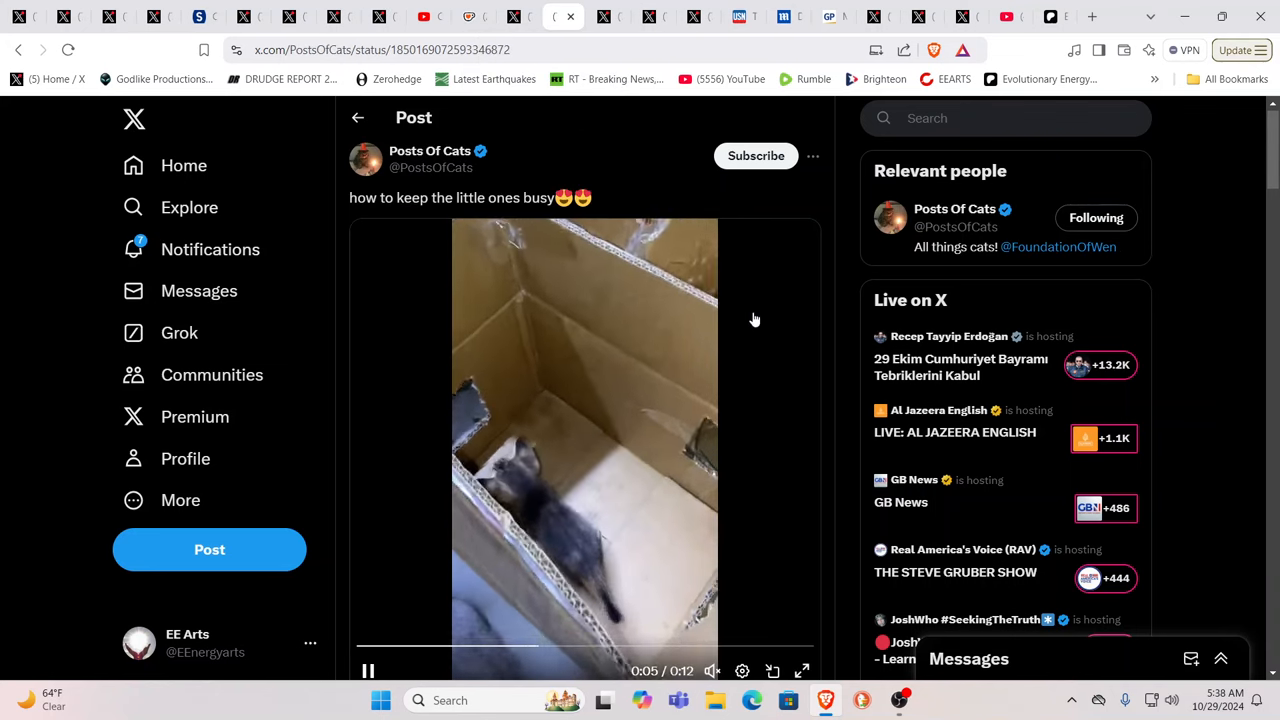
mouse_move(780, 340)
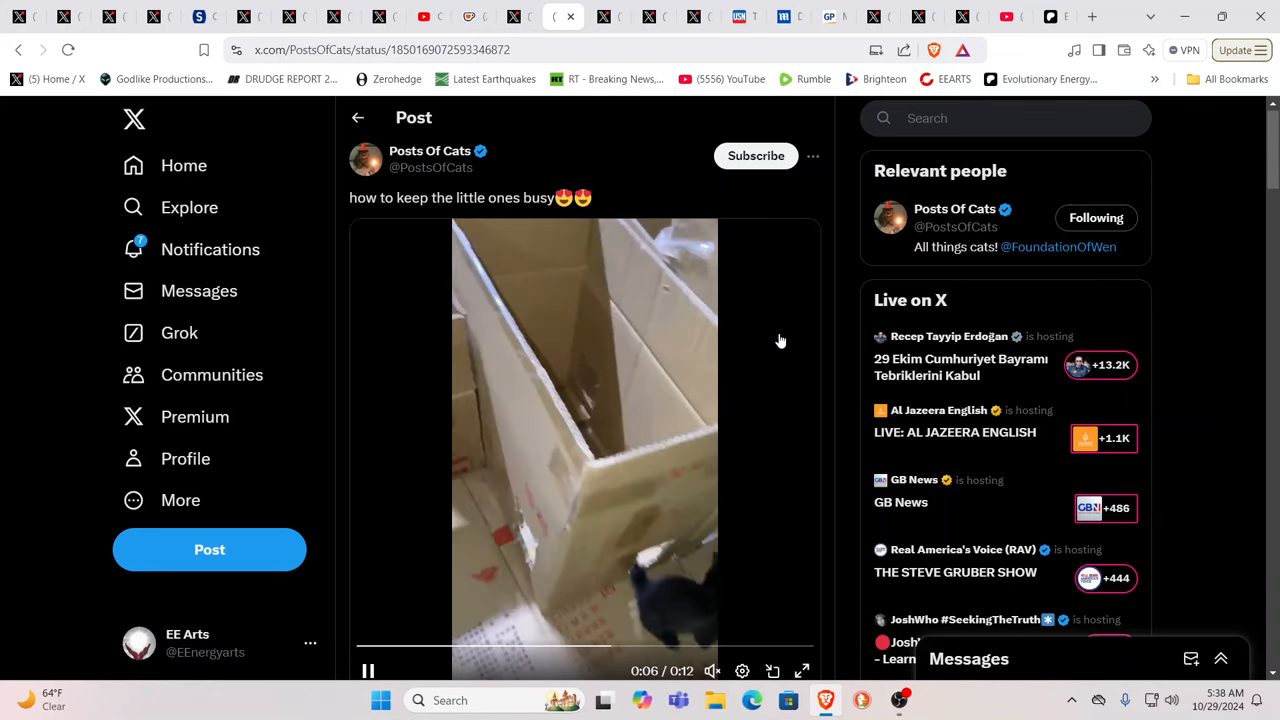